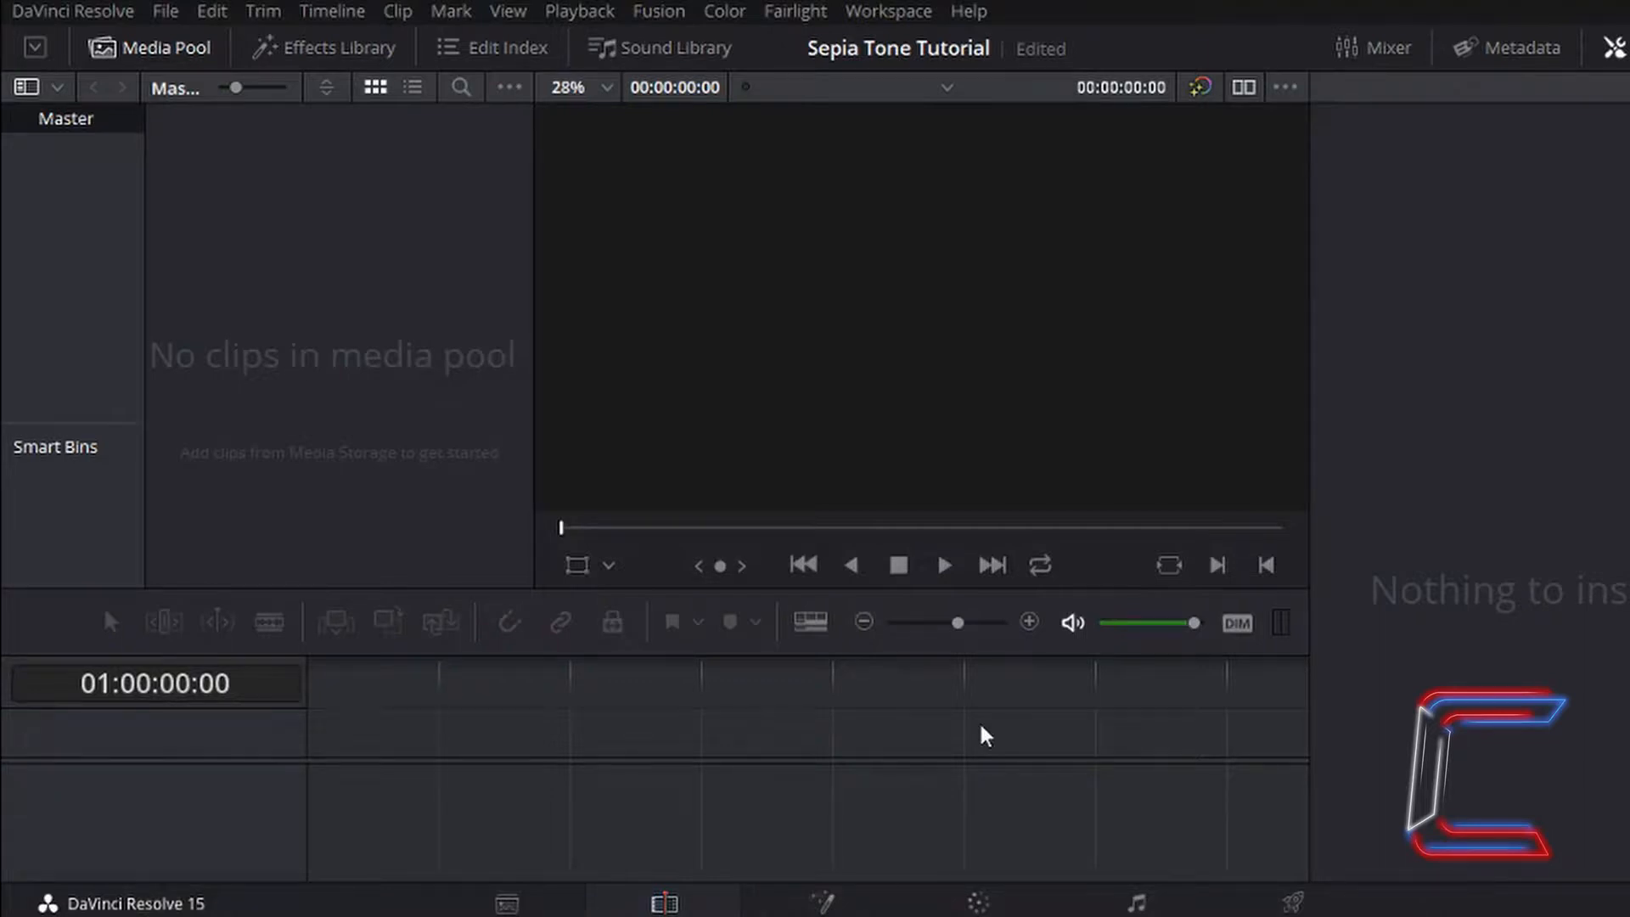
mouse_move(292, 190)
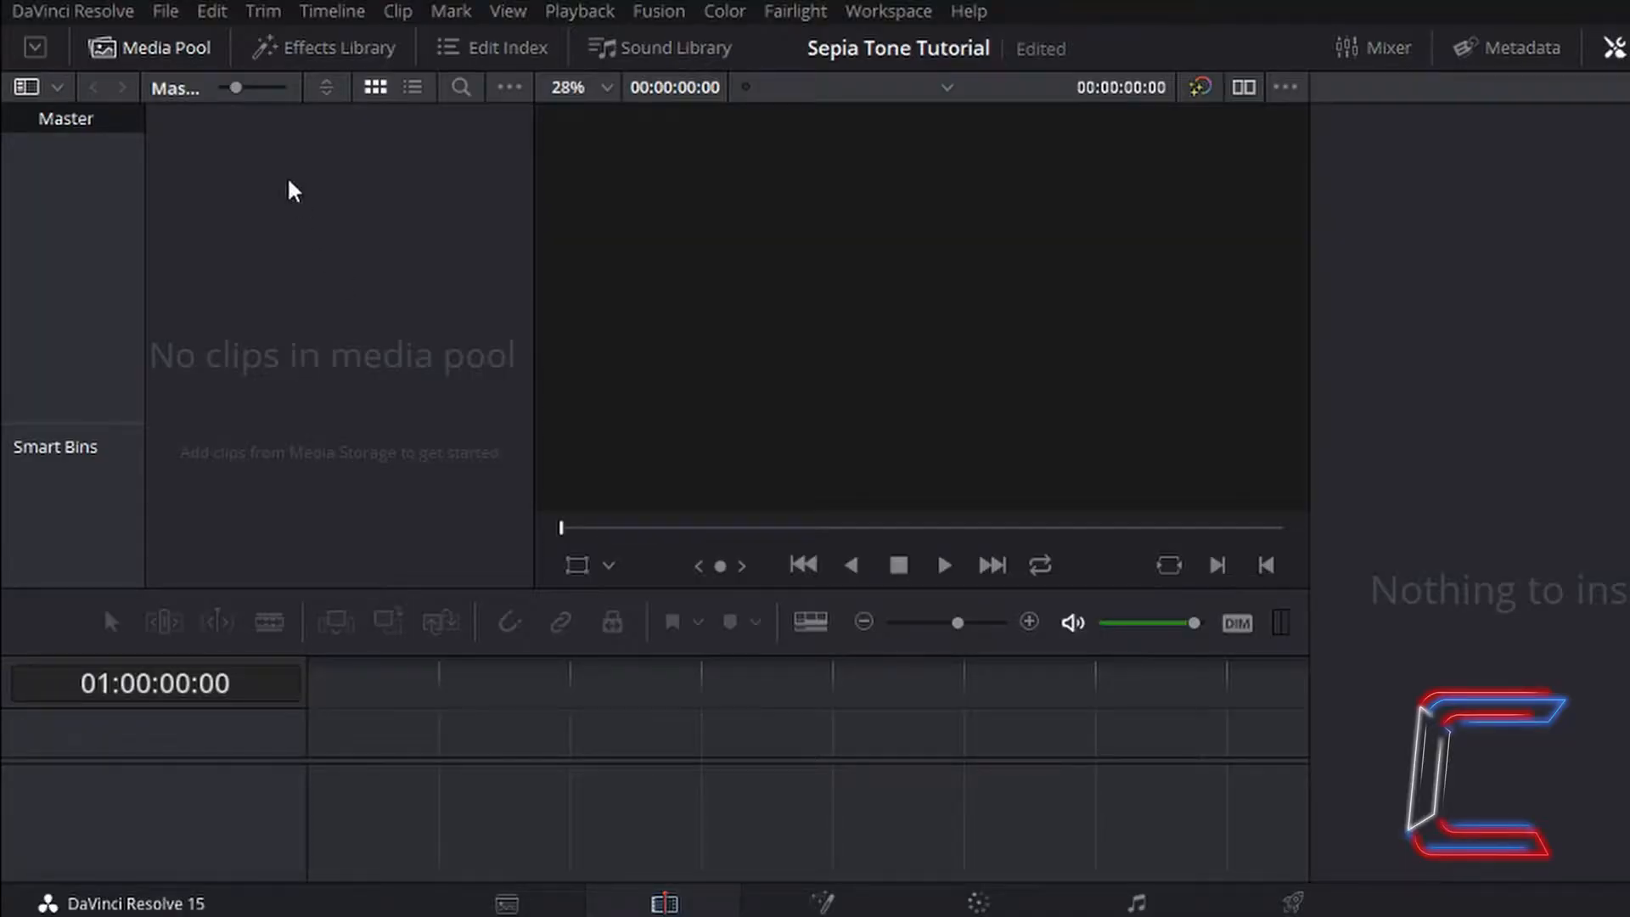
mouse_move(291, 254)
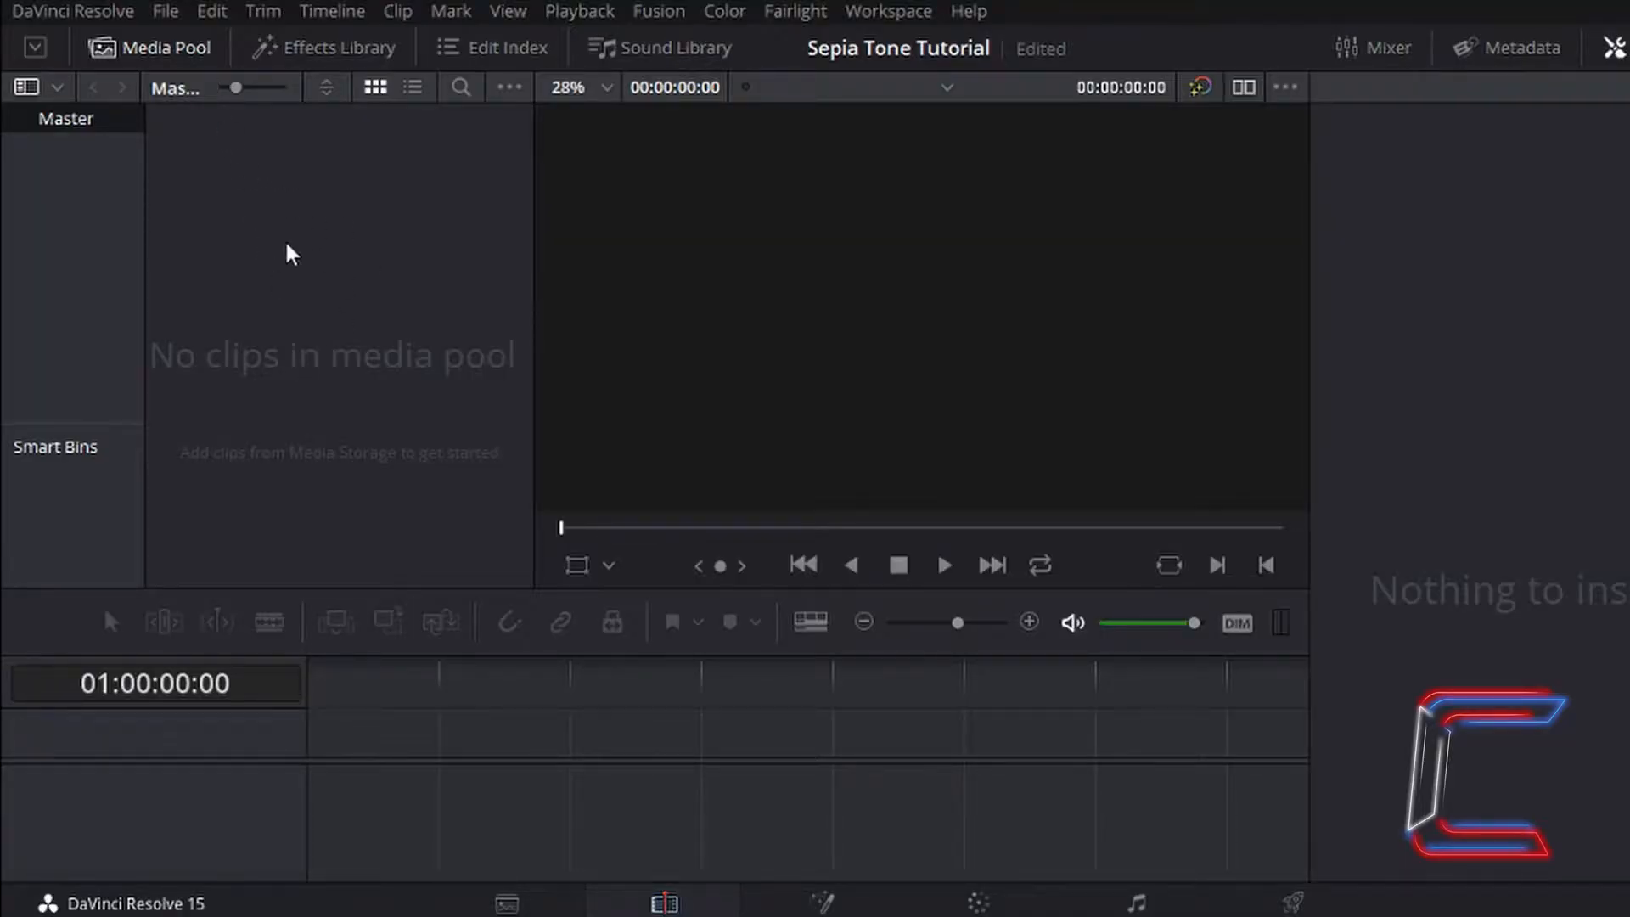
mouse_move(311, 252)
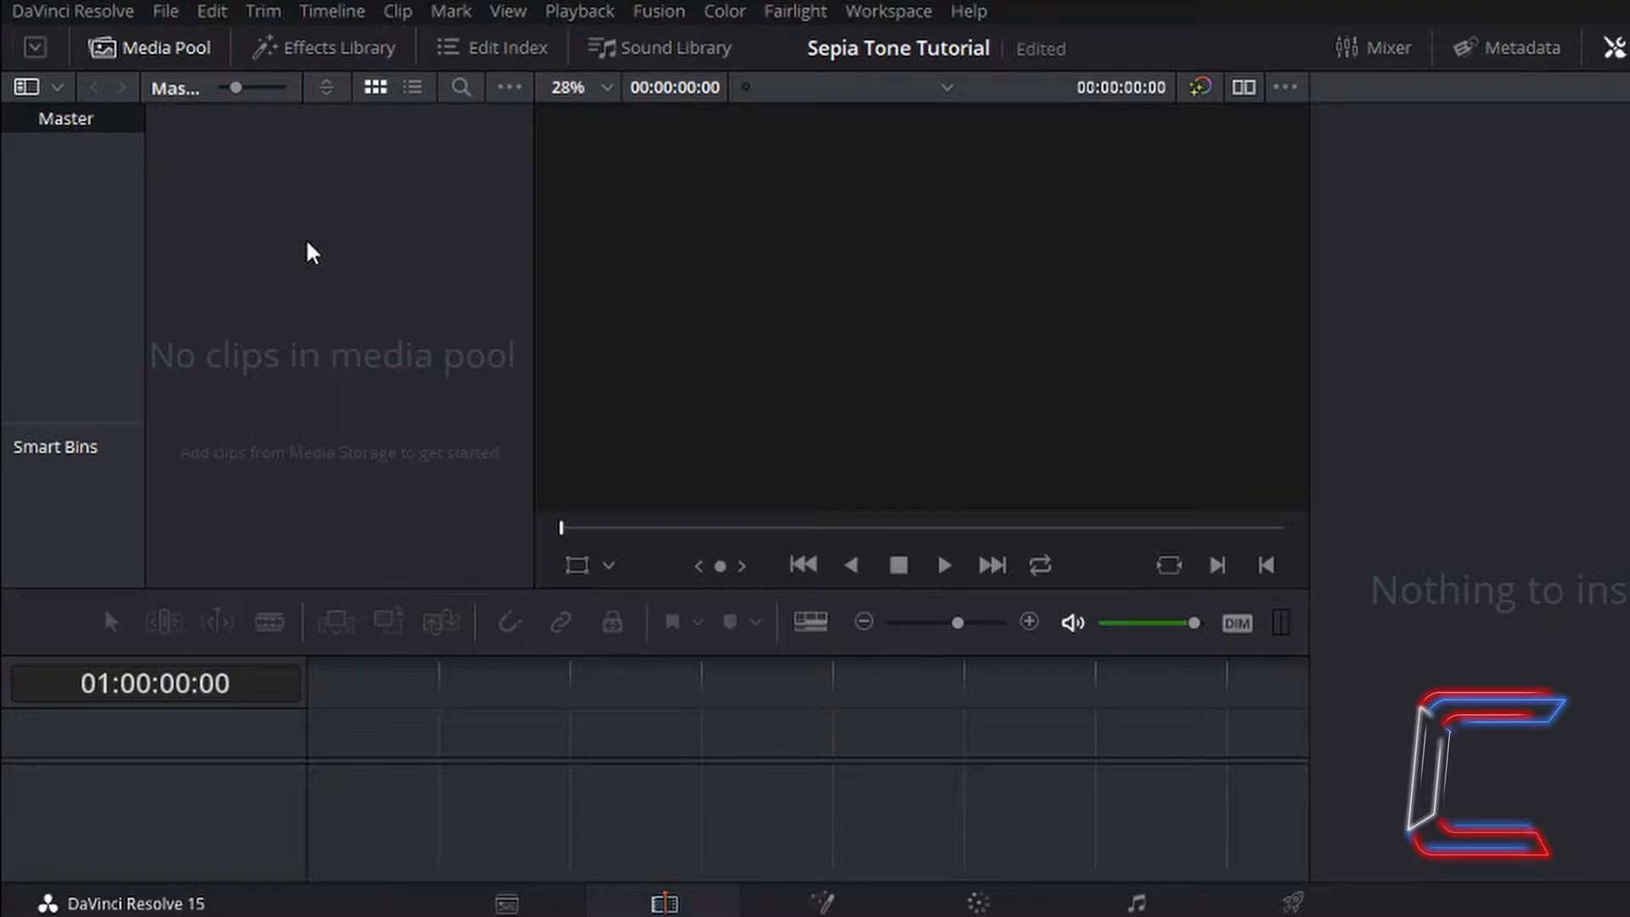
Import the 'Mountains - Original' clip into the Media Pool.
click(663, 902)
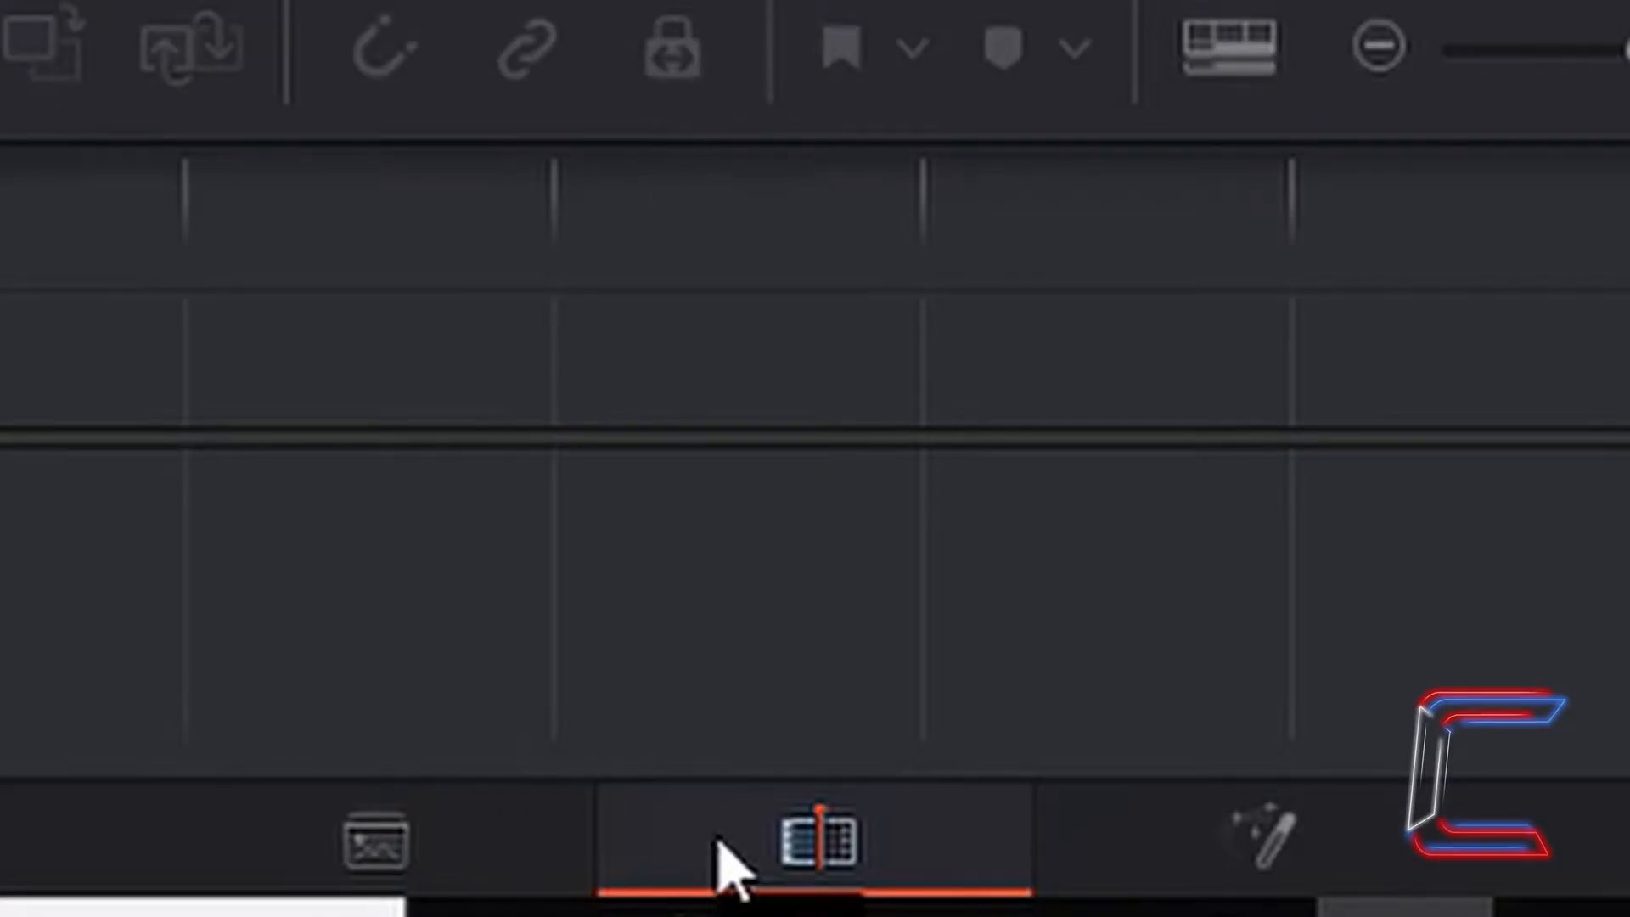
click(33, 18)
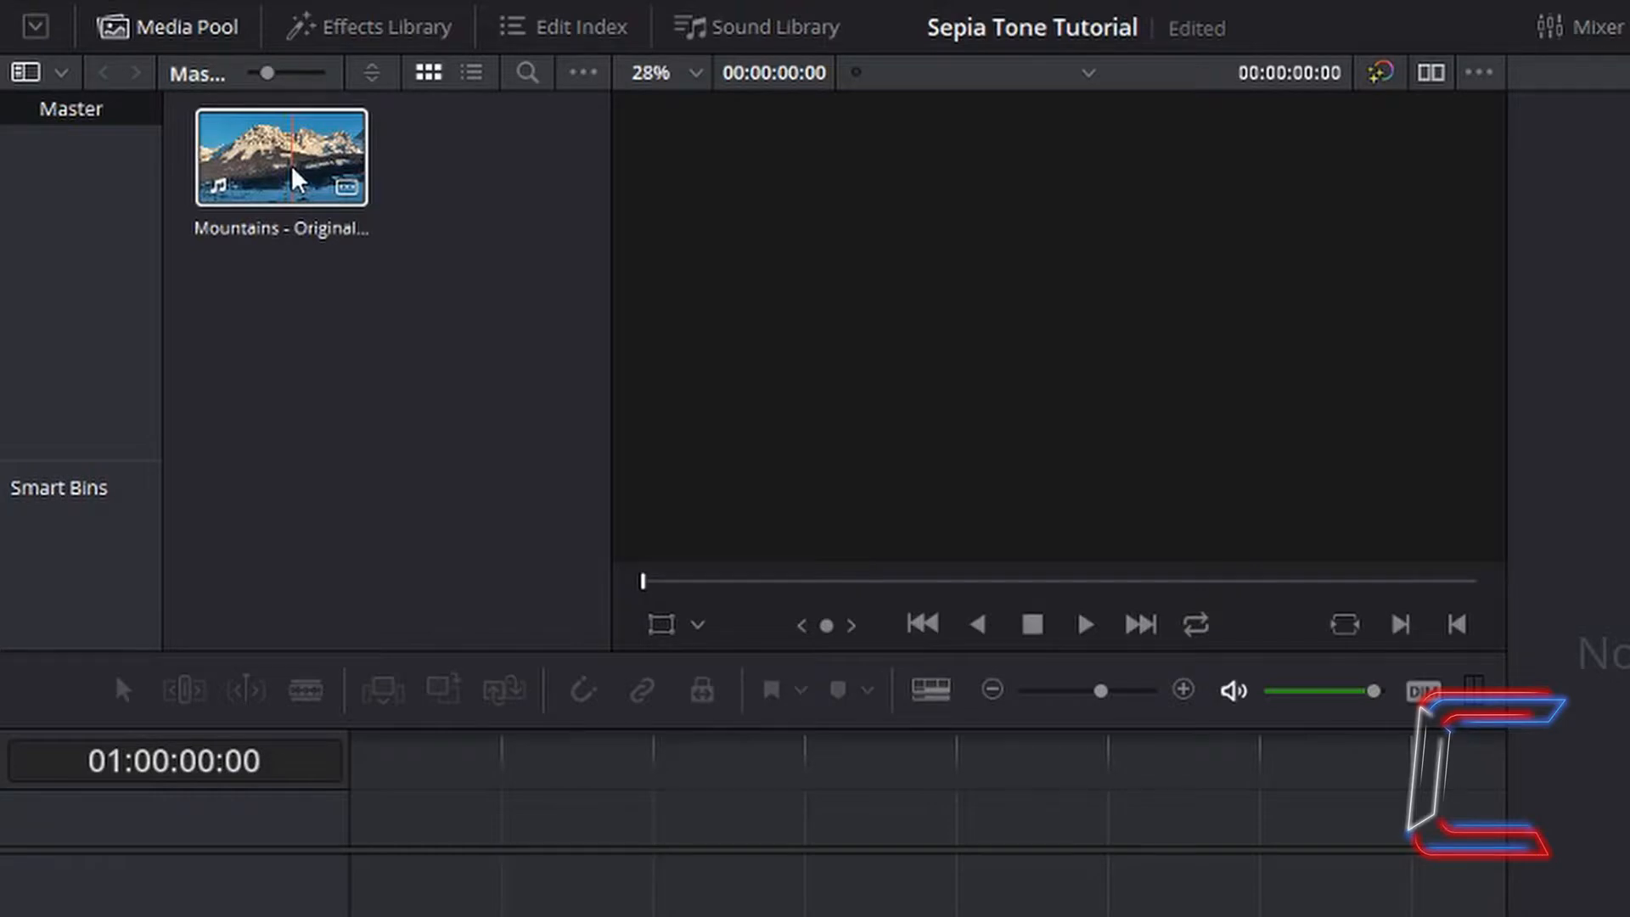
Place 'Mountains - Original.mp4' on the timeline and switch to the Color page.
click(279, 157)
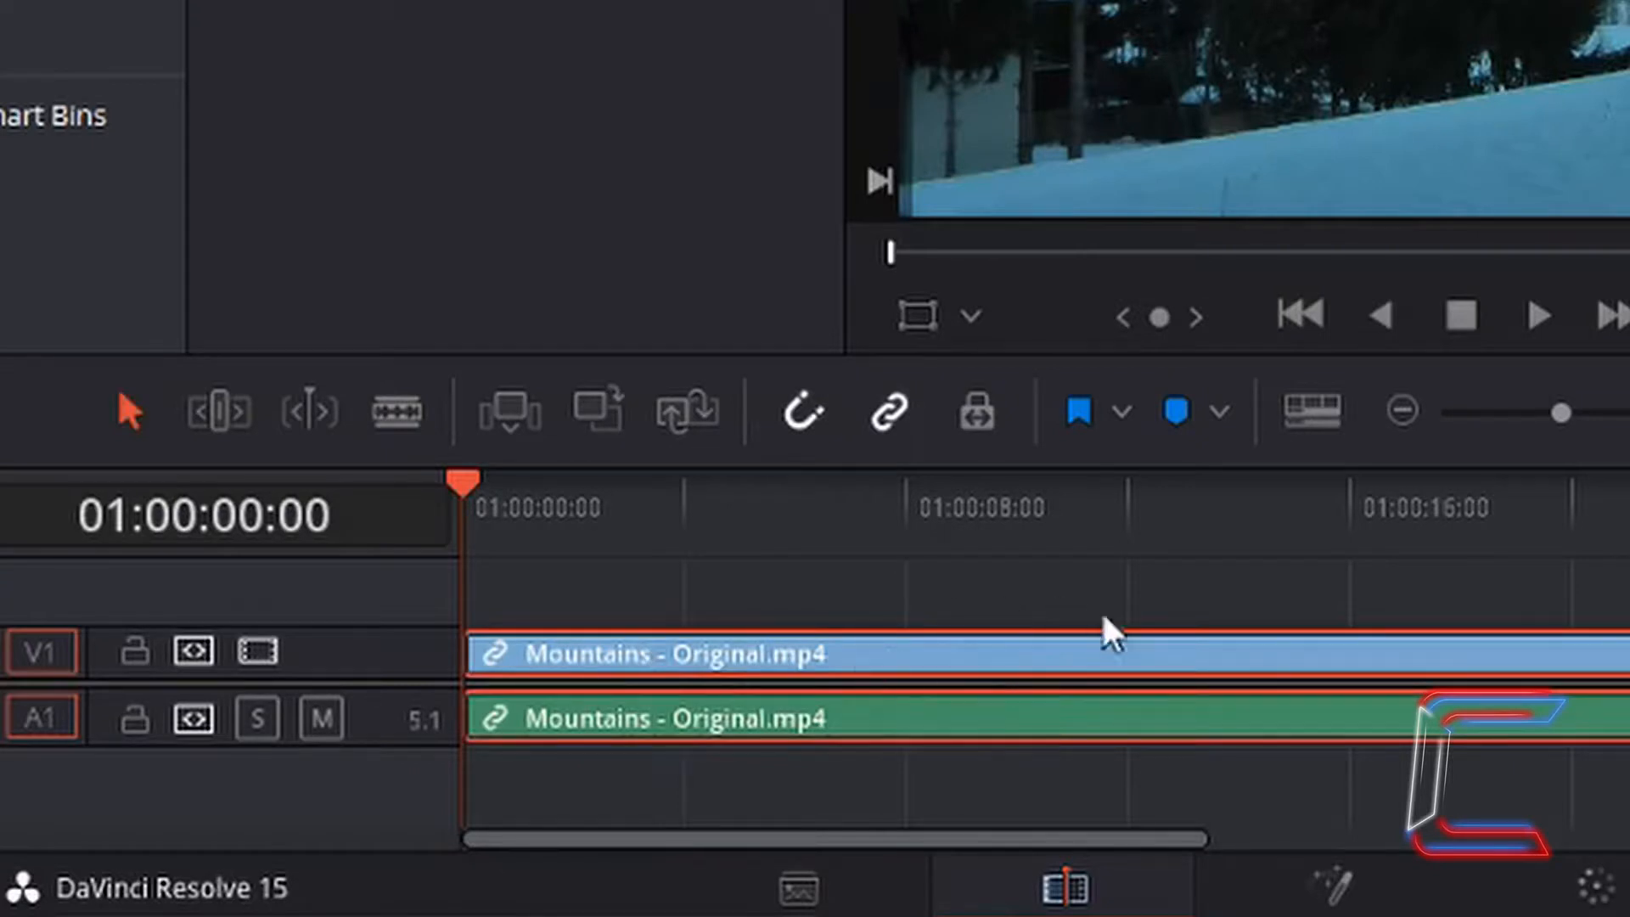
mouse_move(1321, 686)
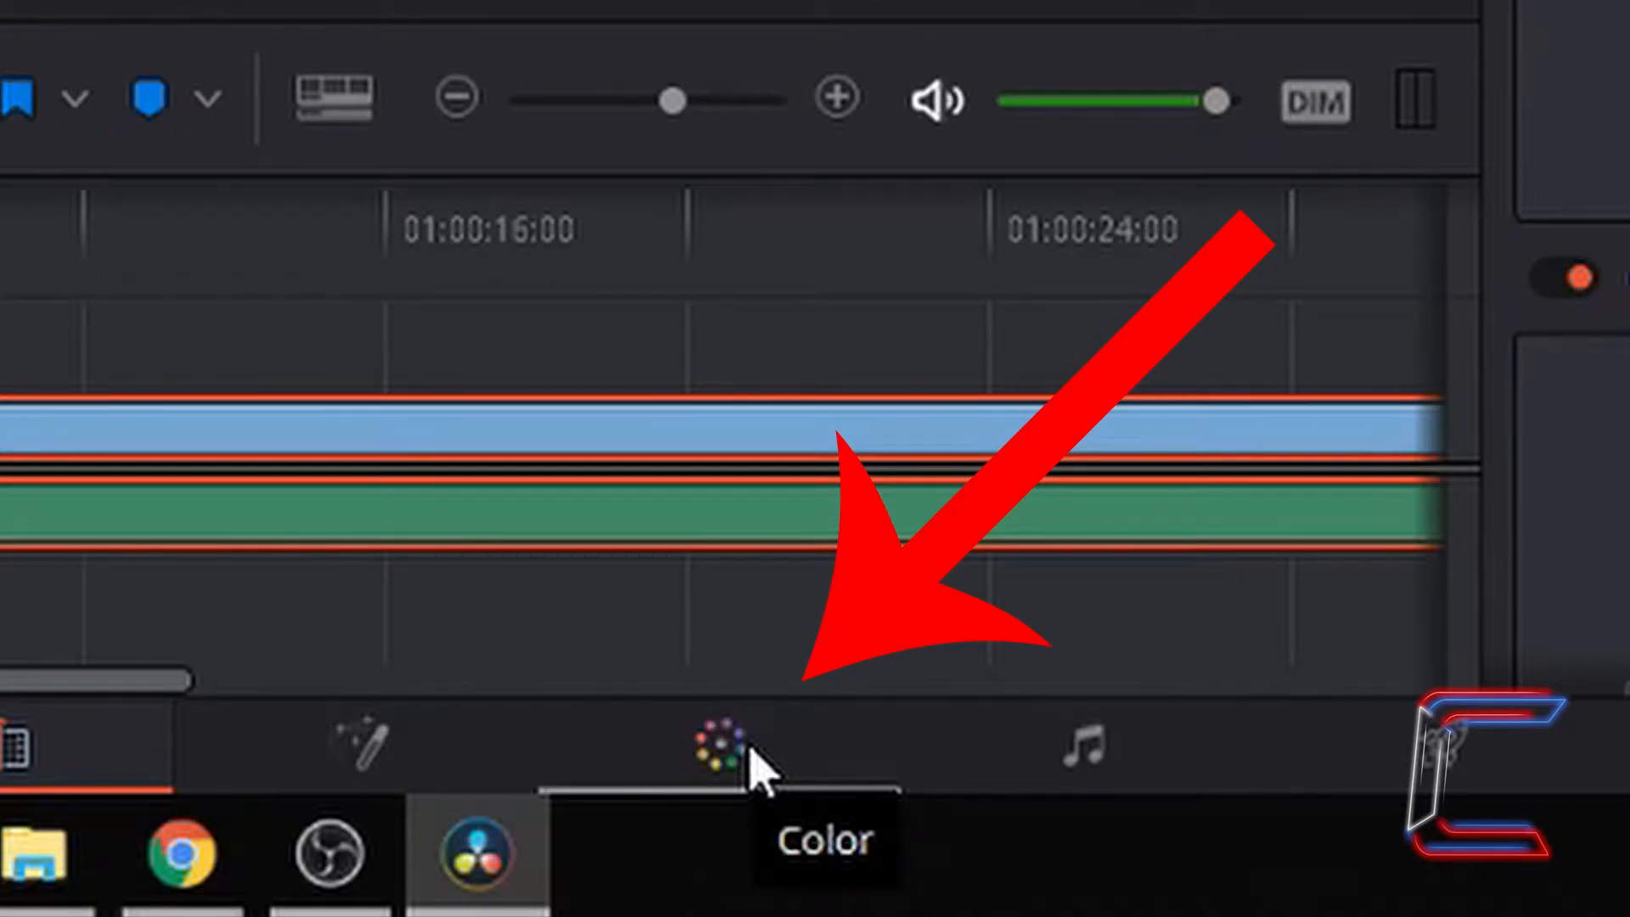
click(733, 744)
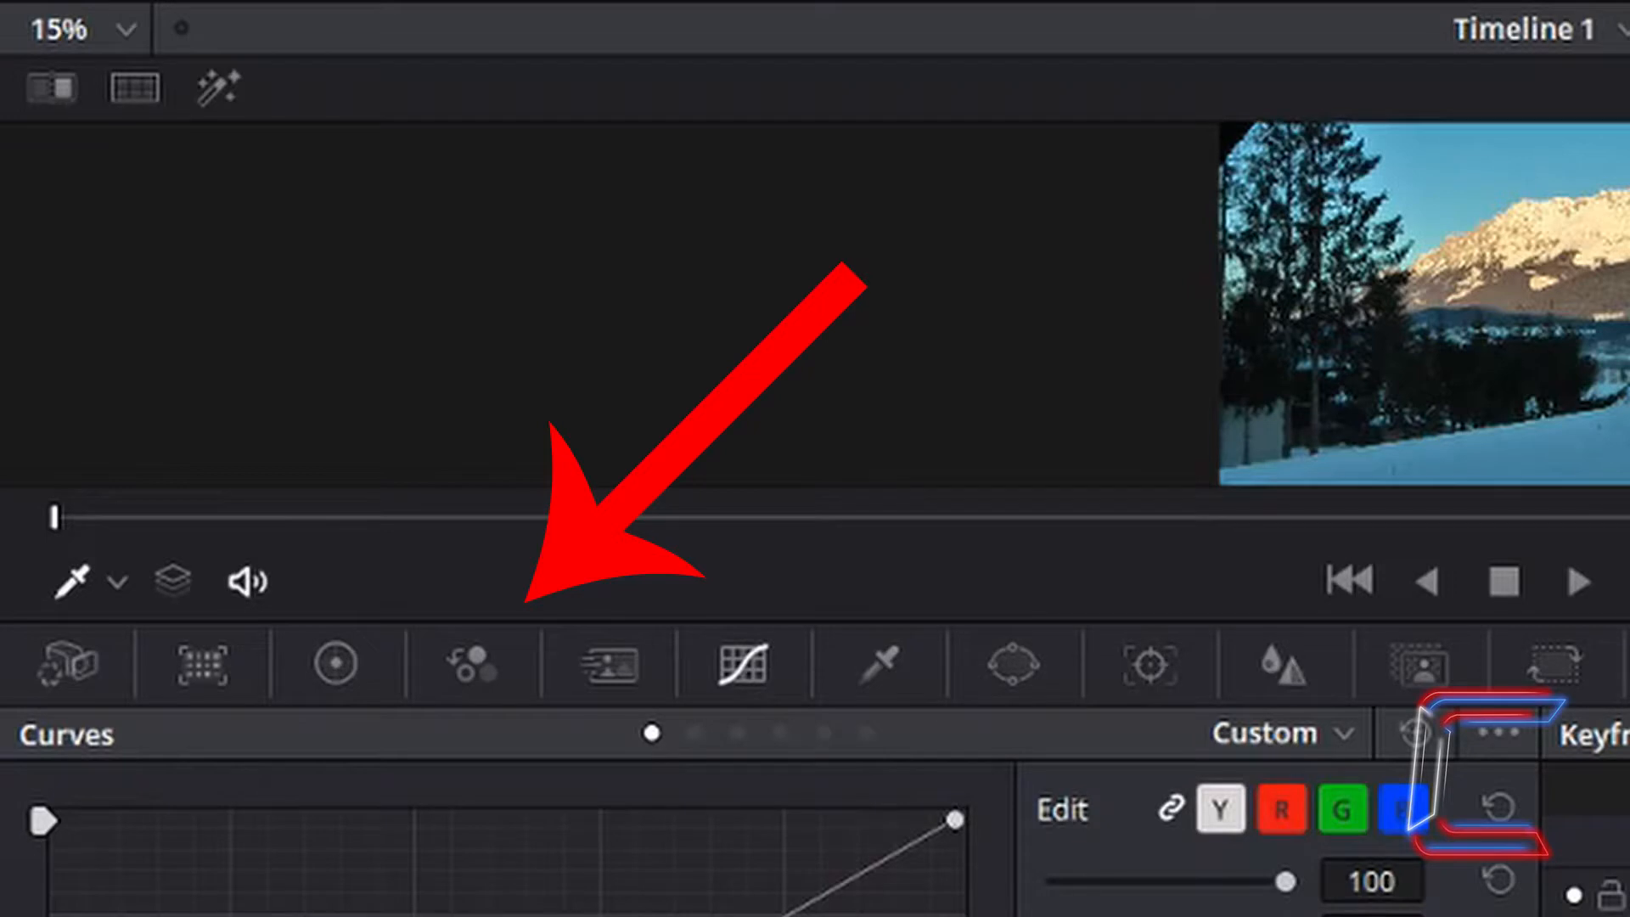
mouse_move(473, 664)
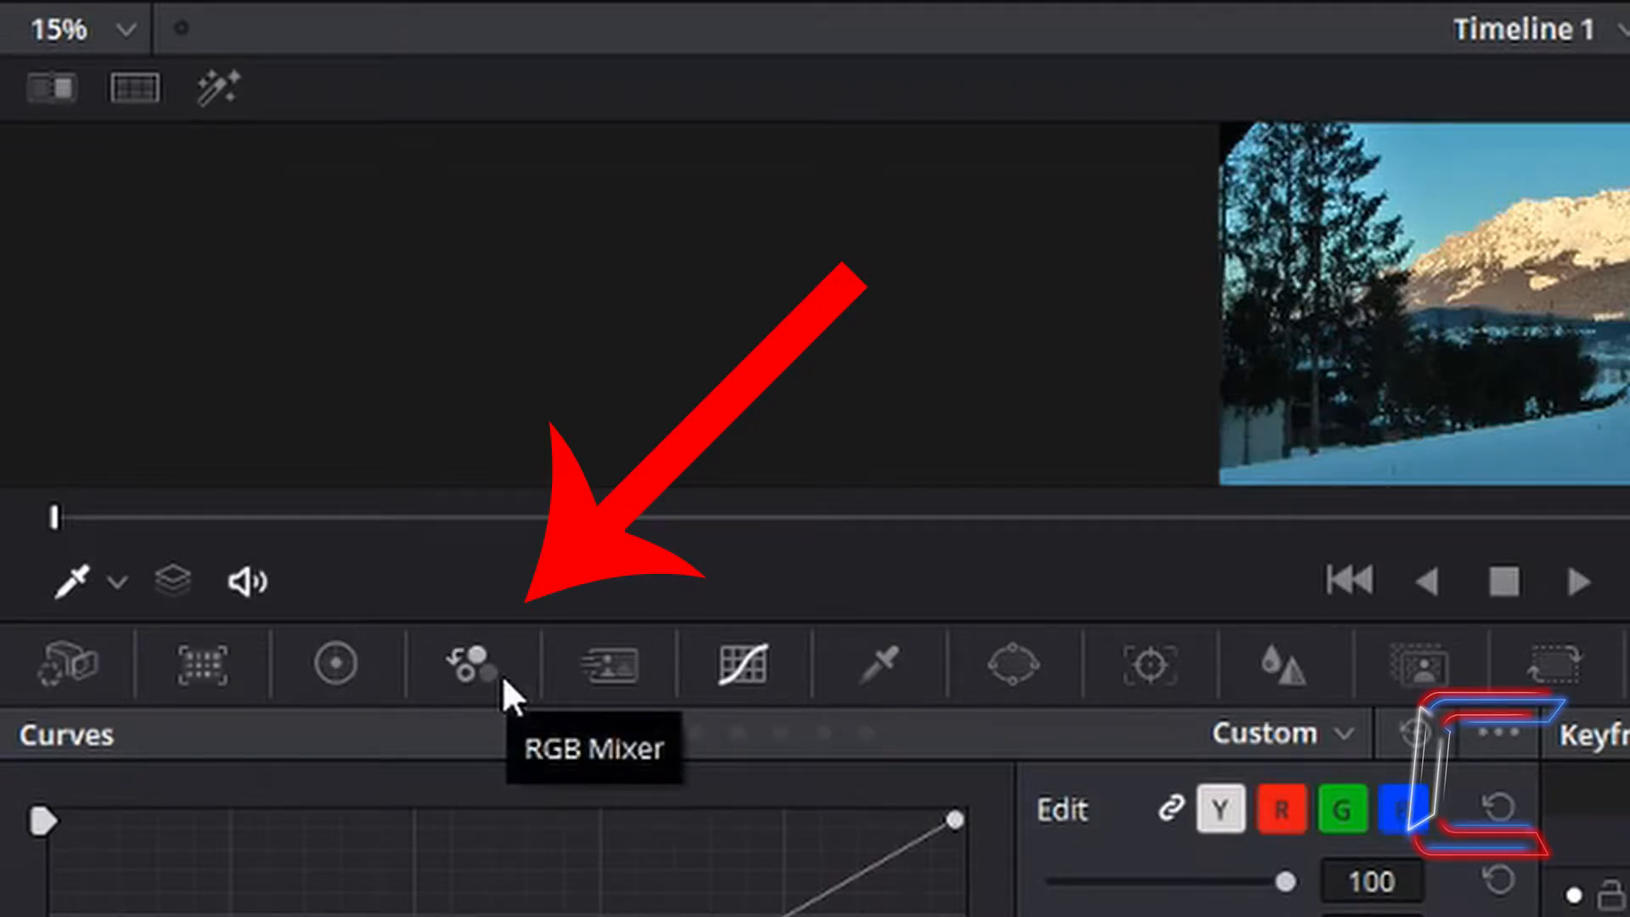
Show the RGB Mixer controls on the Color page.
click(473, 664)
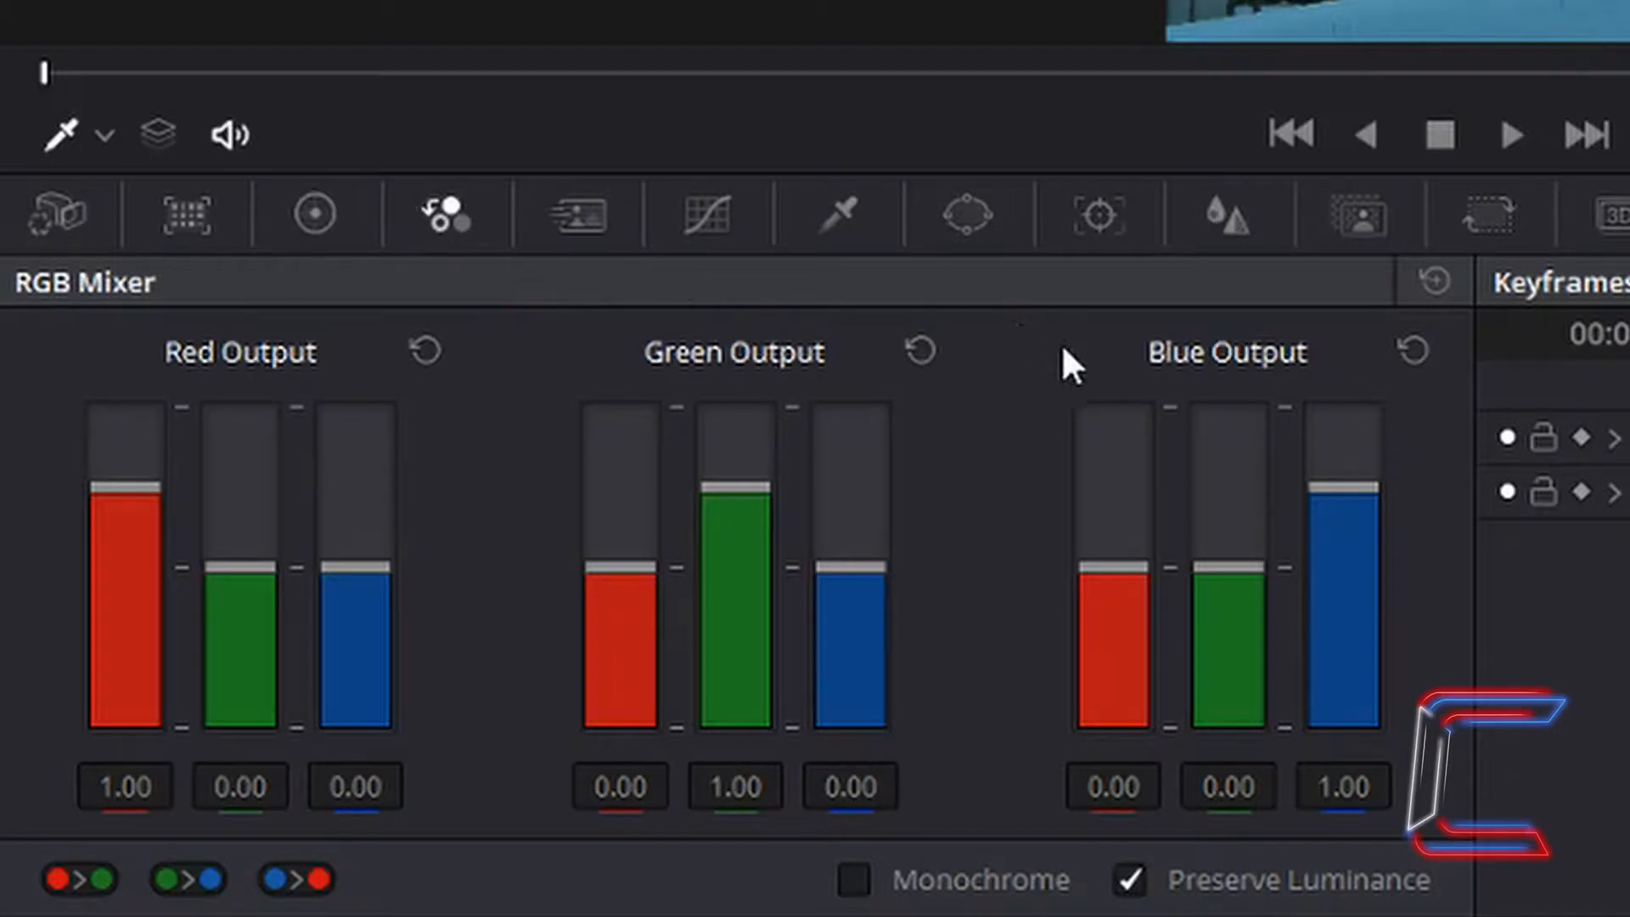
mouse_move(693, 626)
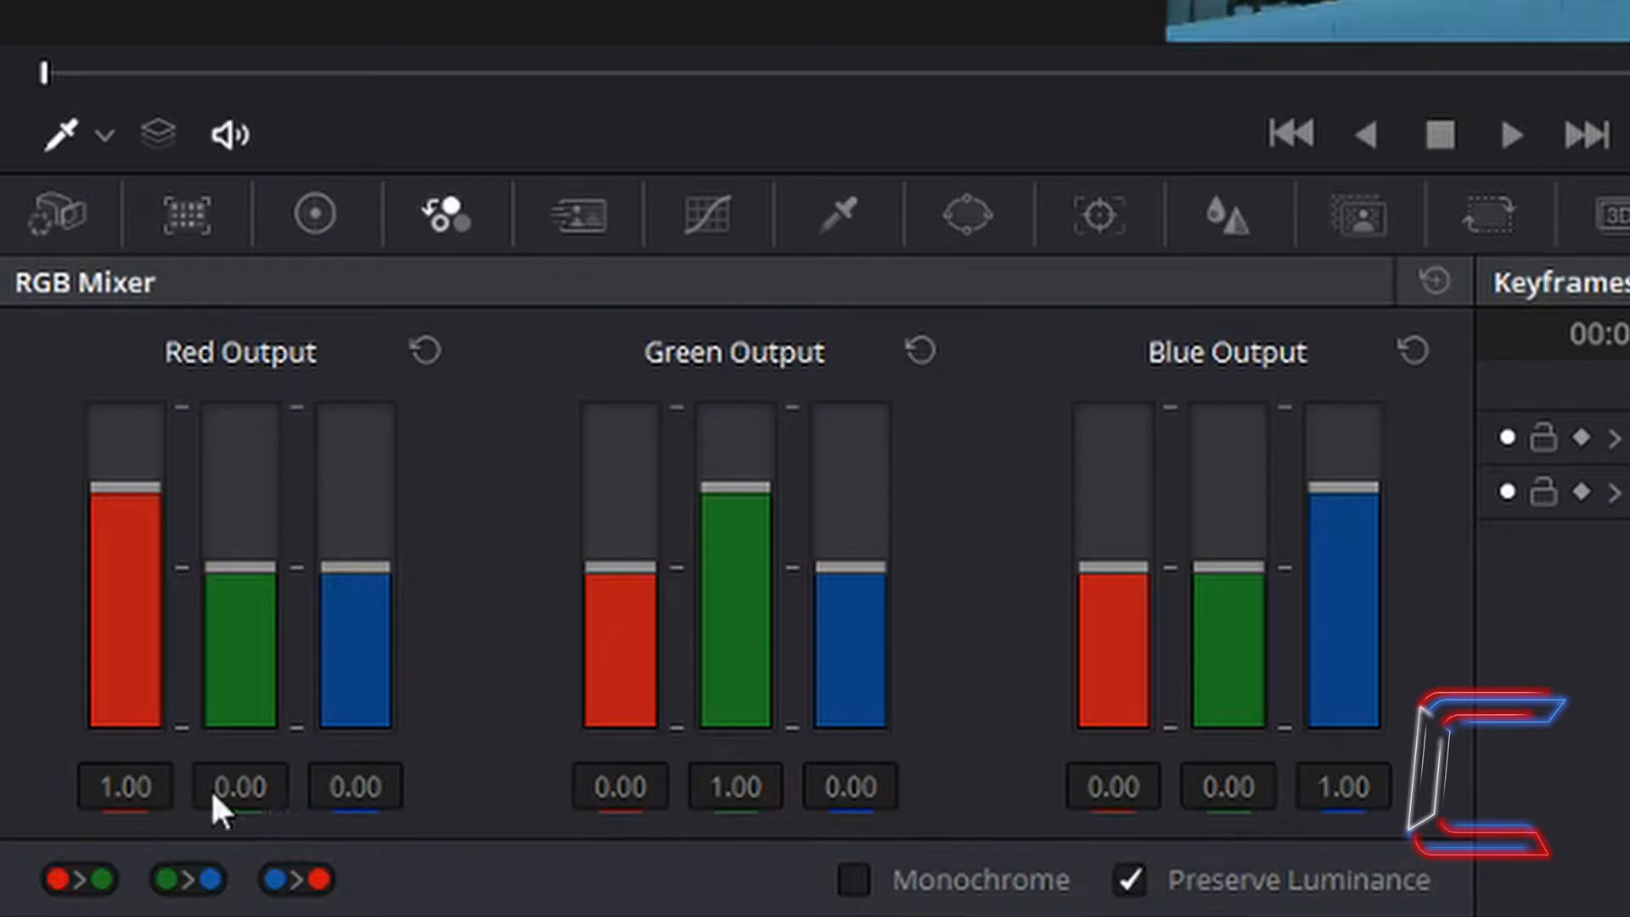
mouse_move(1393, 634)
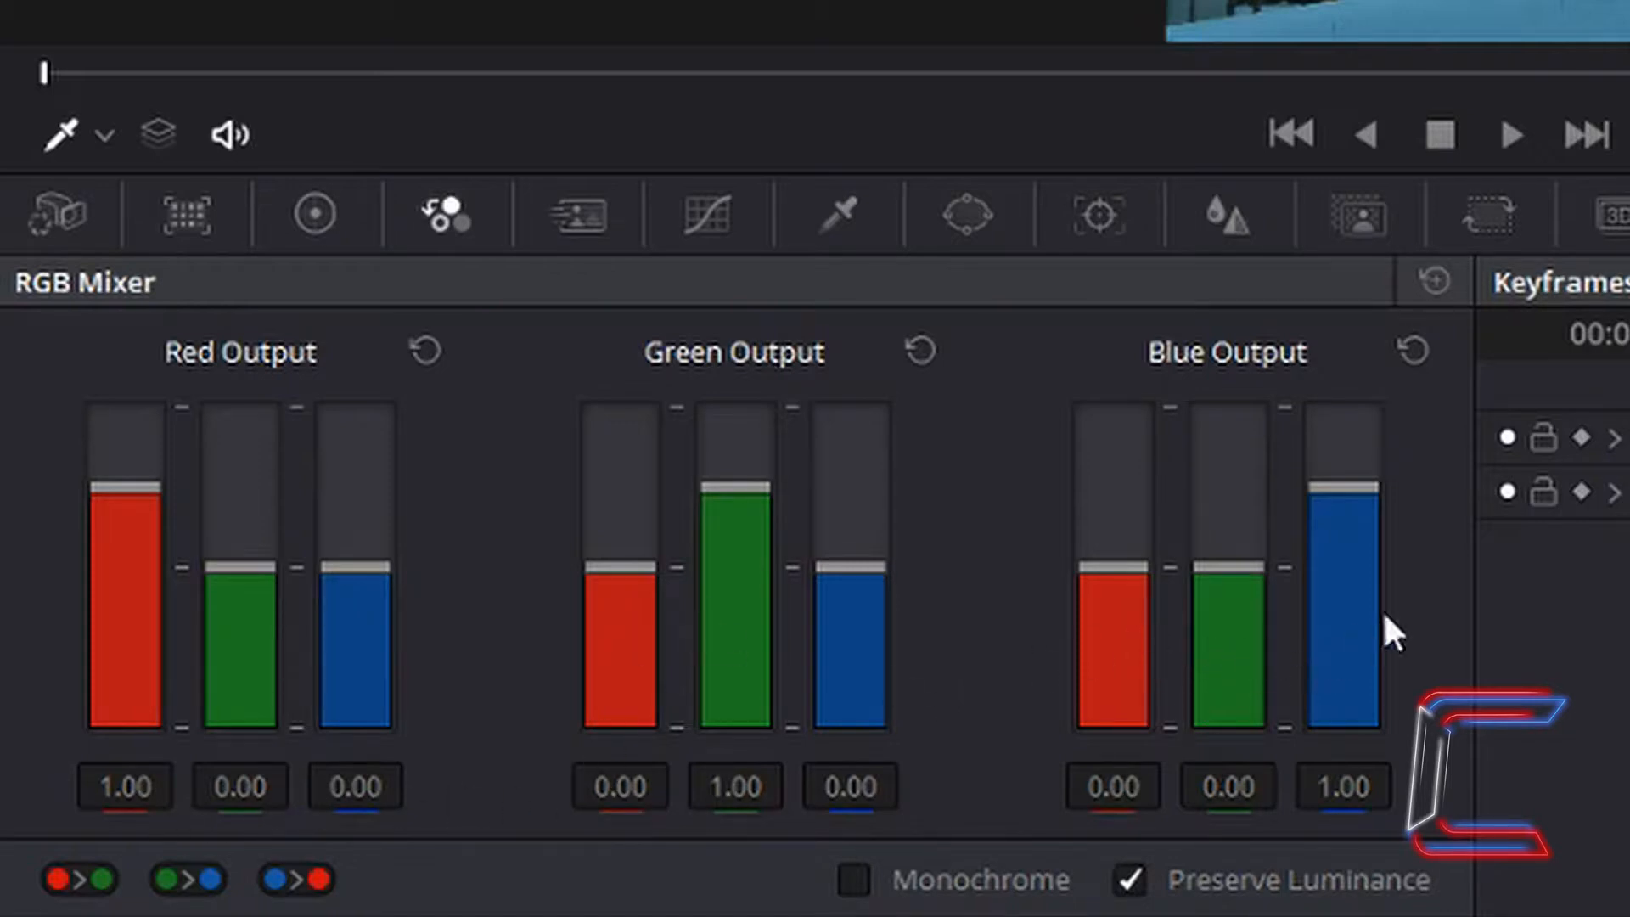
mouse_move(1029, 728)
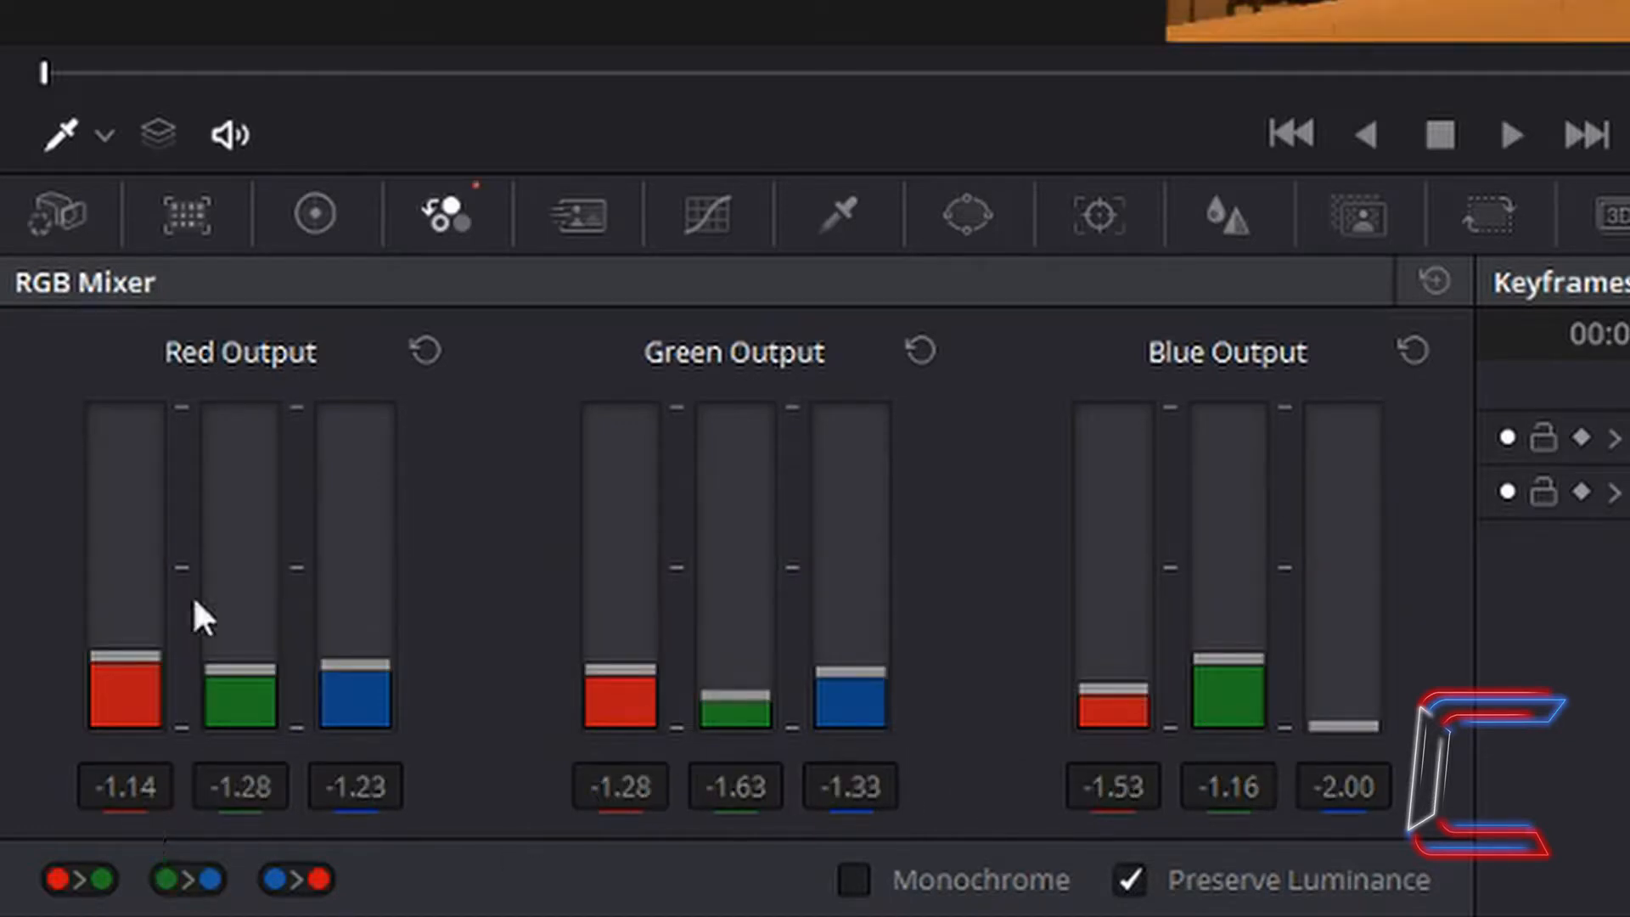
mouse_move(156, 826)
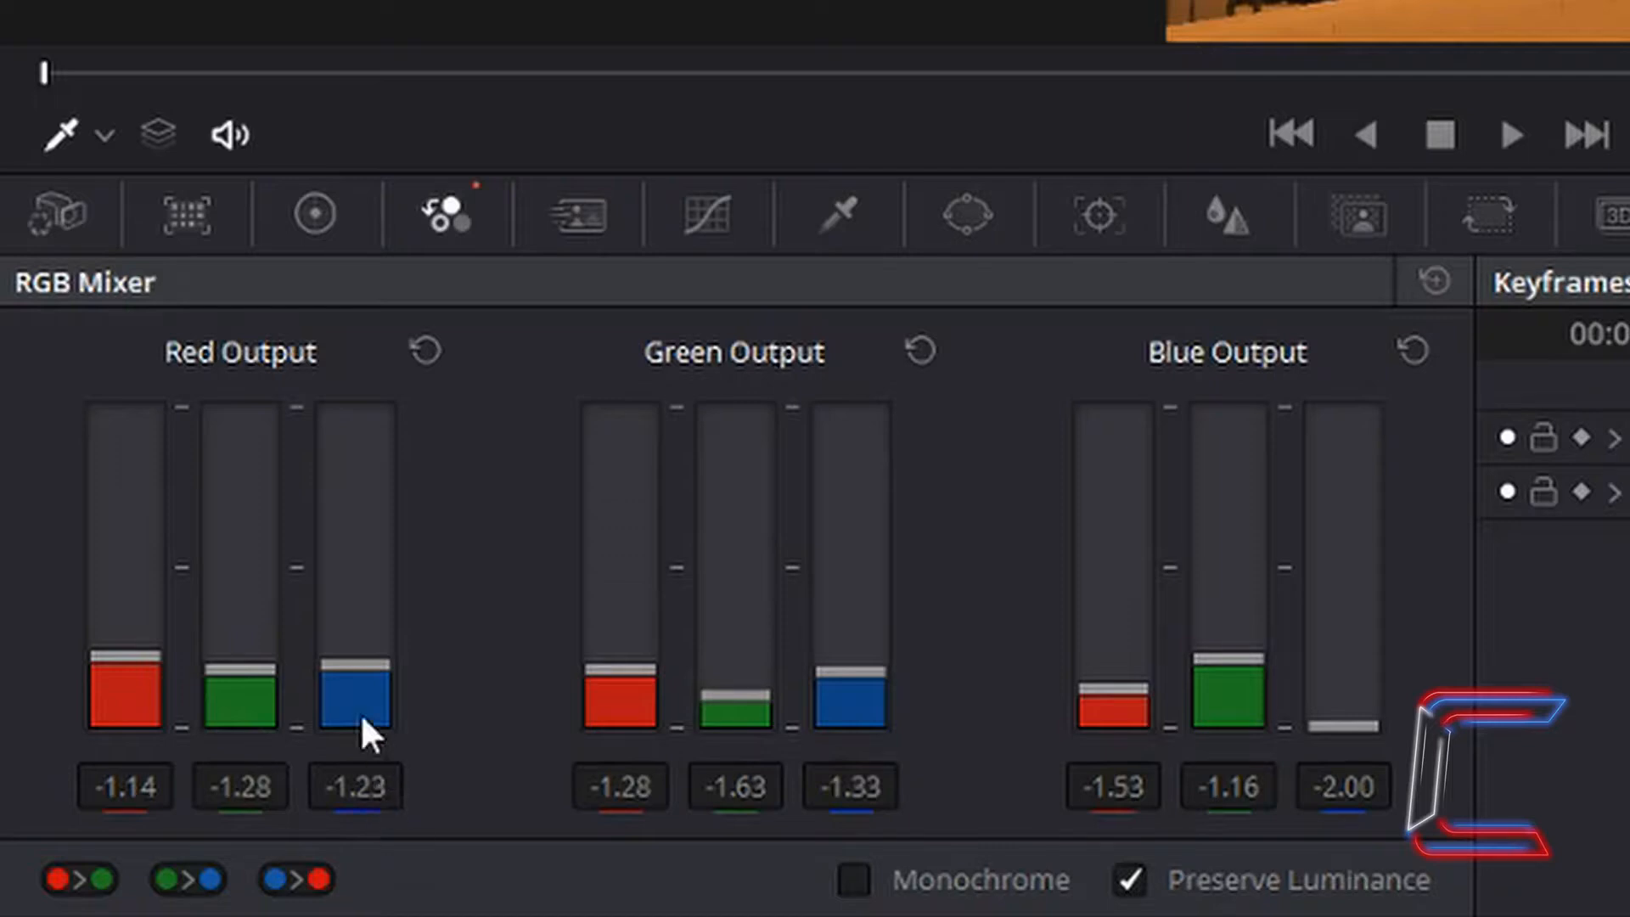
mouse_move(755, 377)
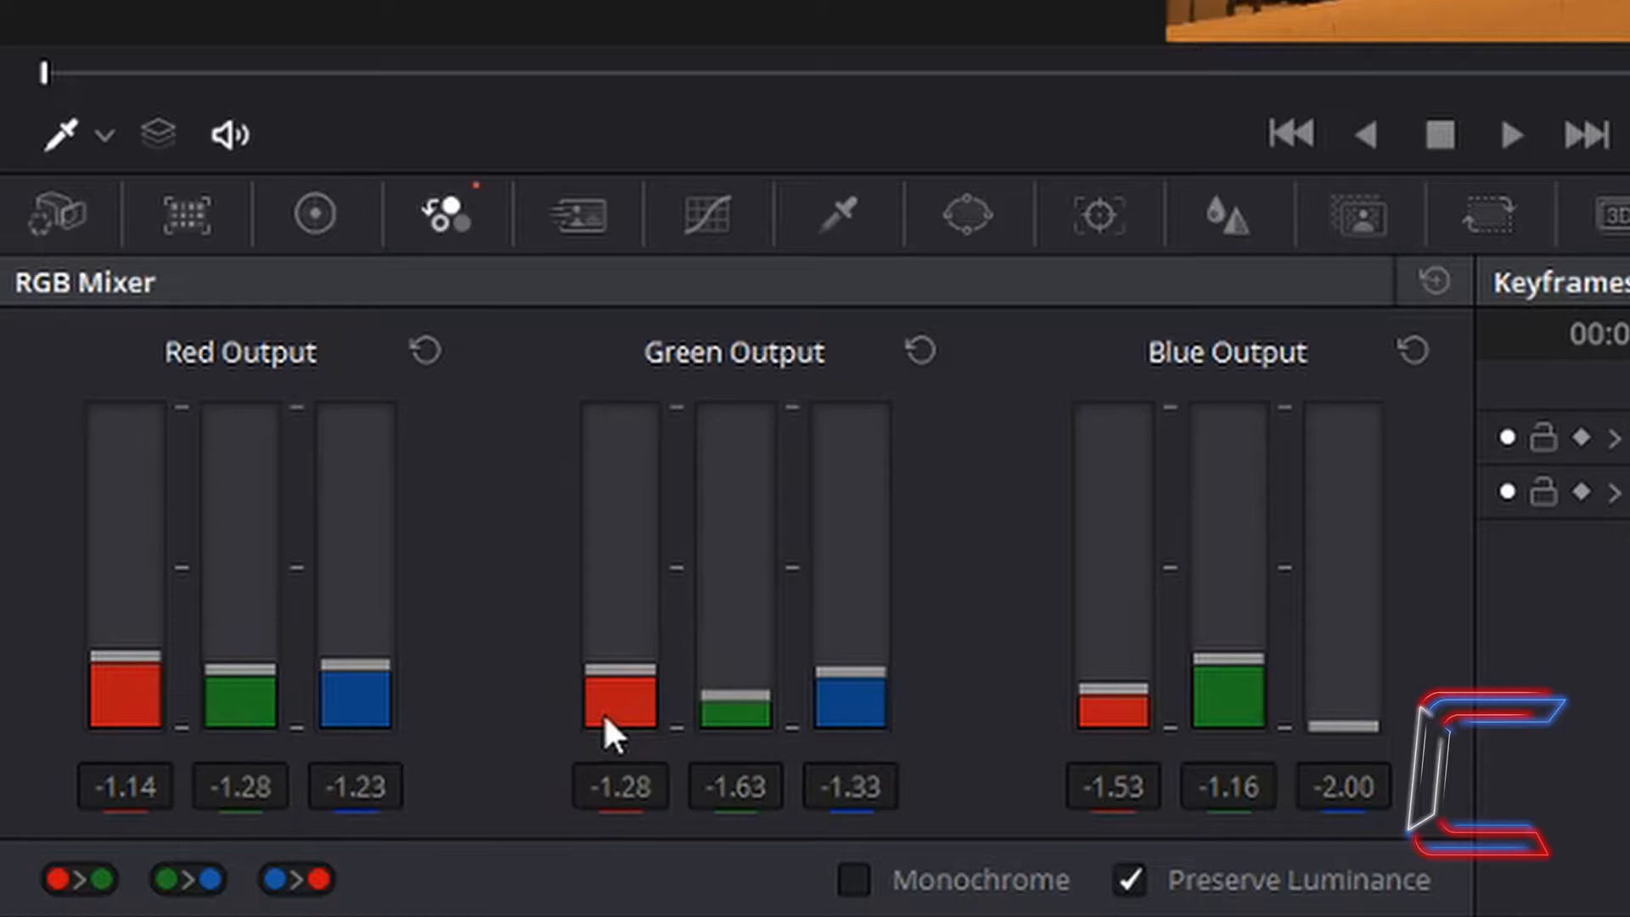
mouse_move(630, 826)
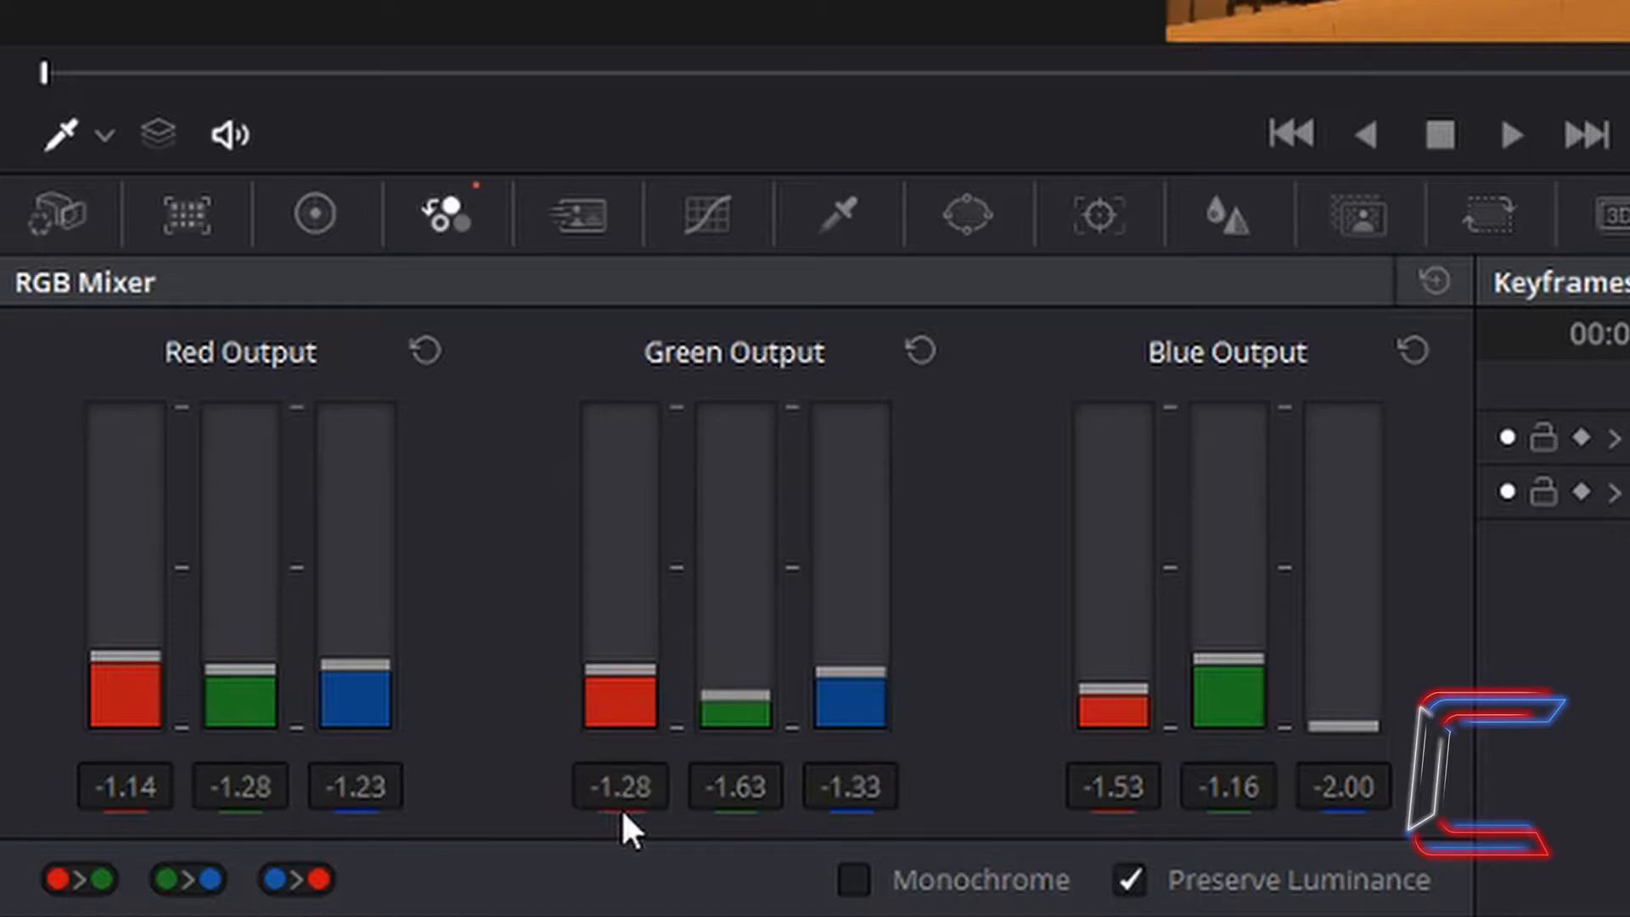
mouse_move(727, 744)
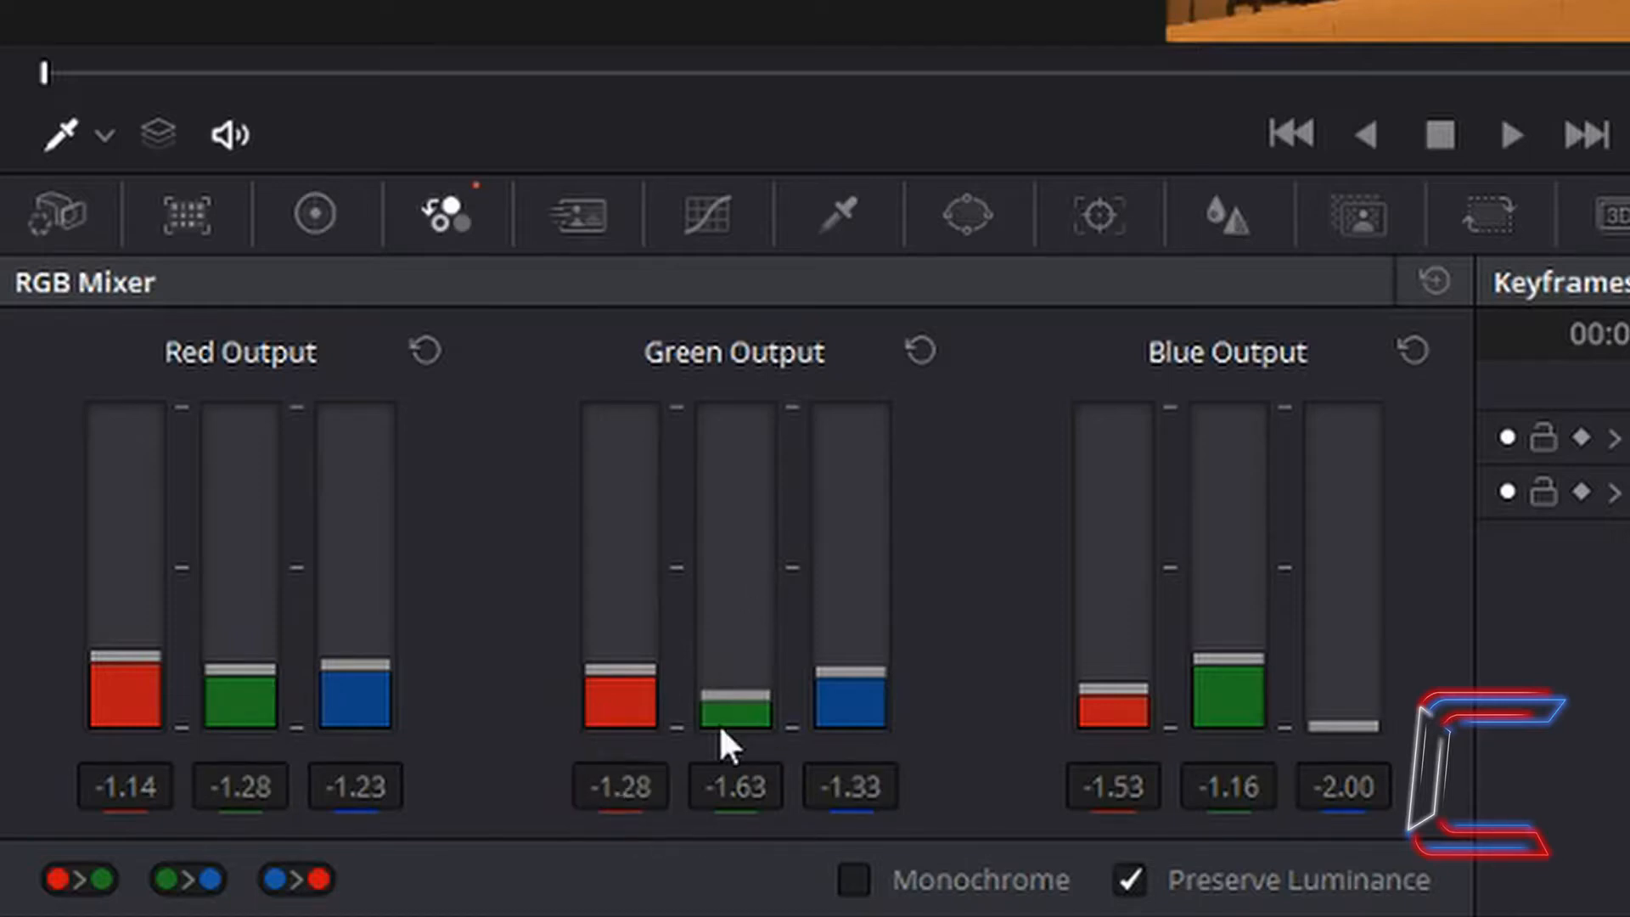
mouse_move(827, 833)
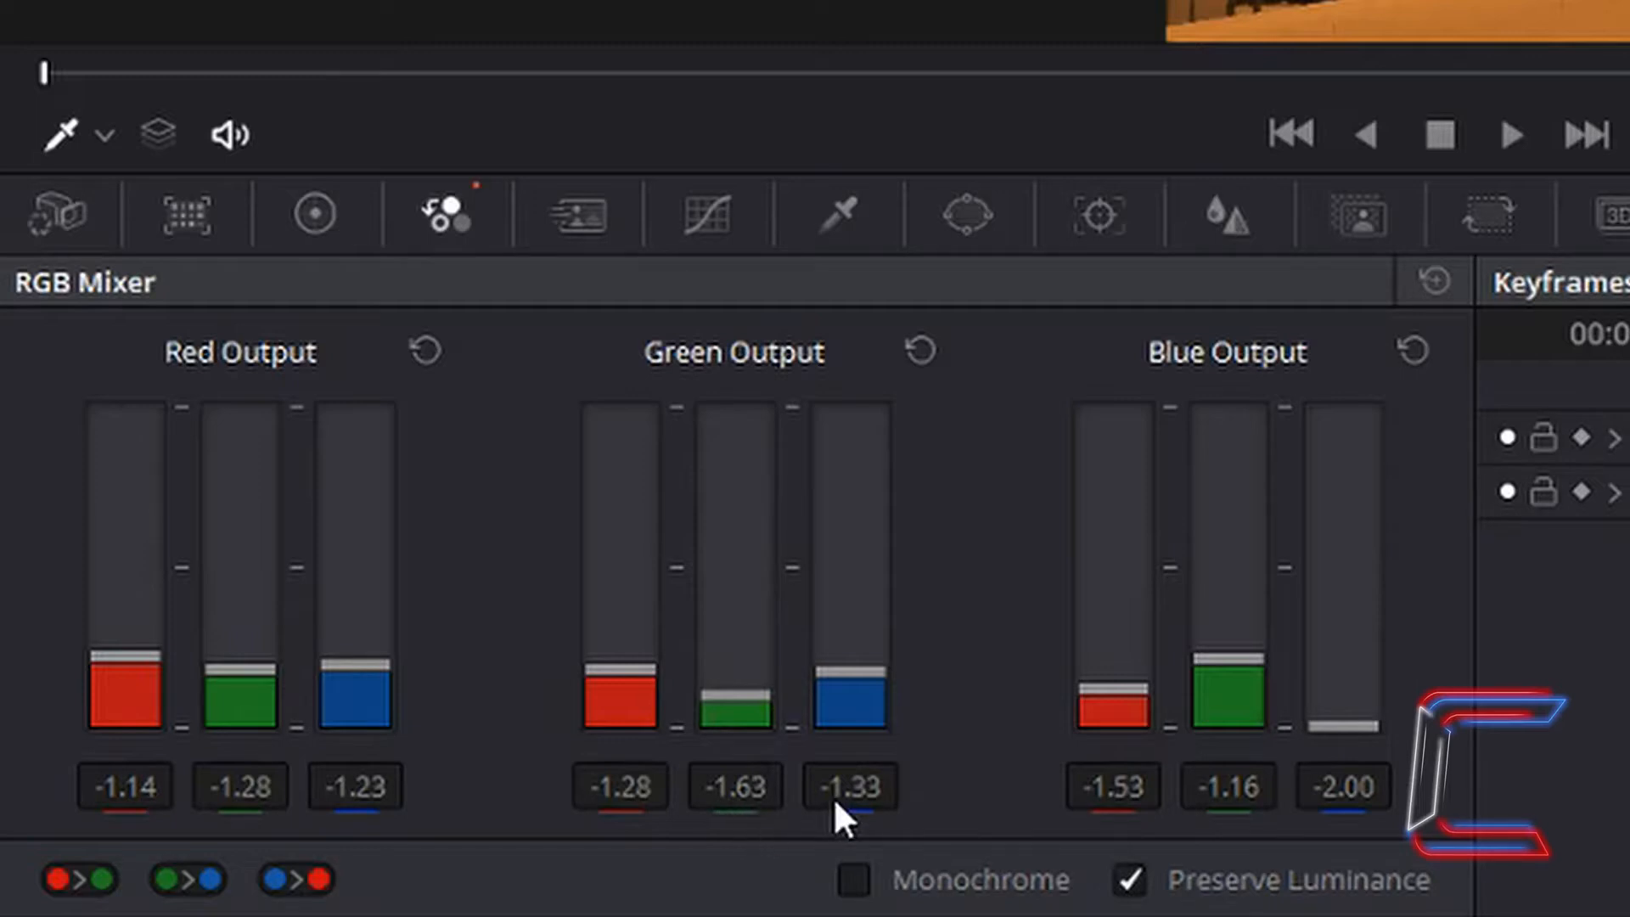
mouse_move(868, 712)
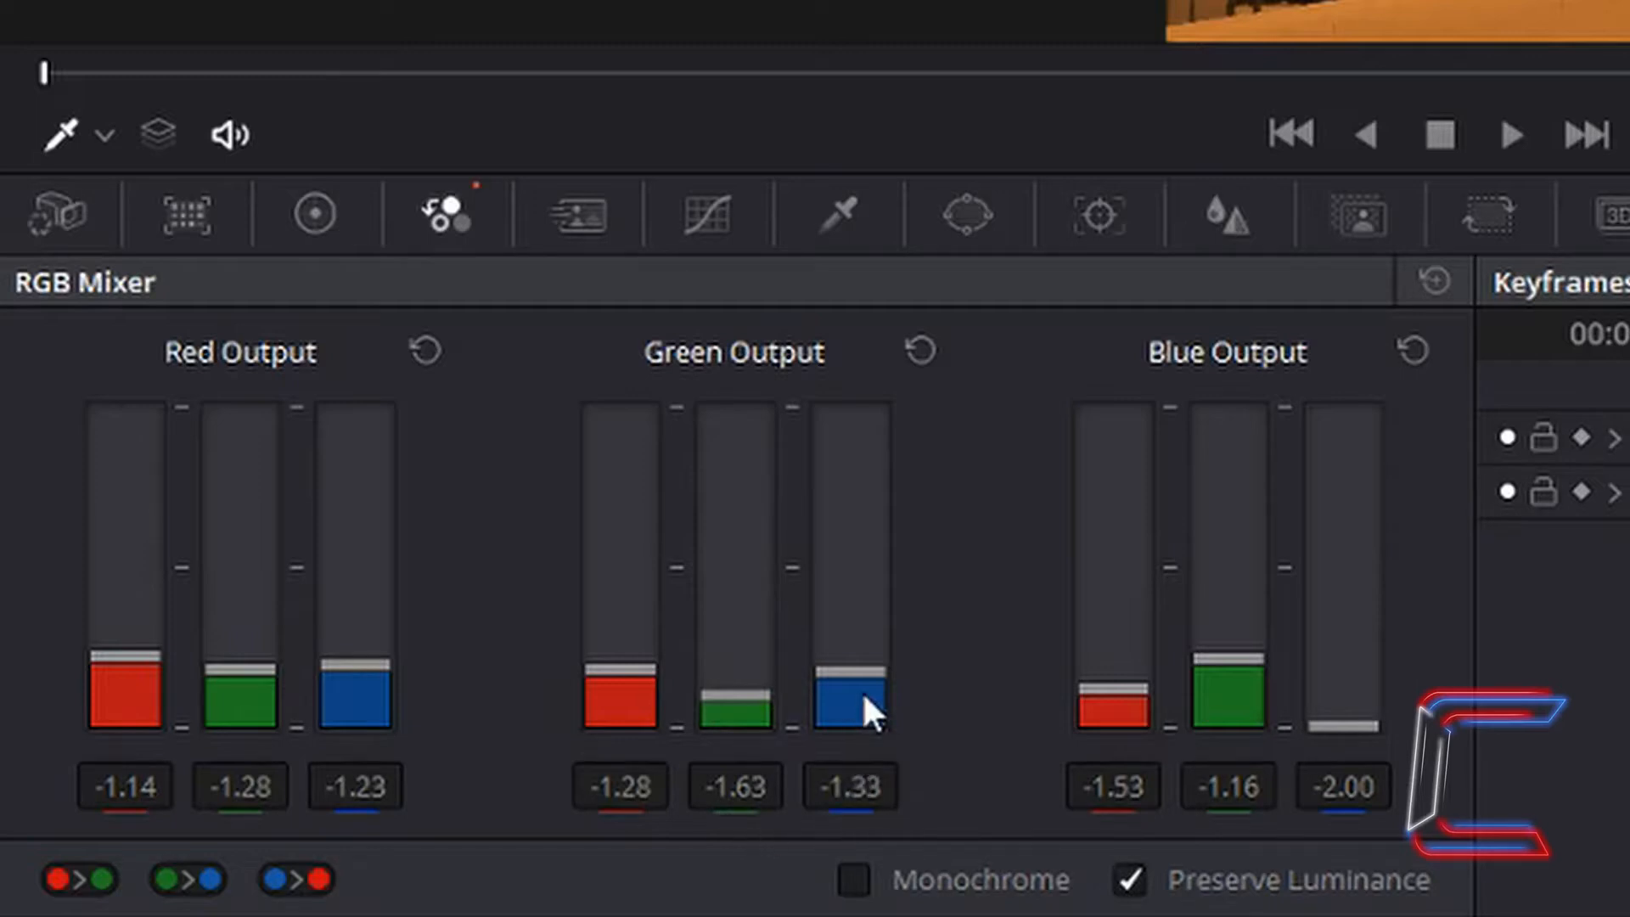
mouse_move(1232, 382)
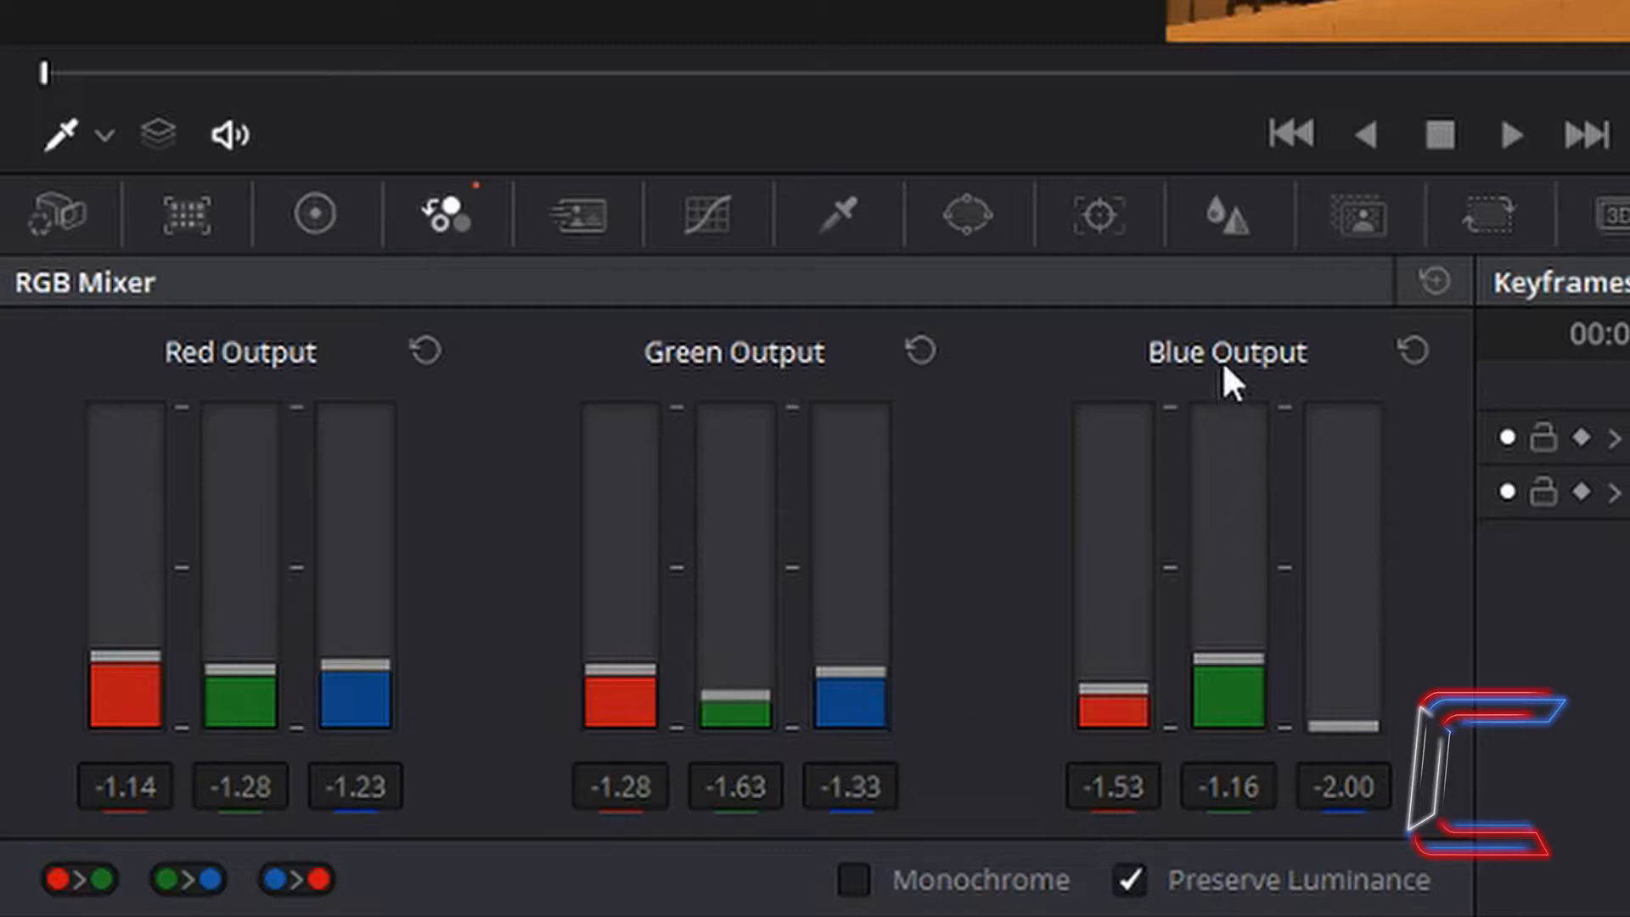
mouse_move(1129, 811)
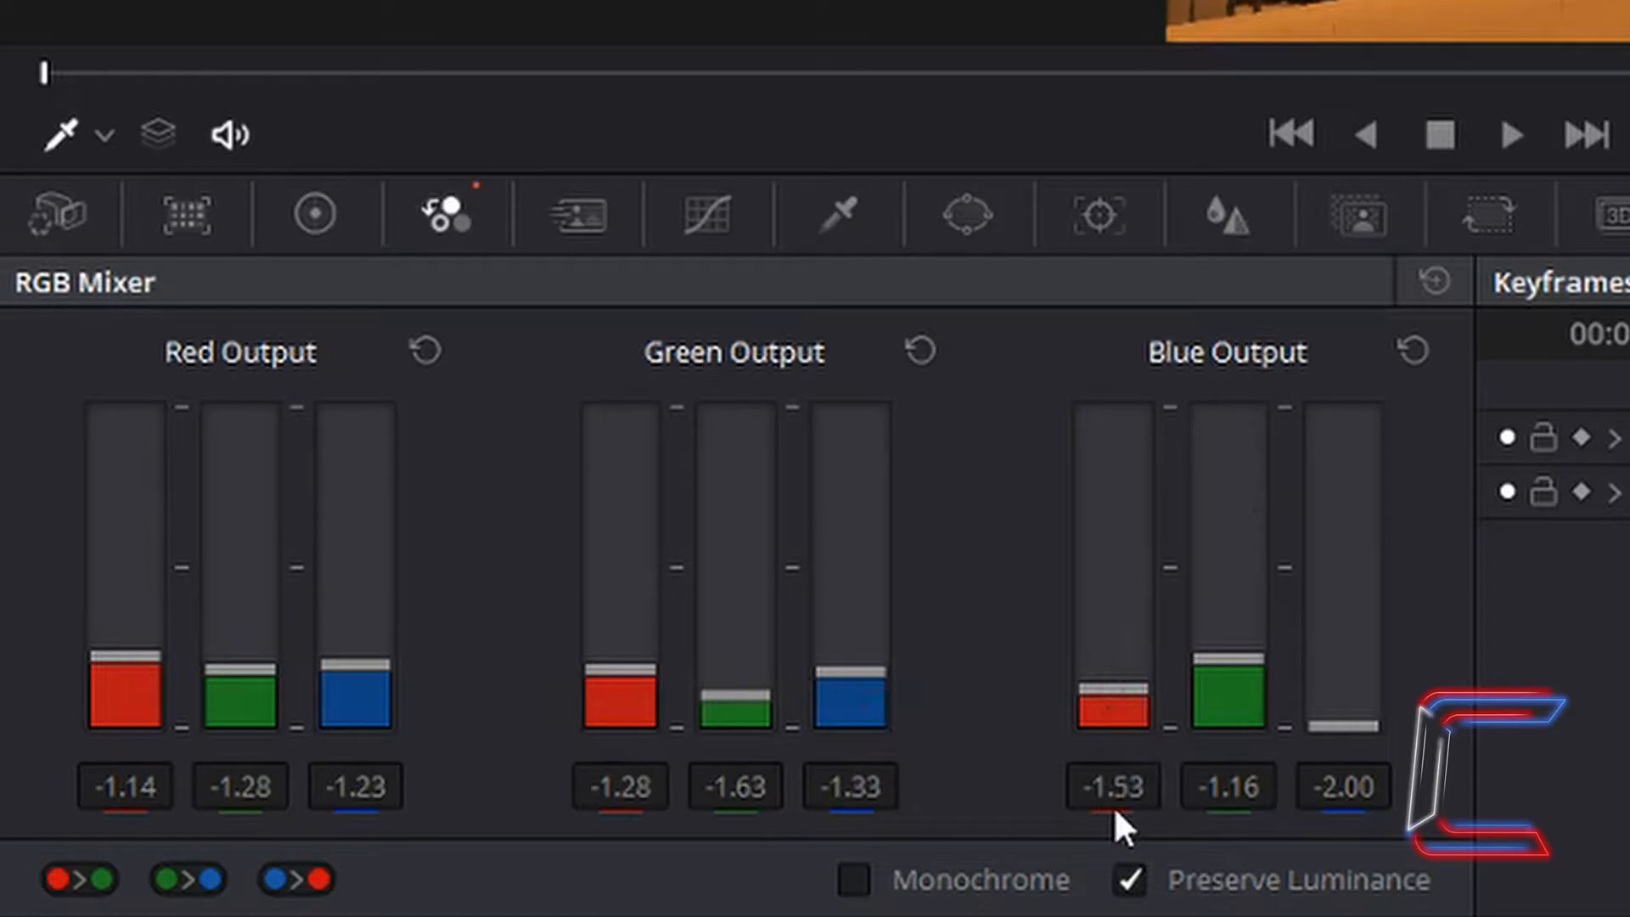
mouse_move(1237, 722)
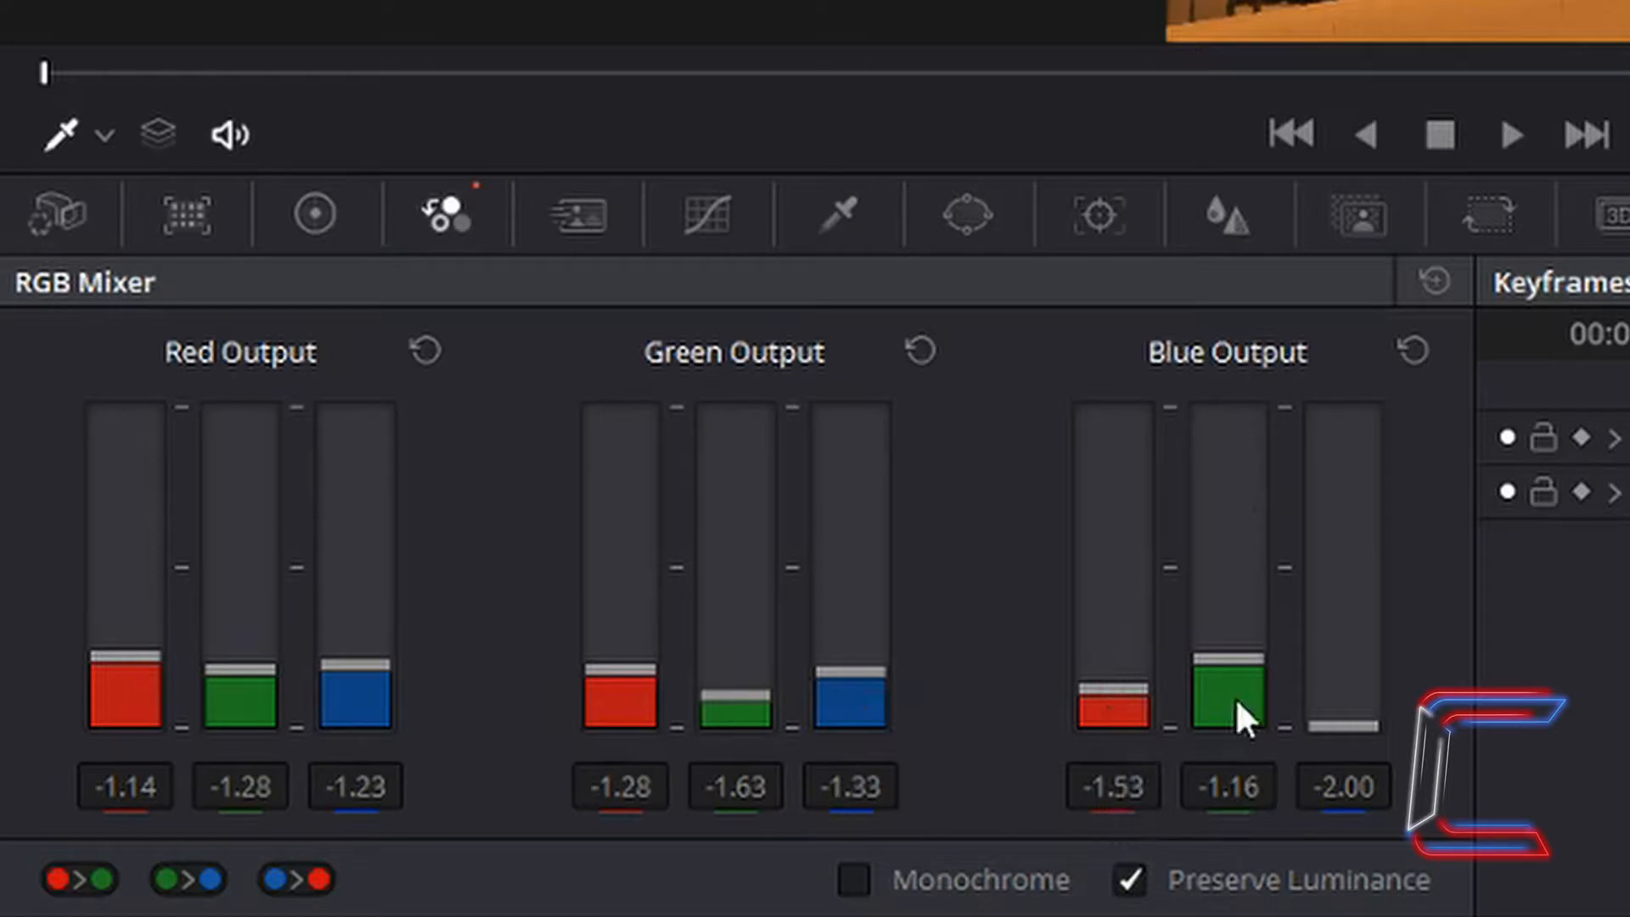
mouse_move(1254, 821)
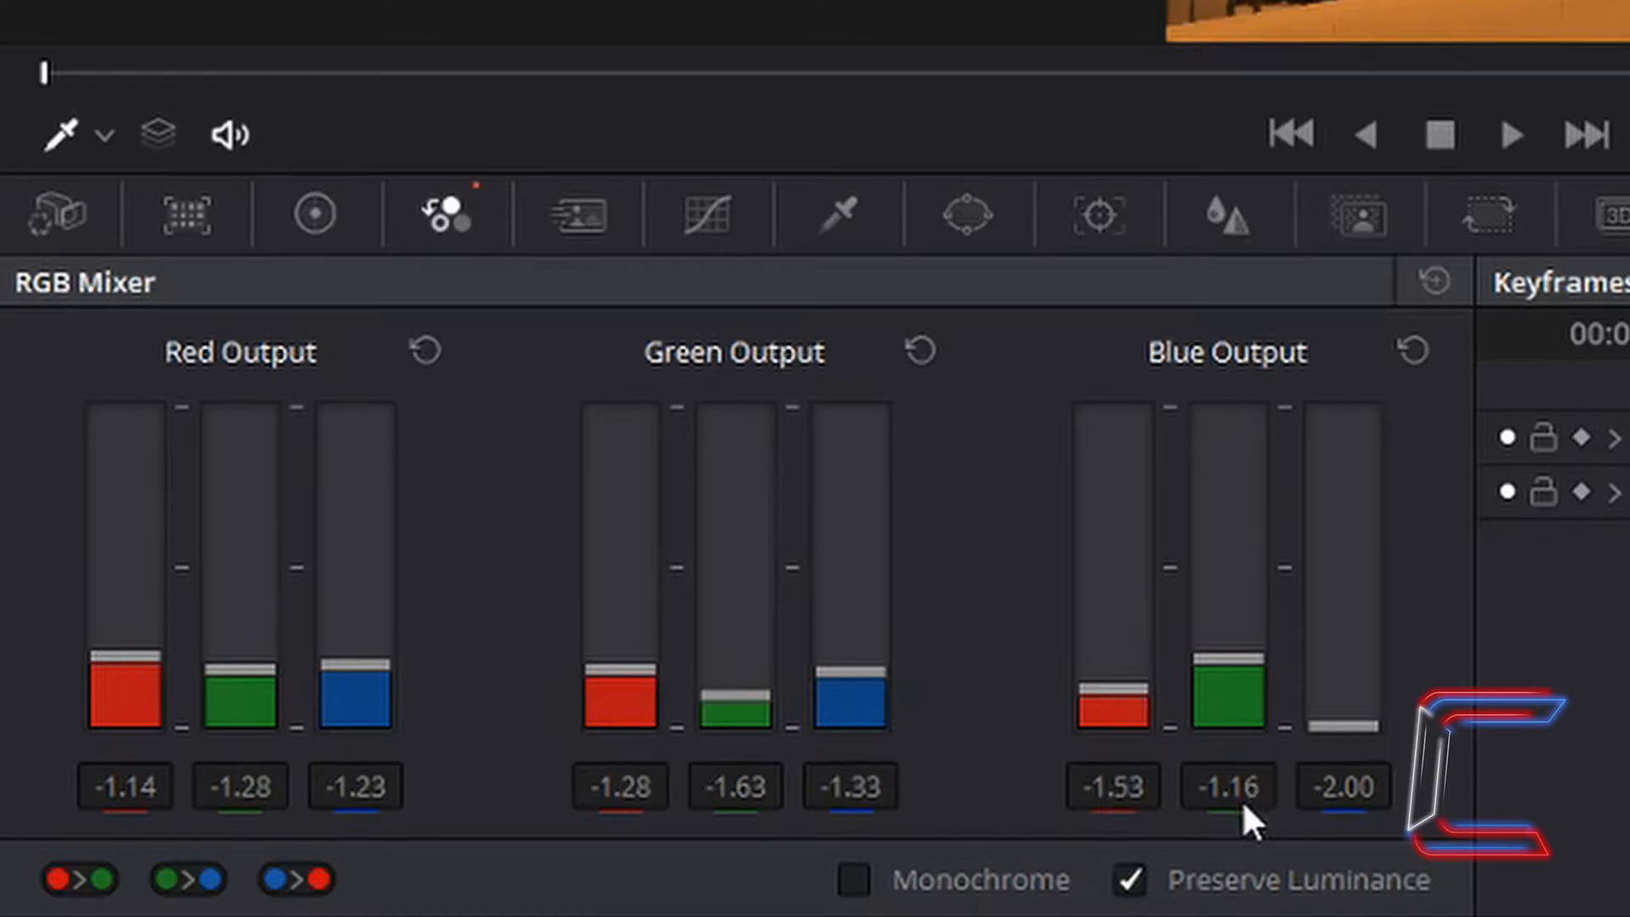
mouse_move(1372, 806)
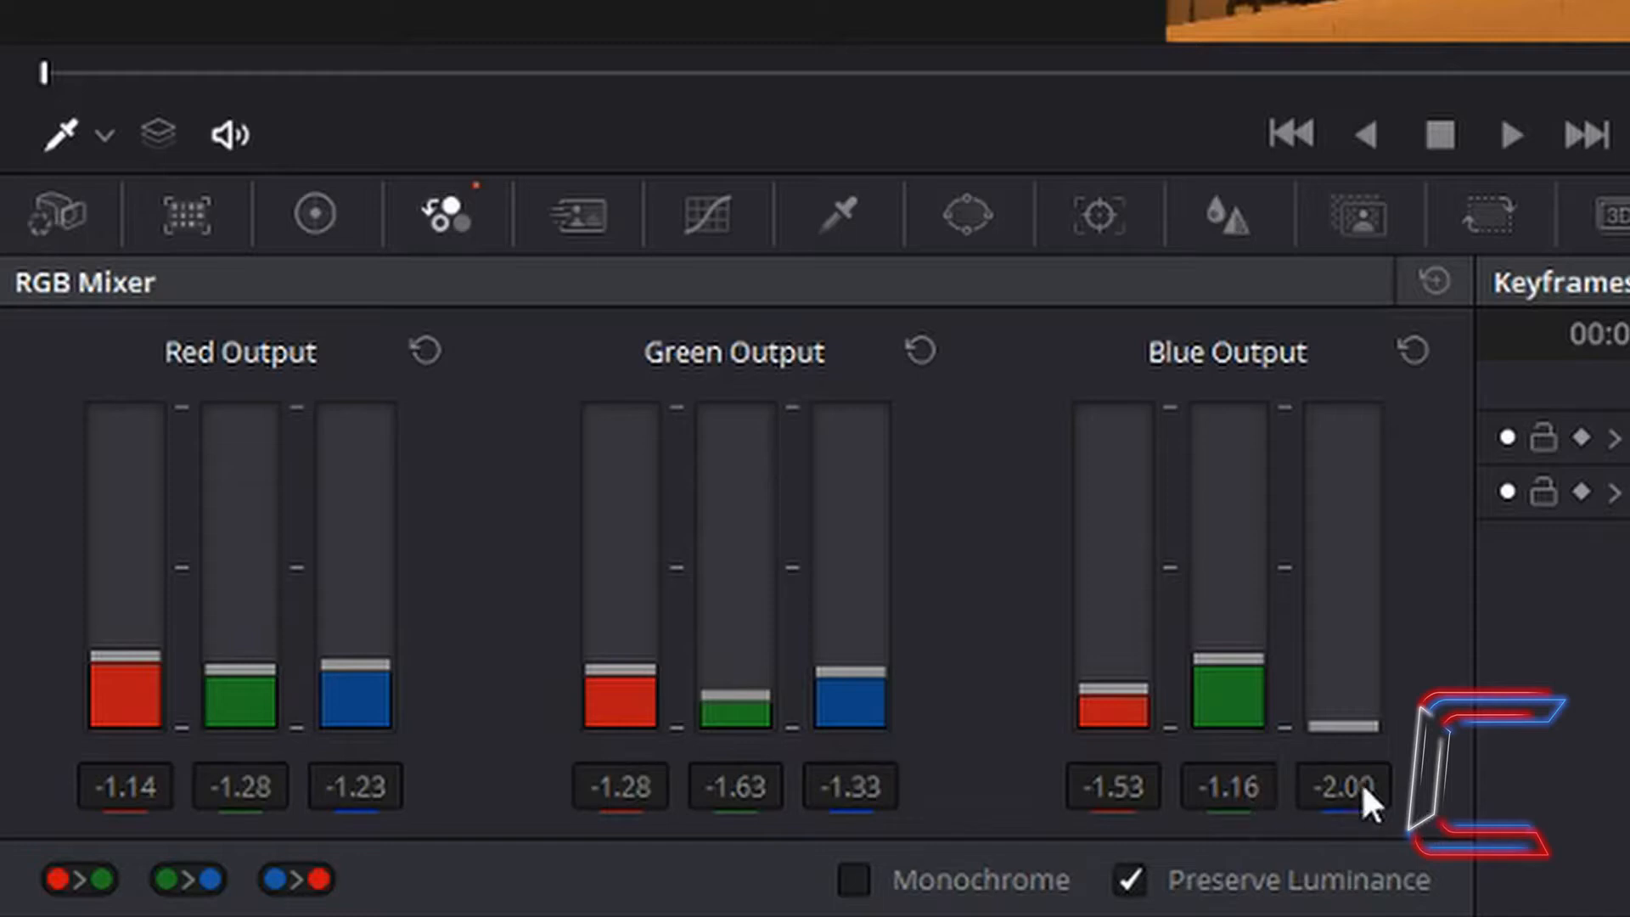
mouse_move(1372, 774)
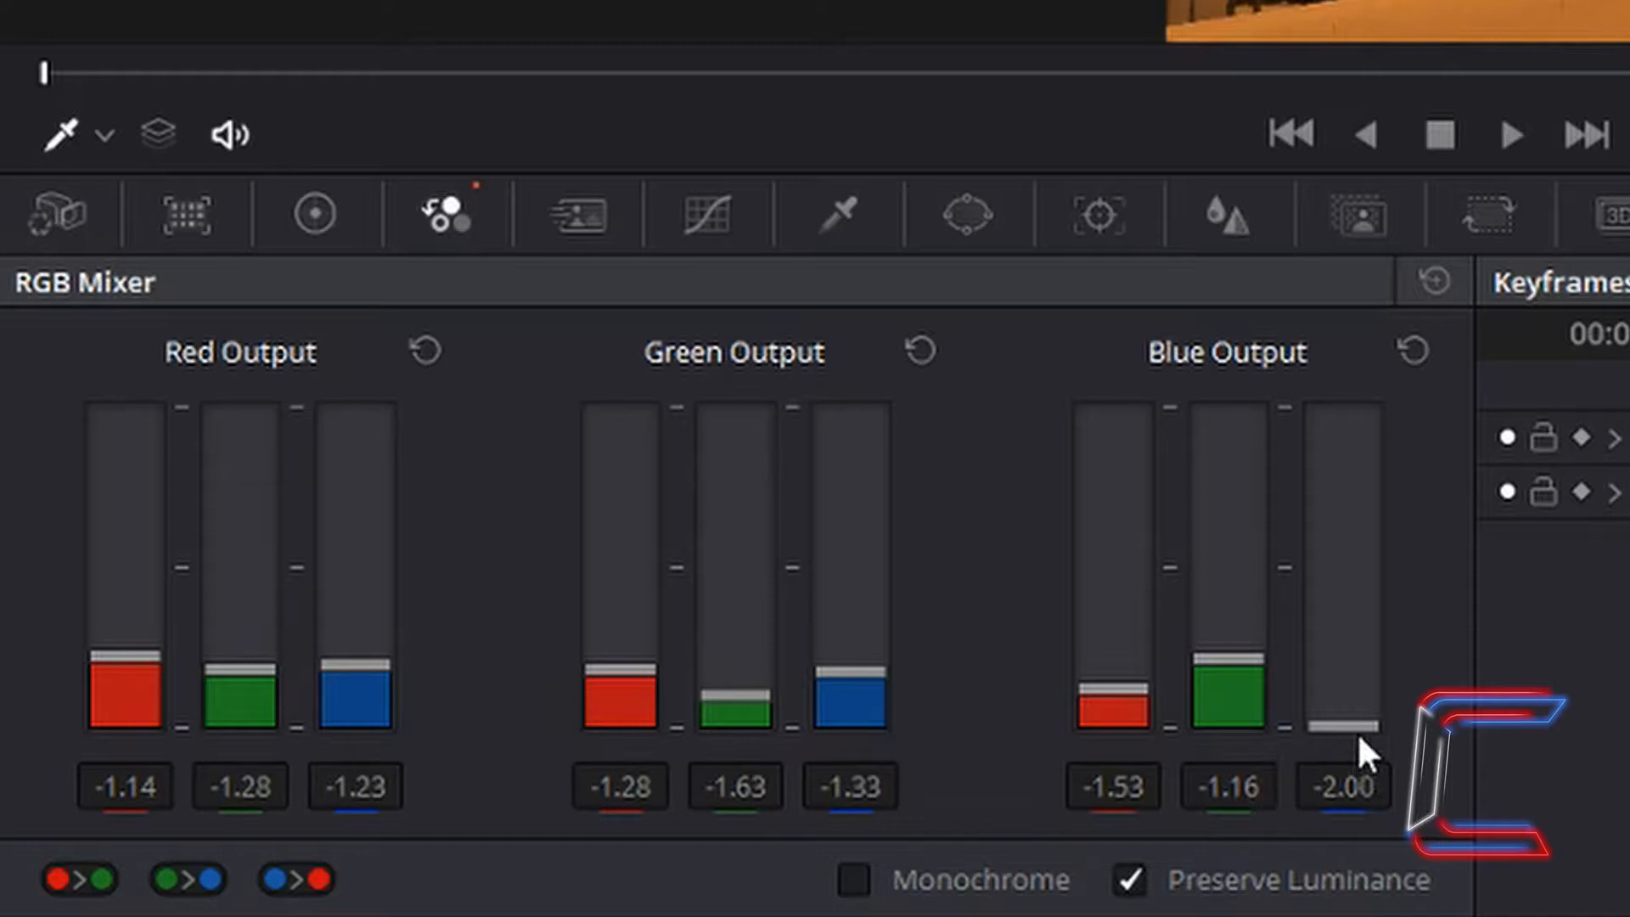
mouse_move(1367, 816)
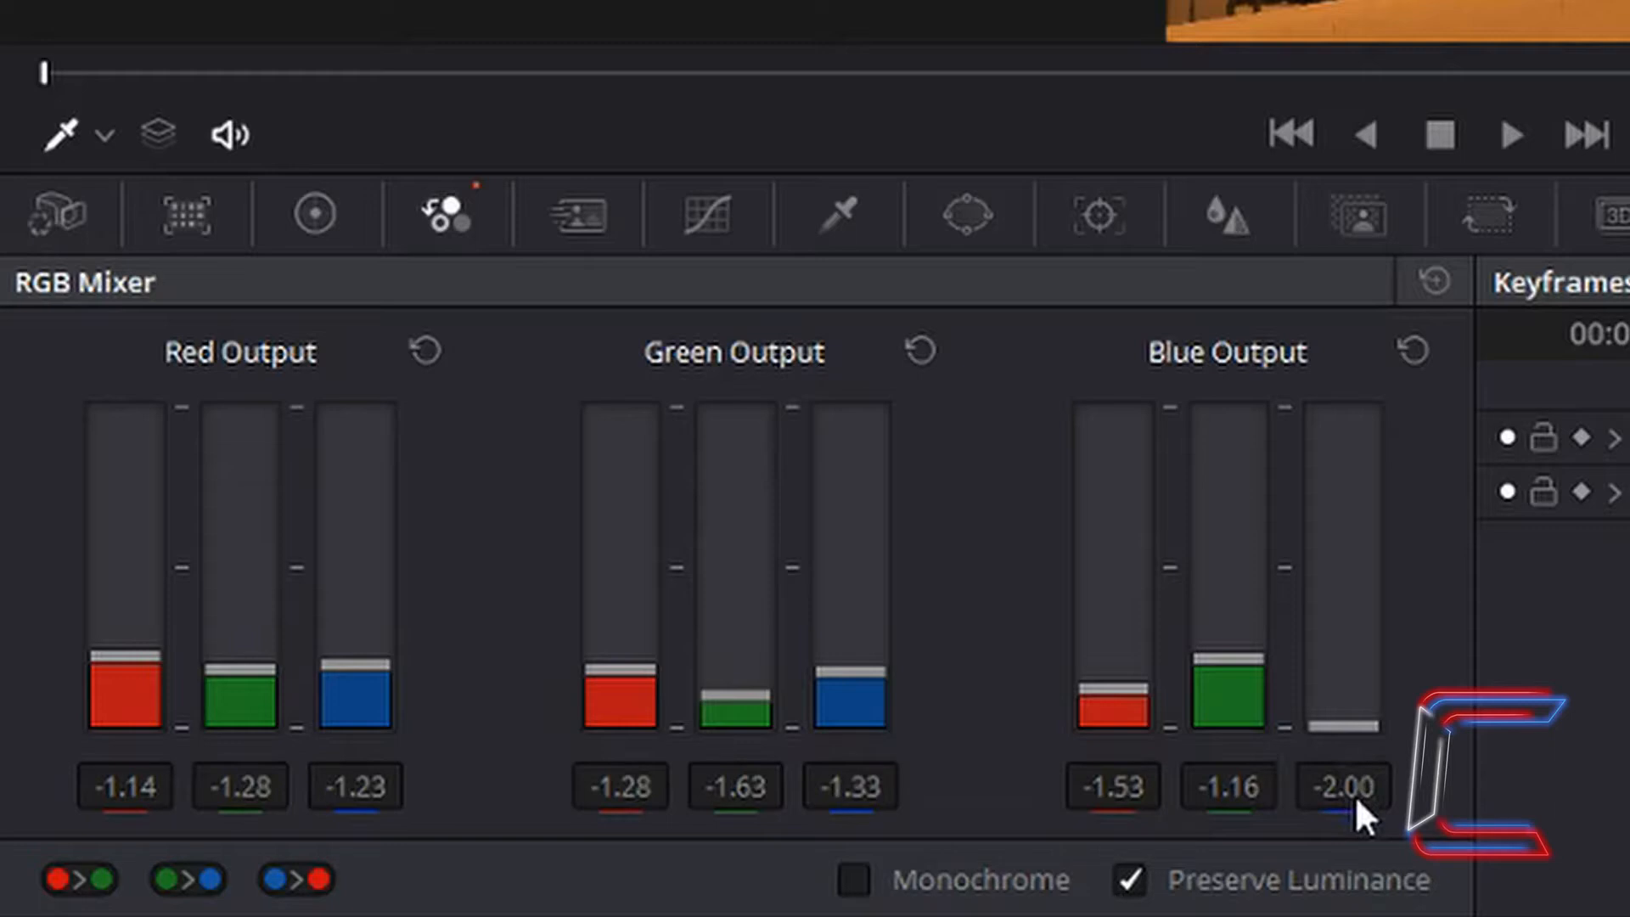
mouse_move(972, 907)
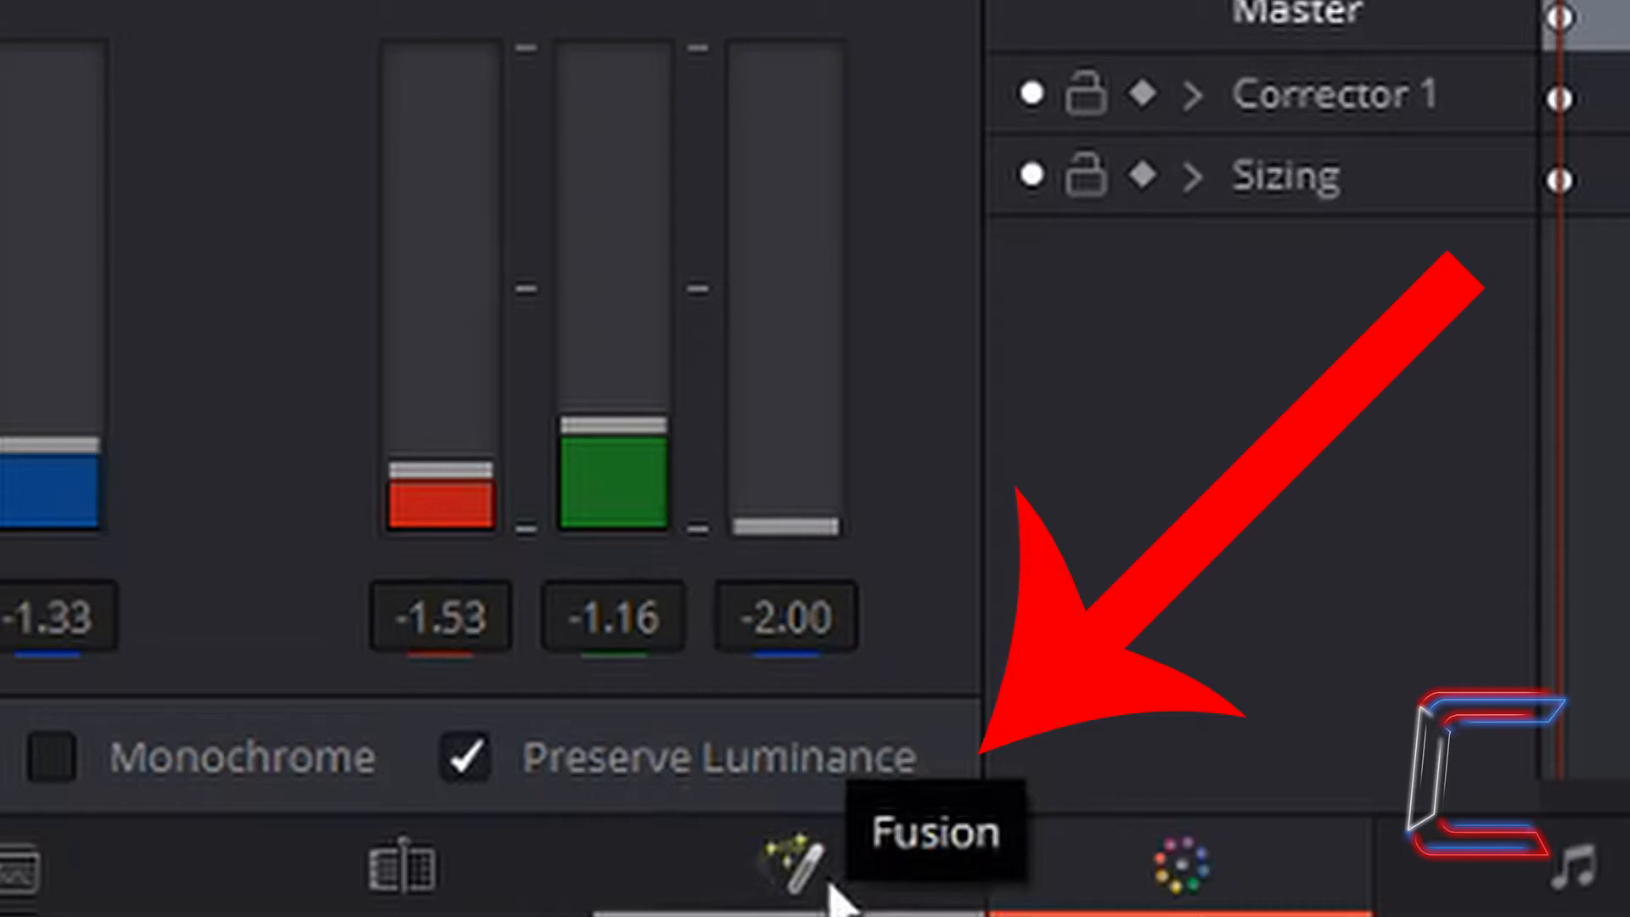
Switch to the Fusion page and show the MediaIn1-to-MediaOut1 node graph.
click(798, 868)
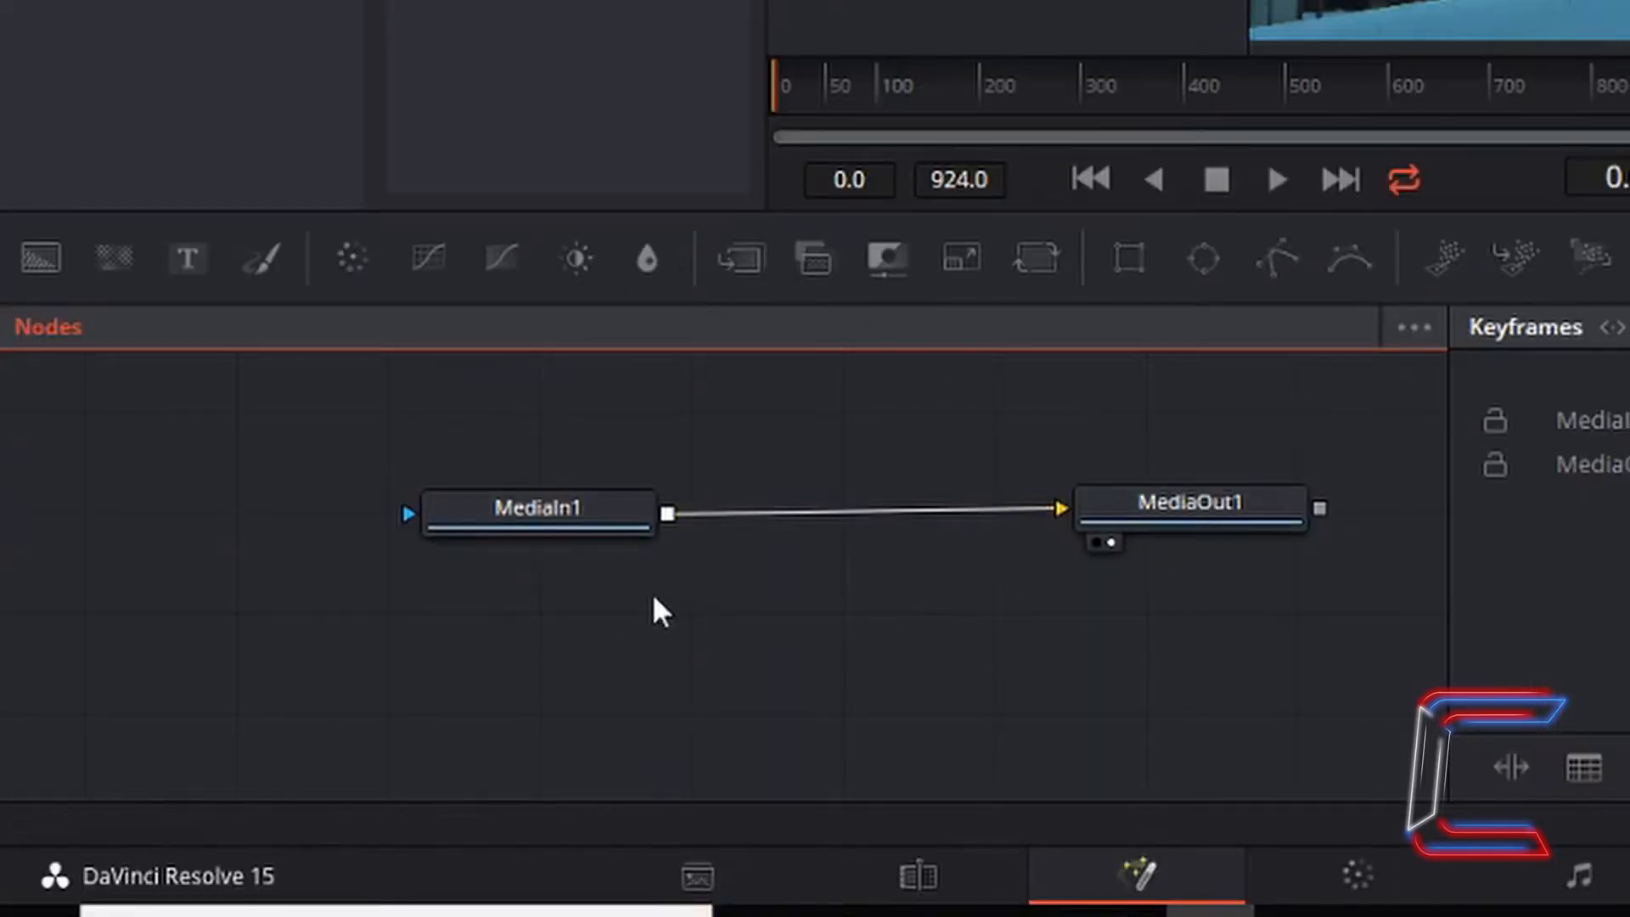
mouse_move(537, 509)
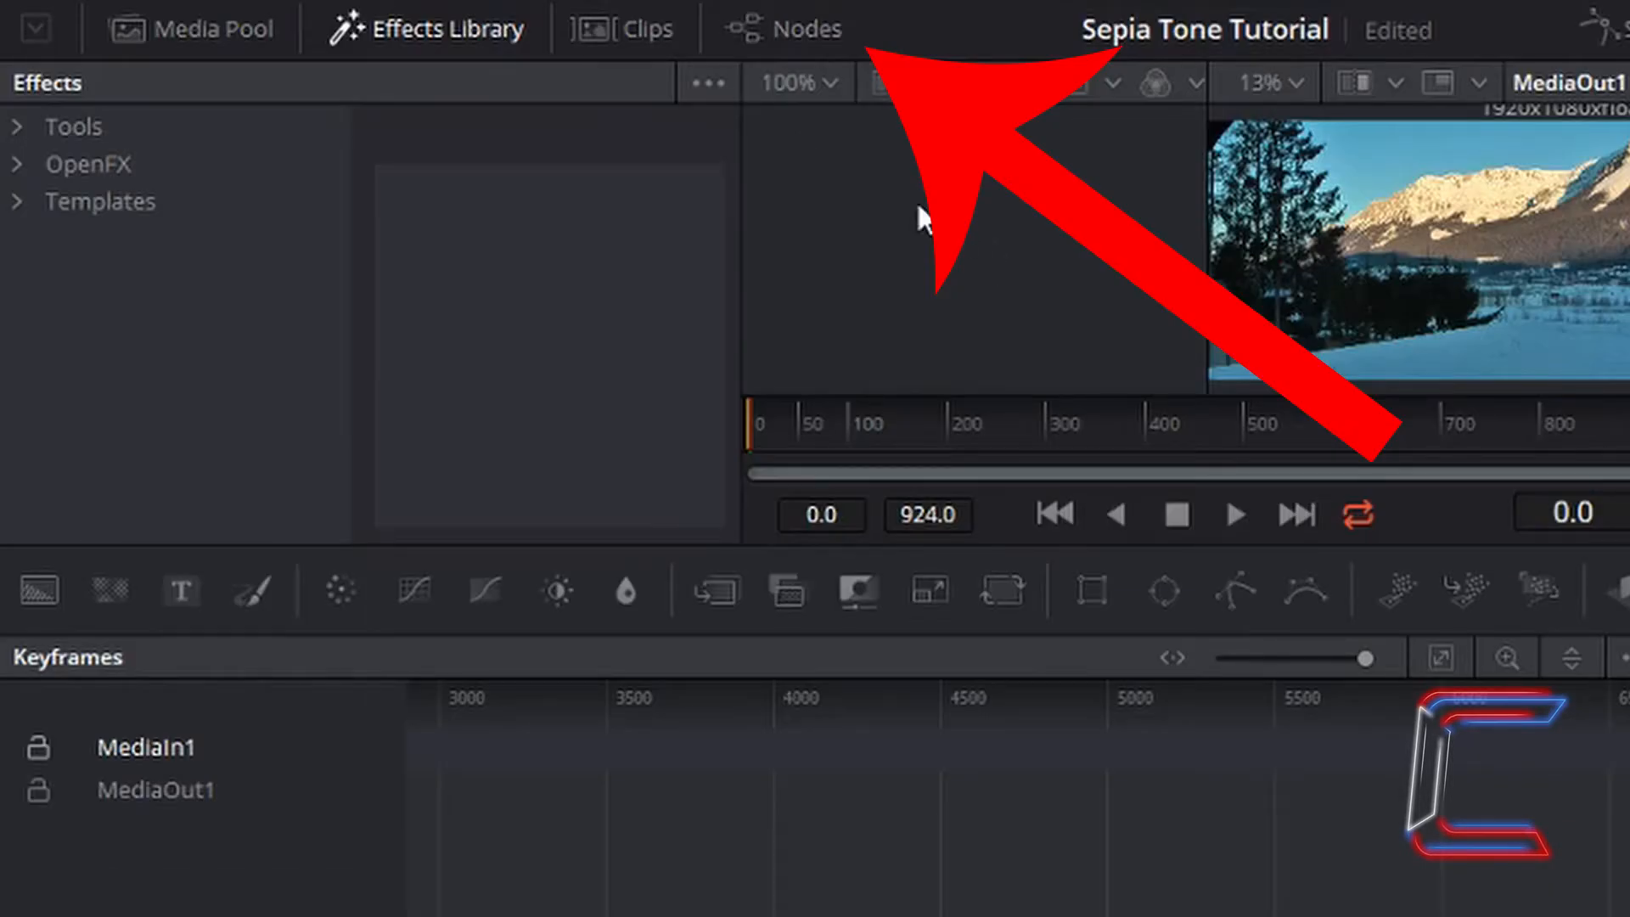
mouse_move(809, 54)
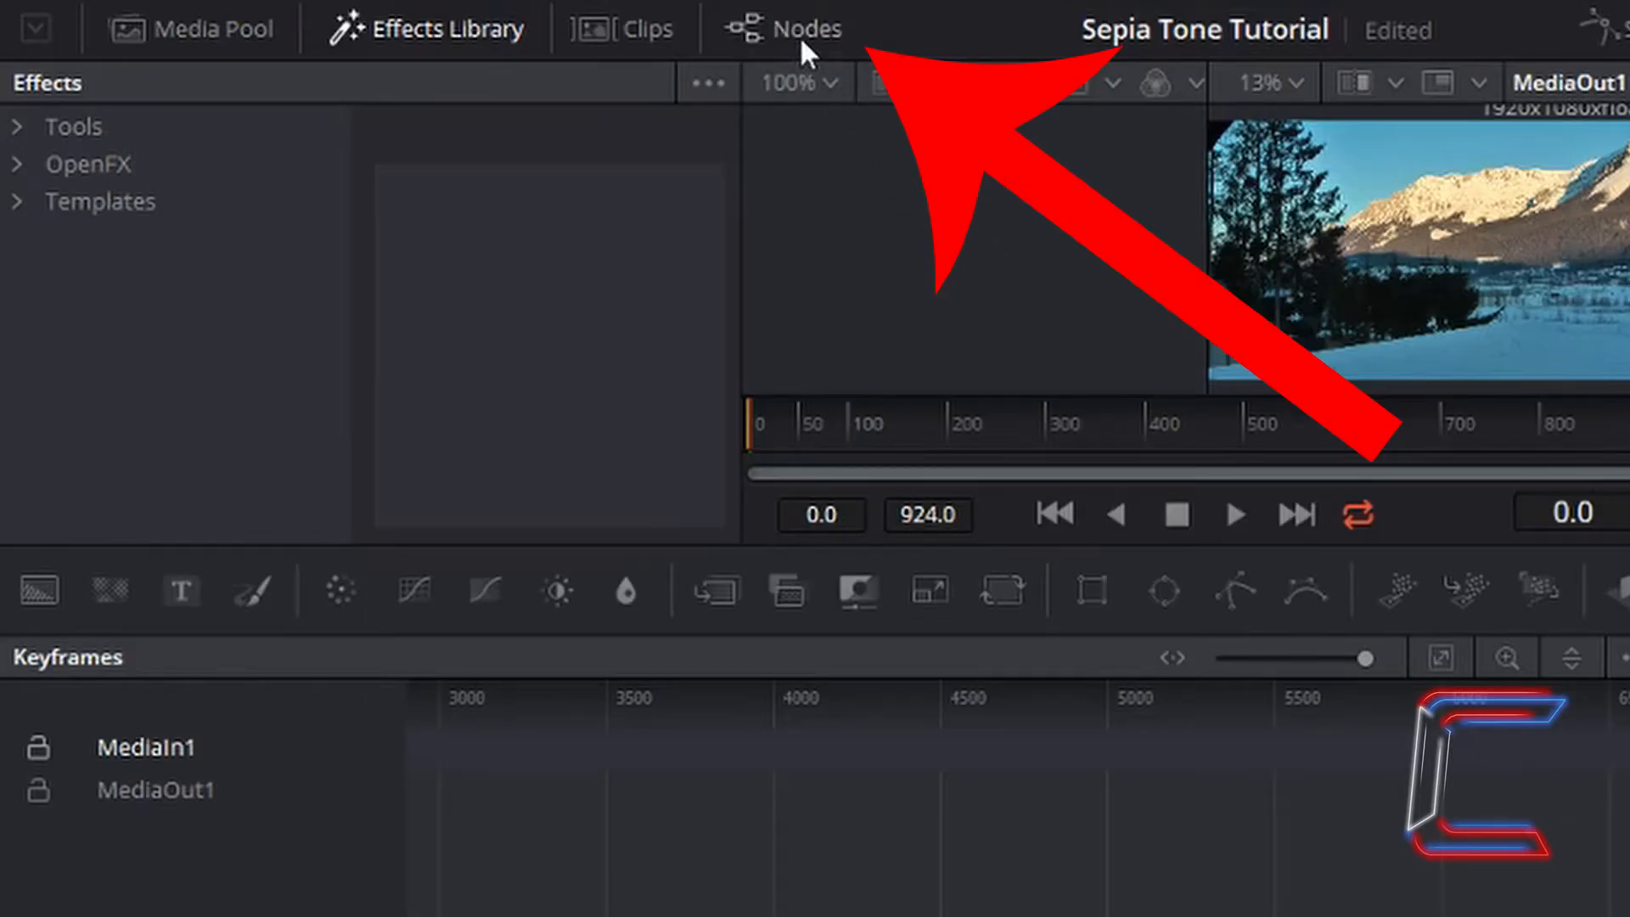
click(806, 28)
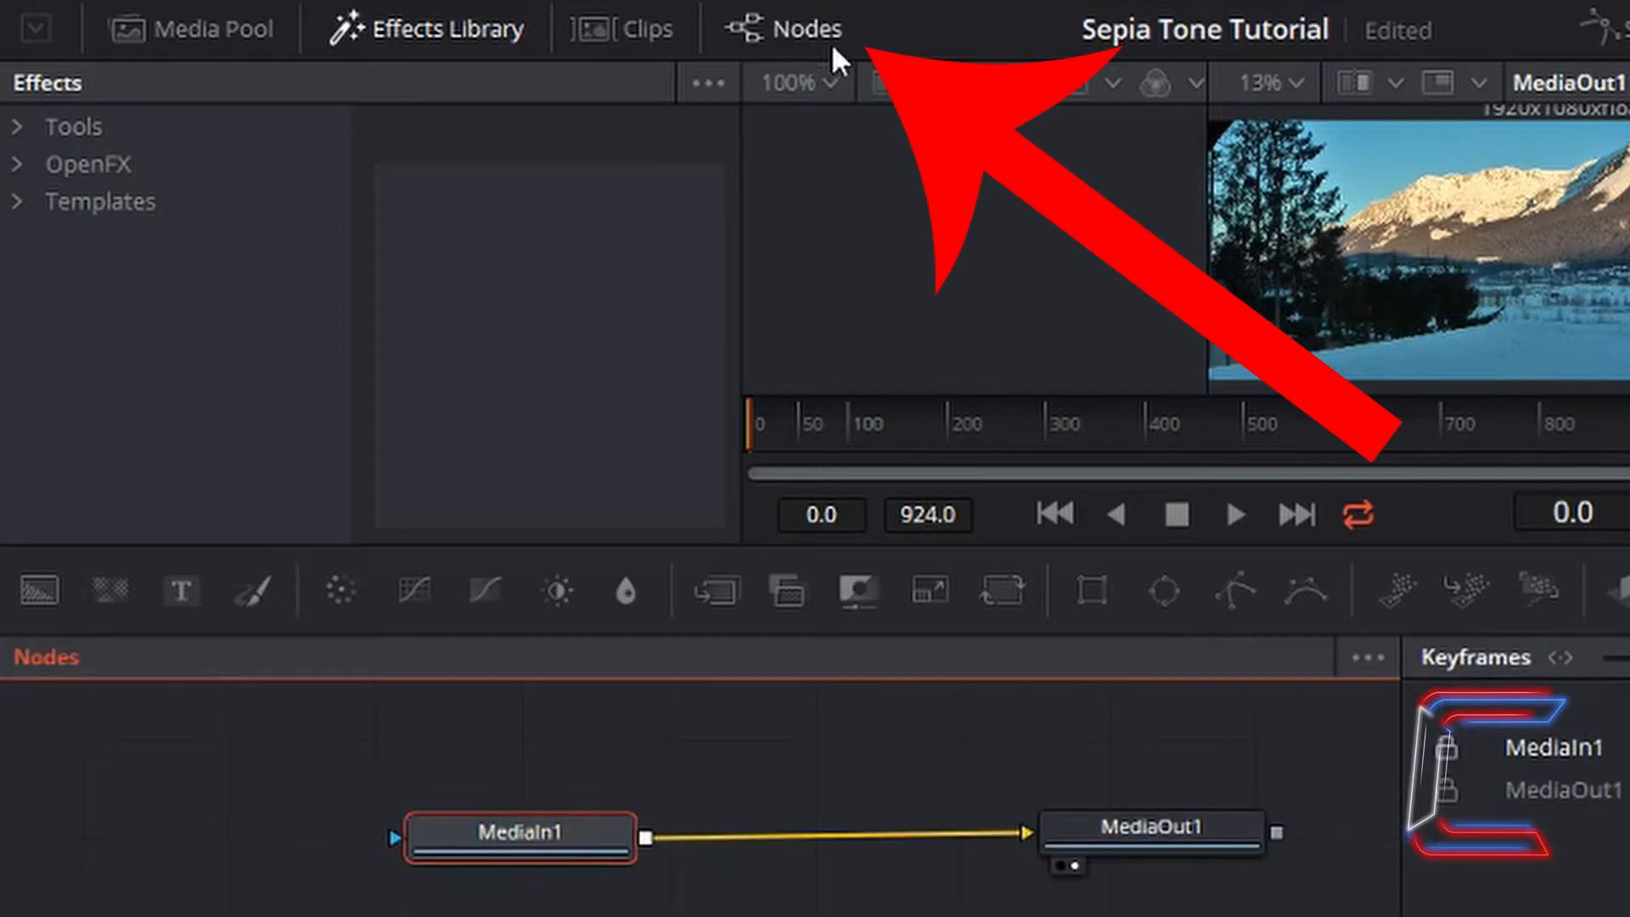
mouse_move(1019, 874)
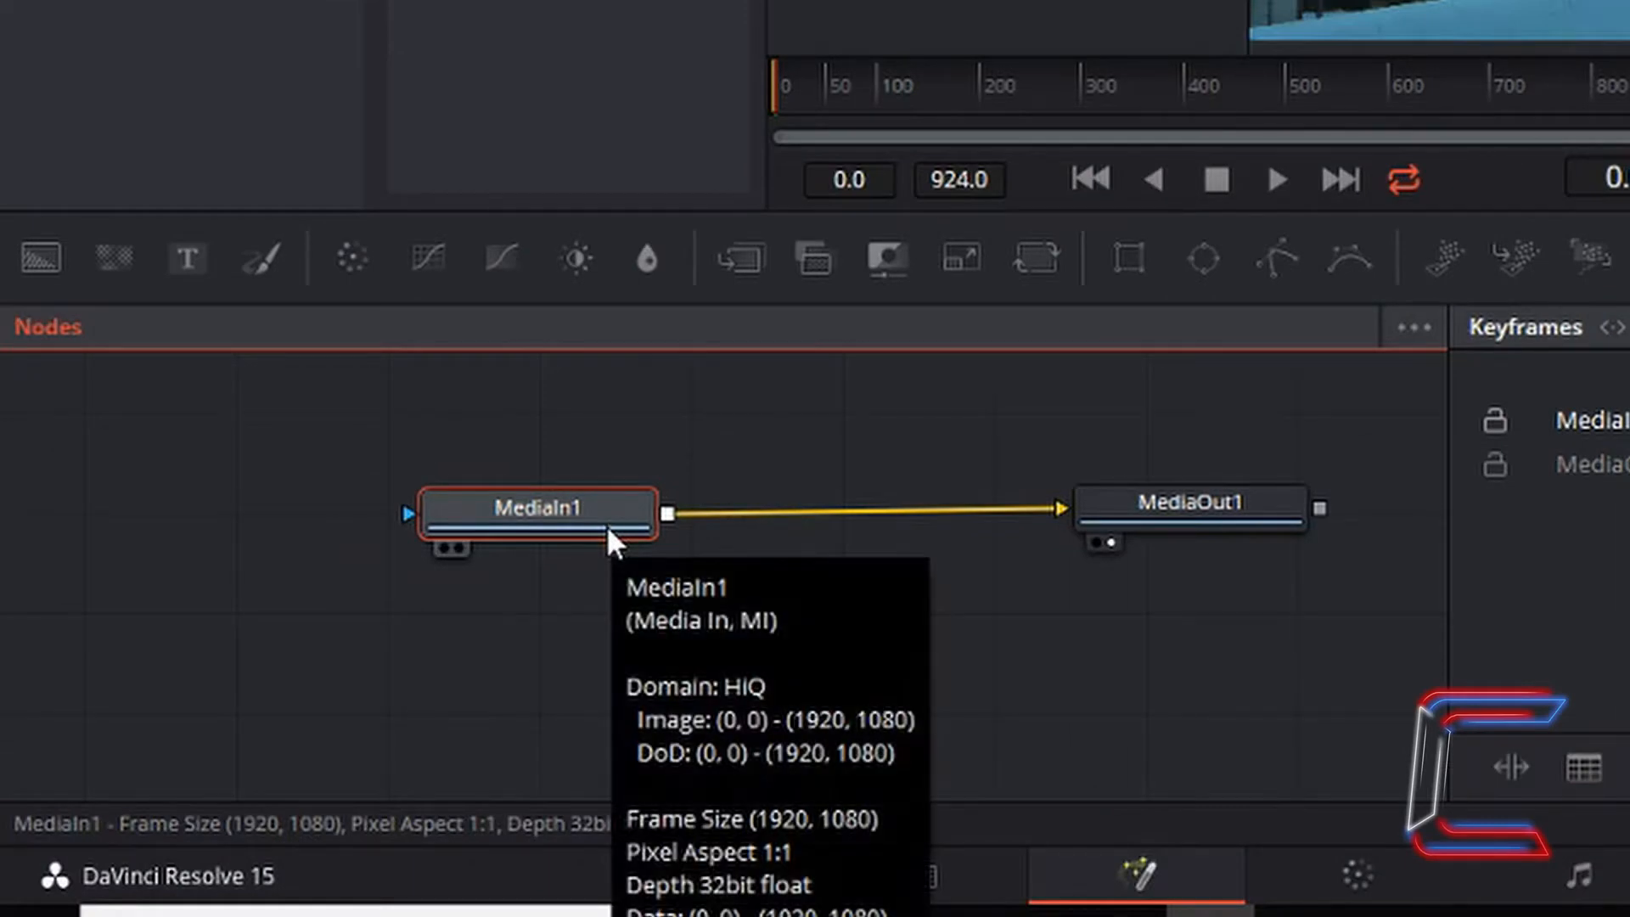
Show the Effects Library with its Tools category expanded.
click(645, 33)
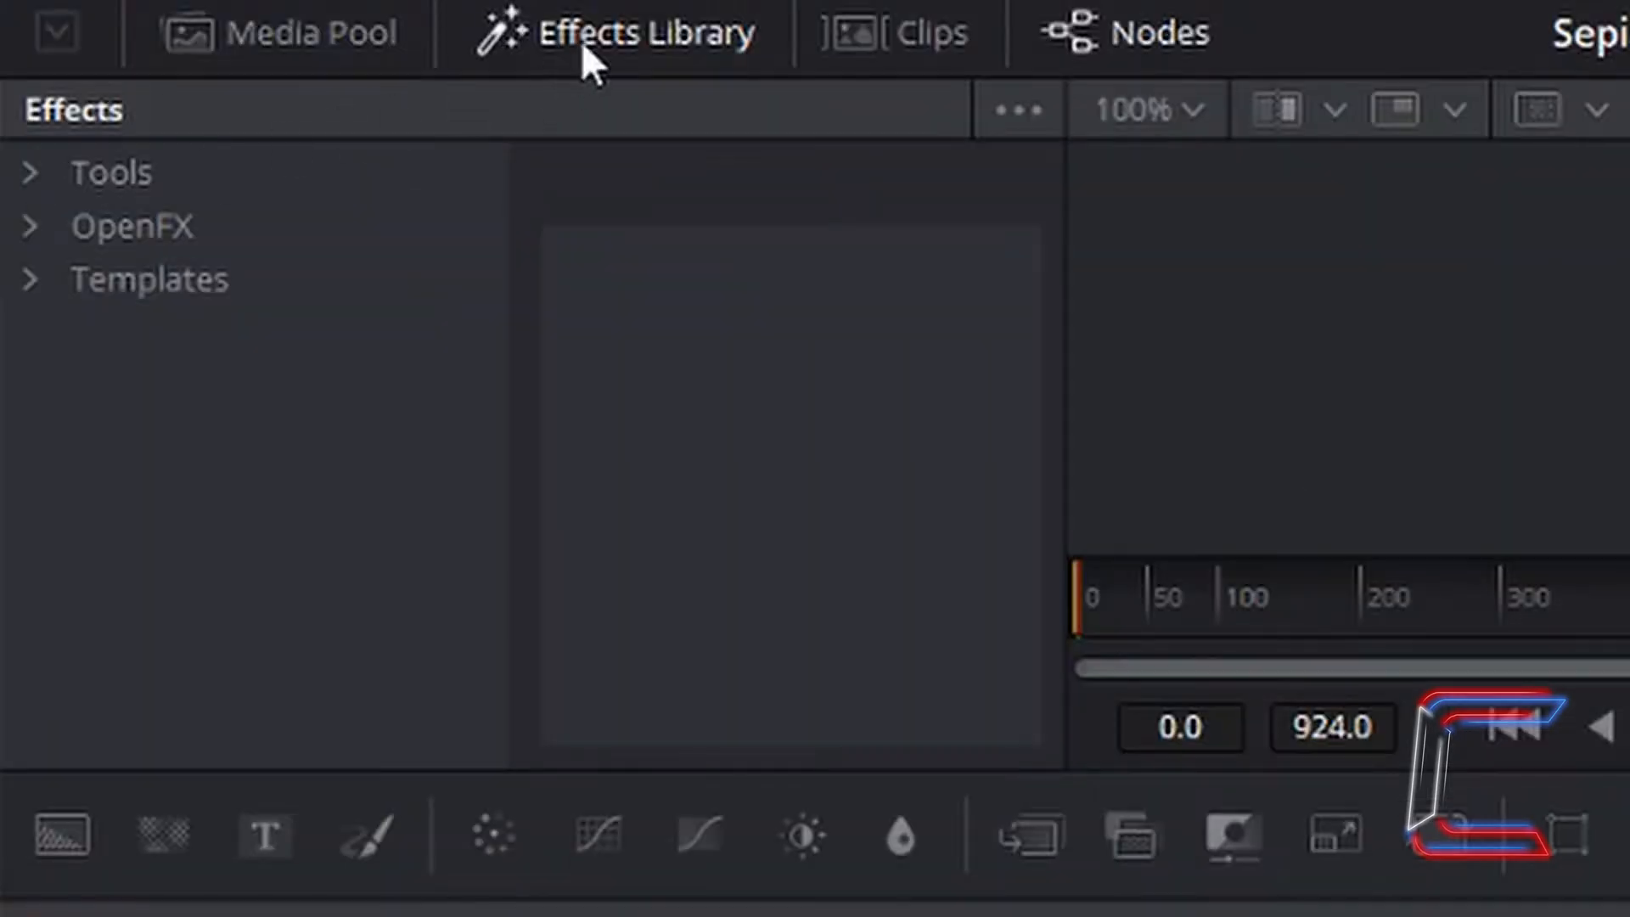
mouse_move(42, 203)
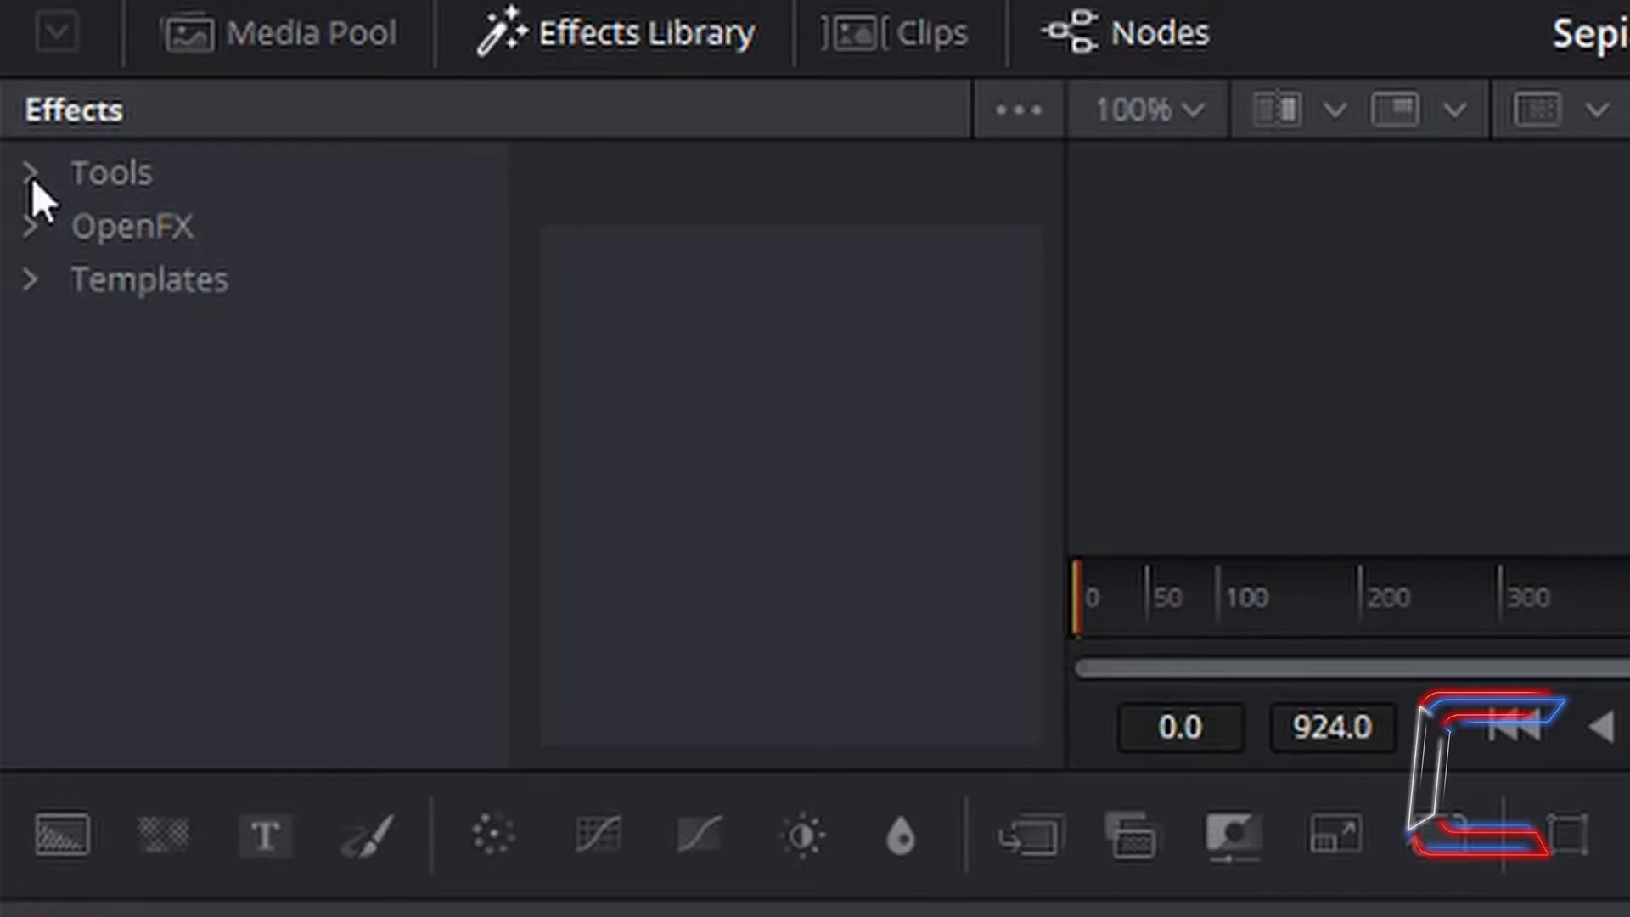
click(112, 172)
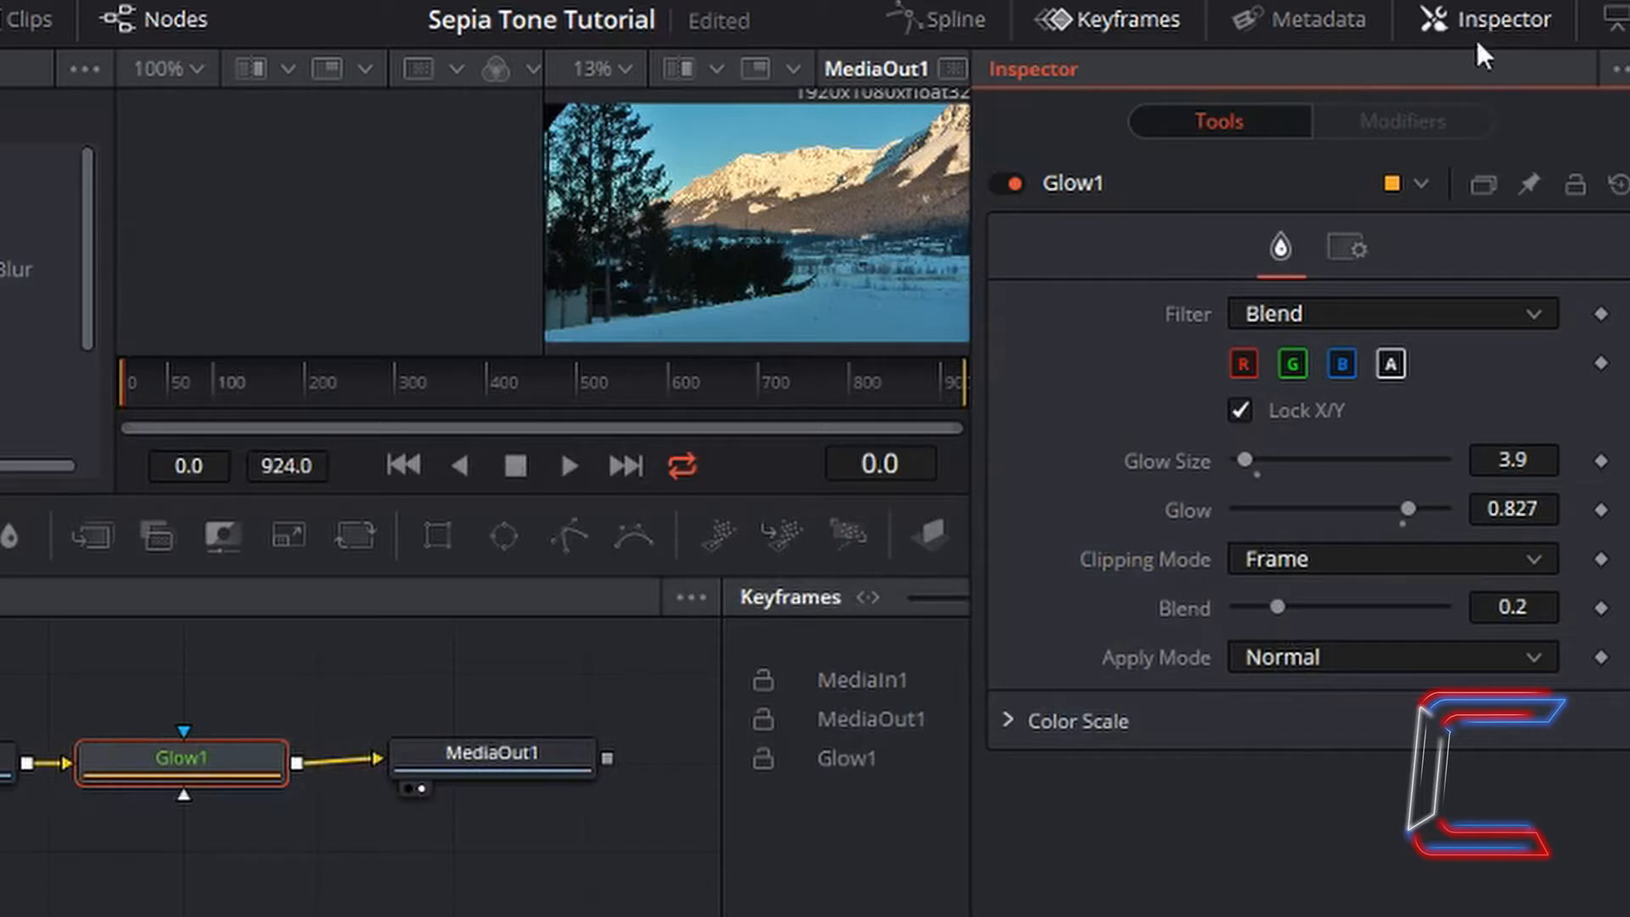
mouse_move(1276, 142)
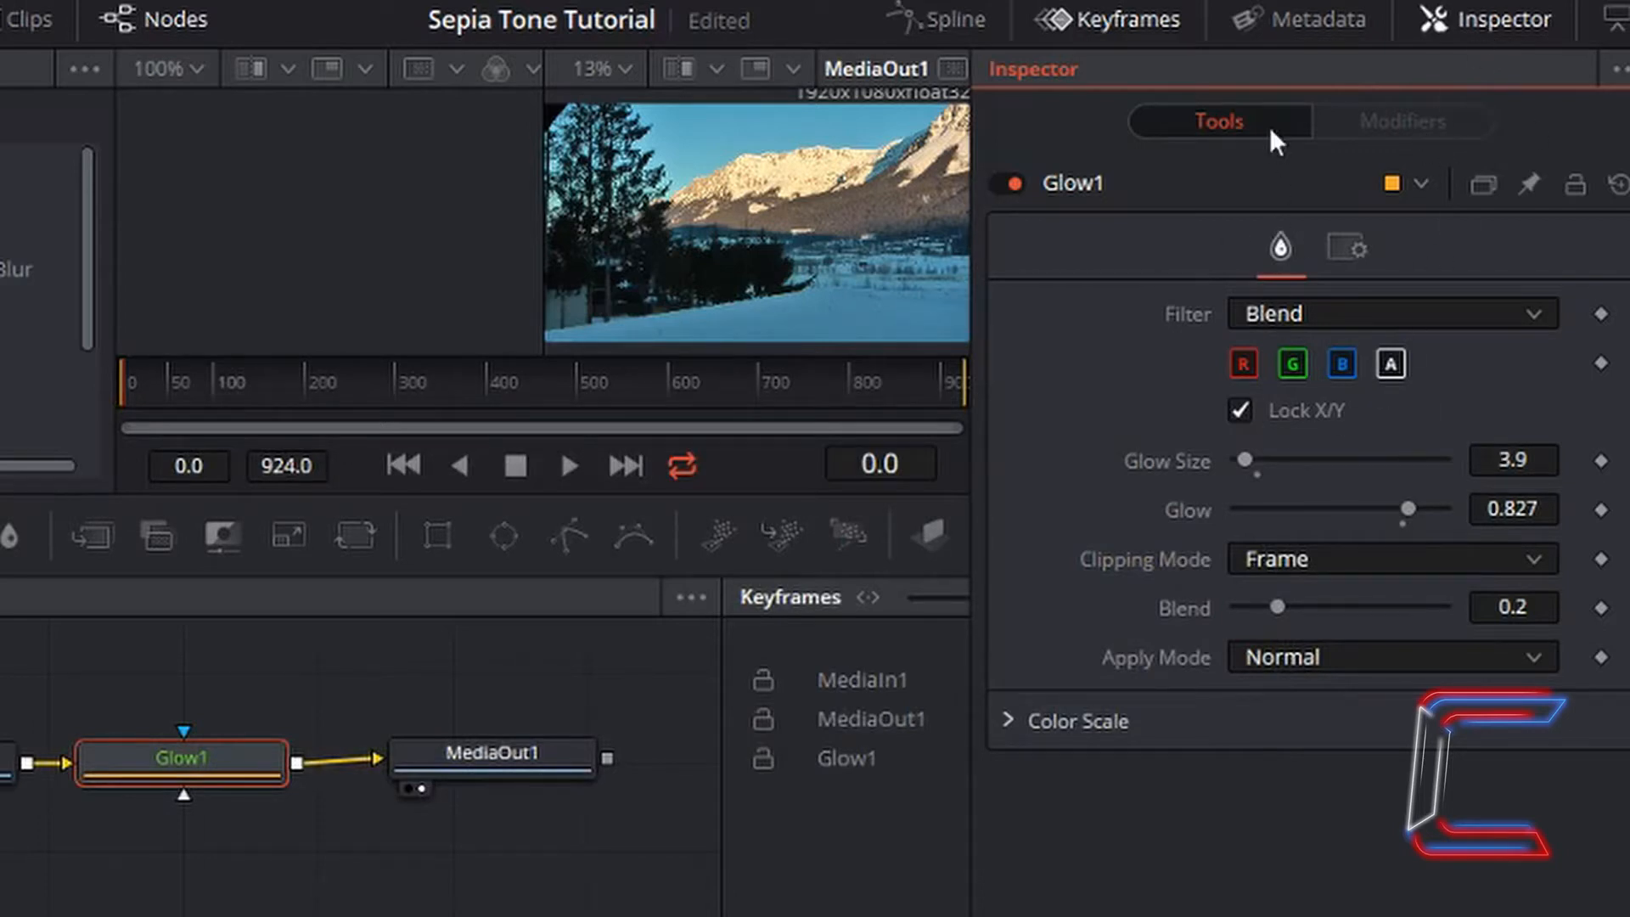
mouse_move(1403, 611)
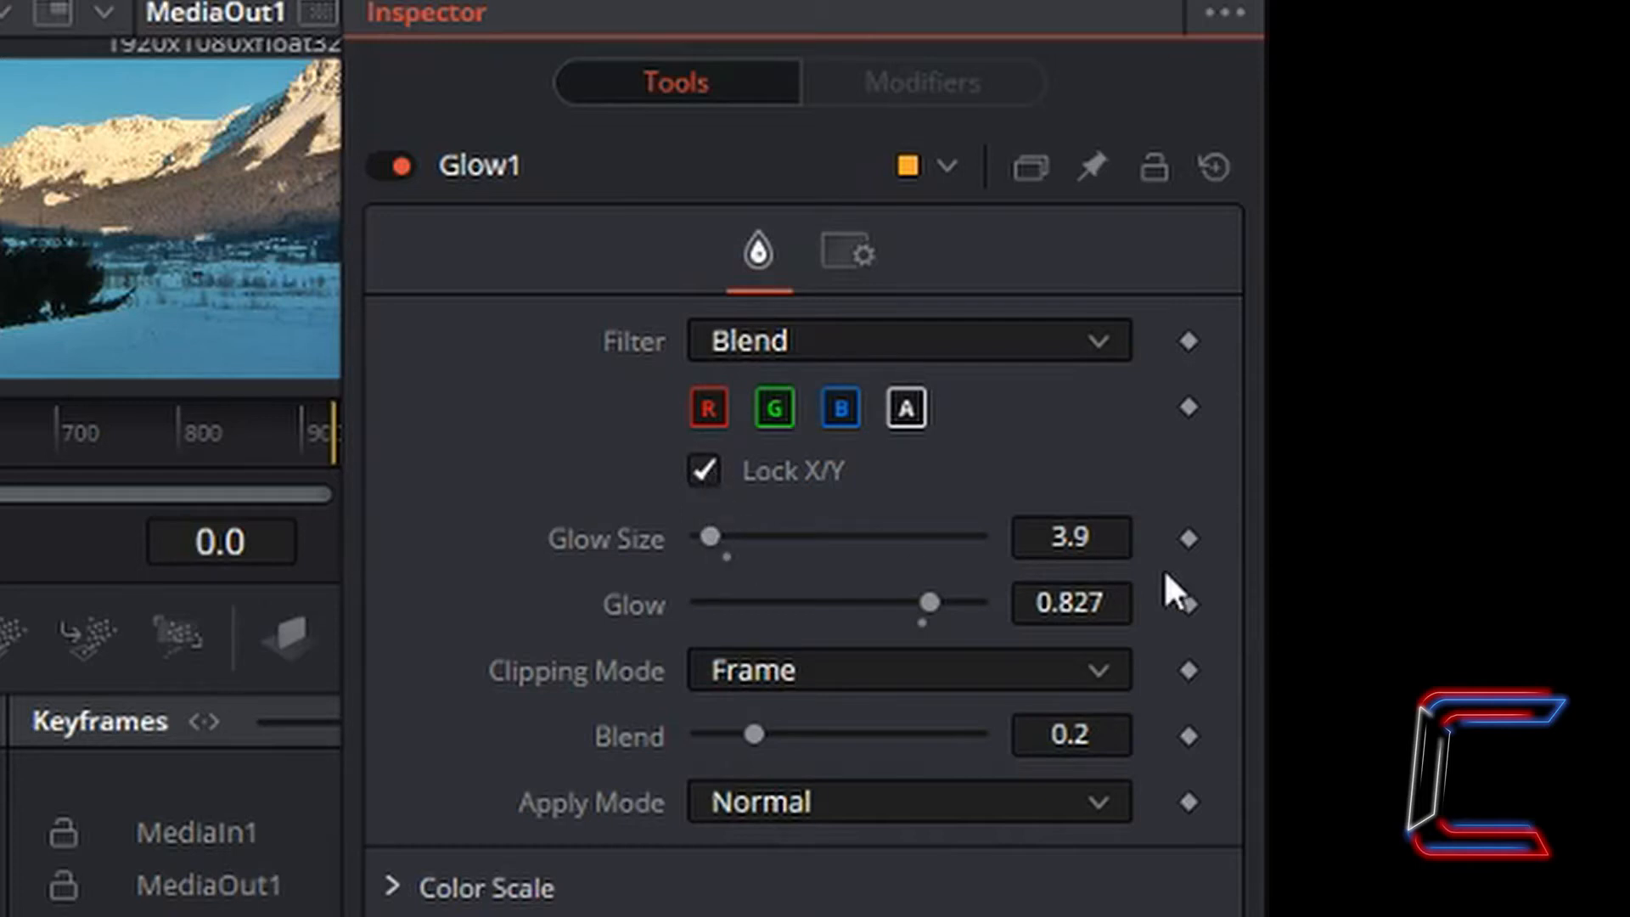
mouse_move(800, 625)
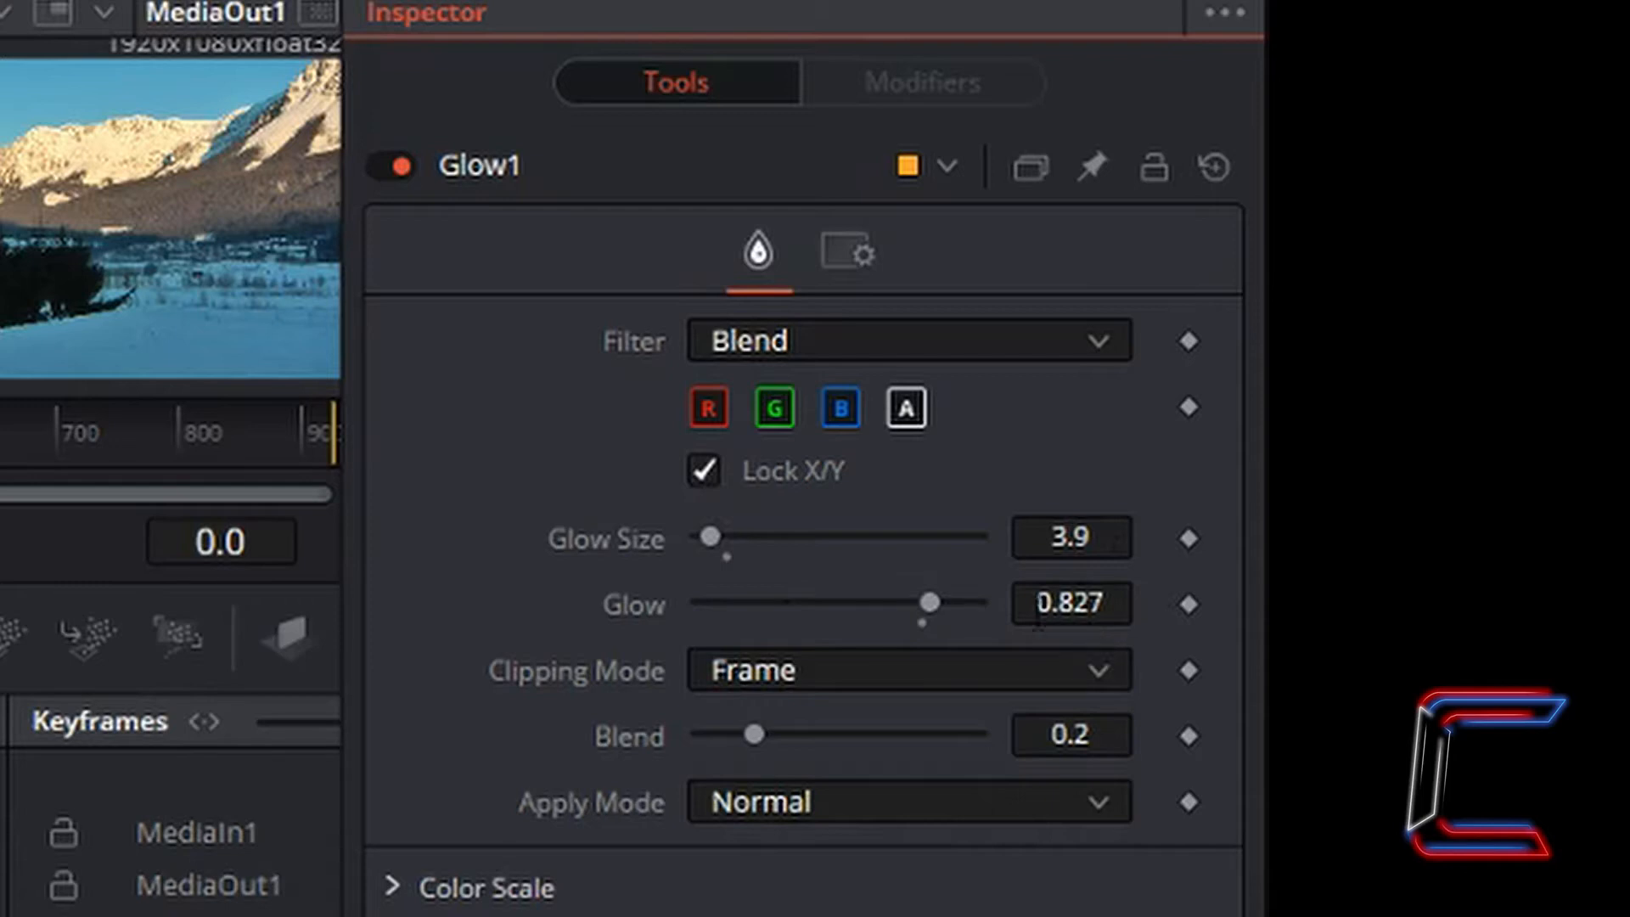
mouse_move(712, 774)
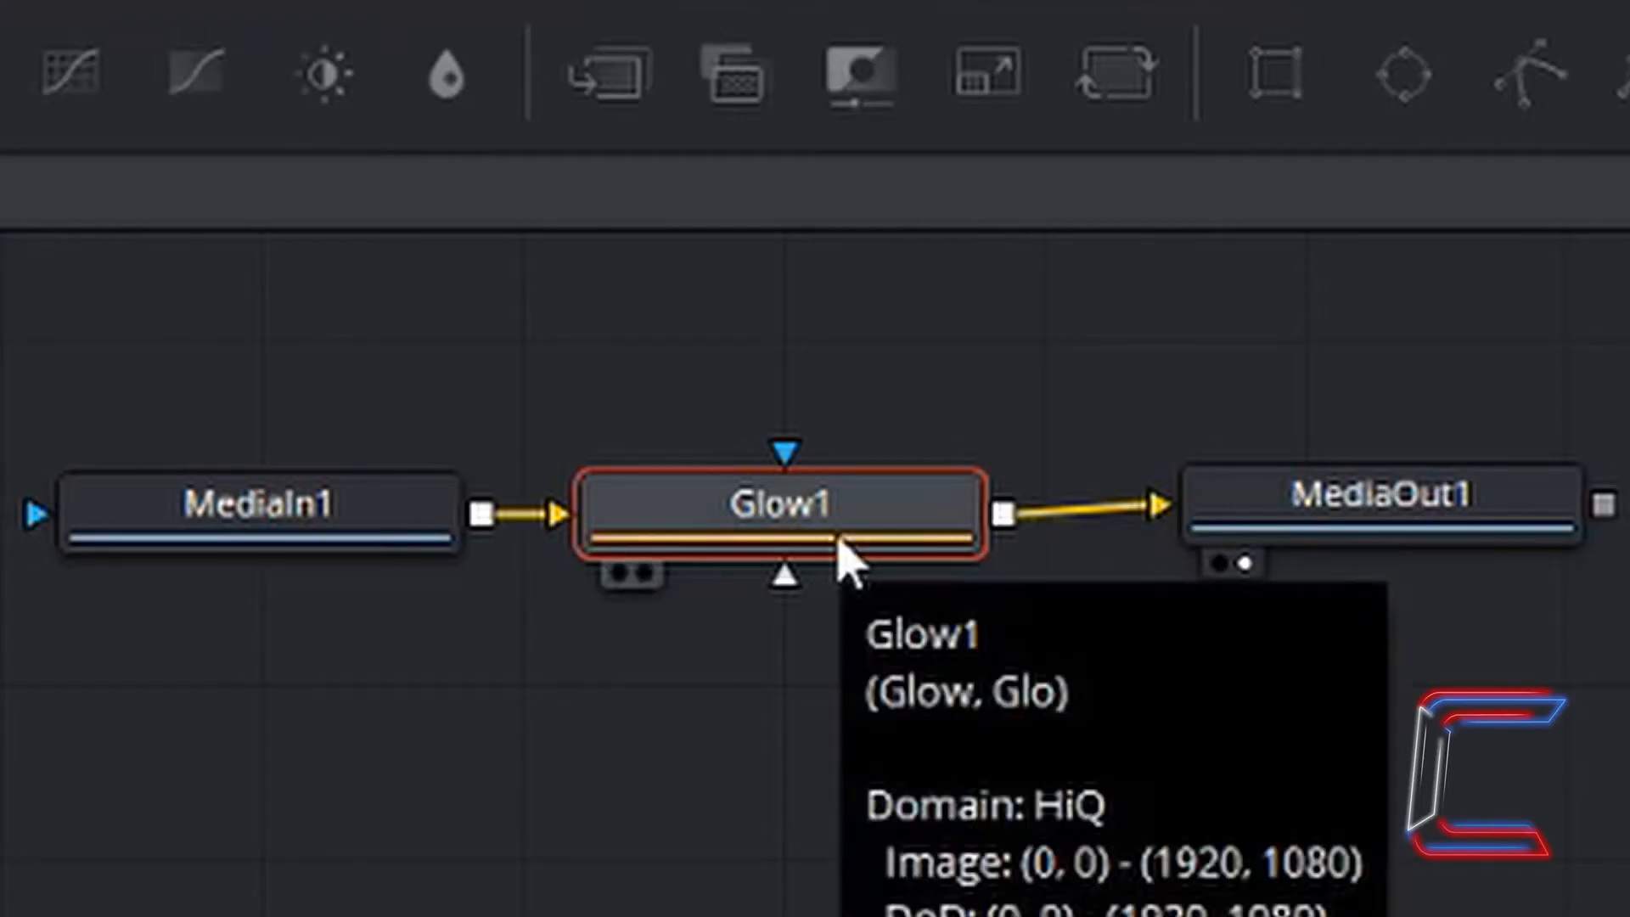
mouse_move(790, 566)
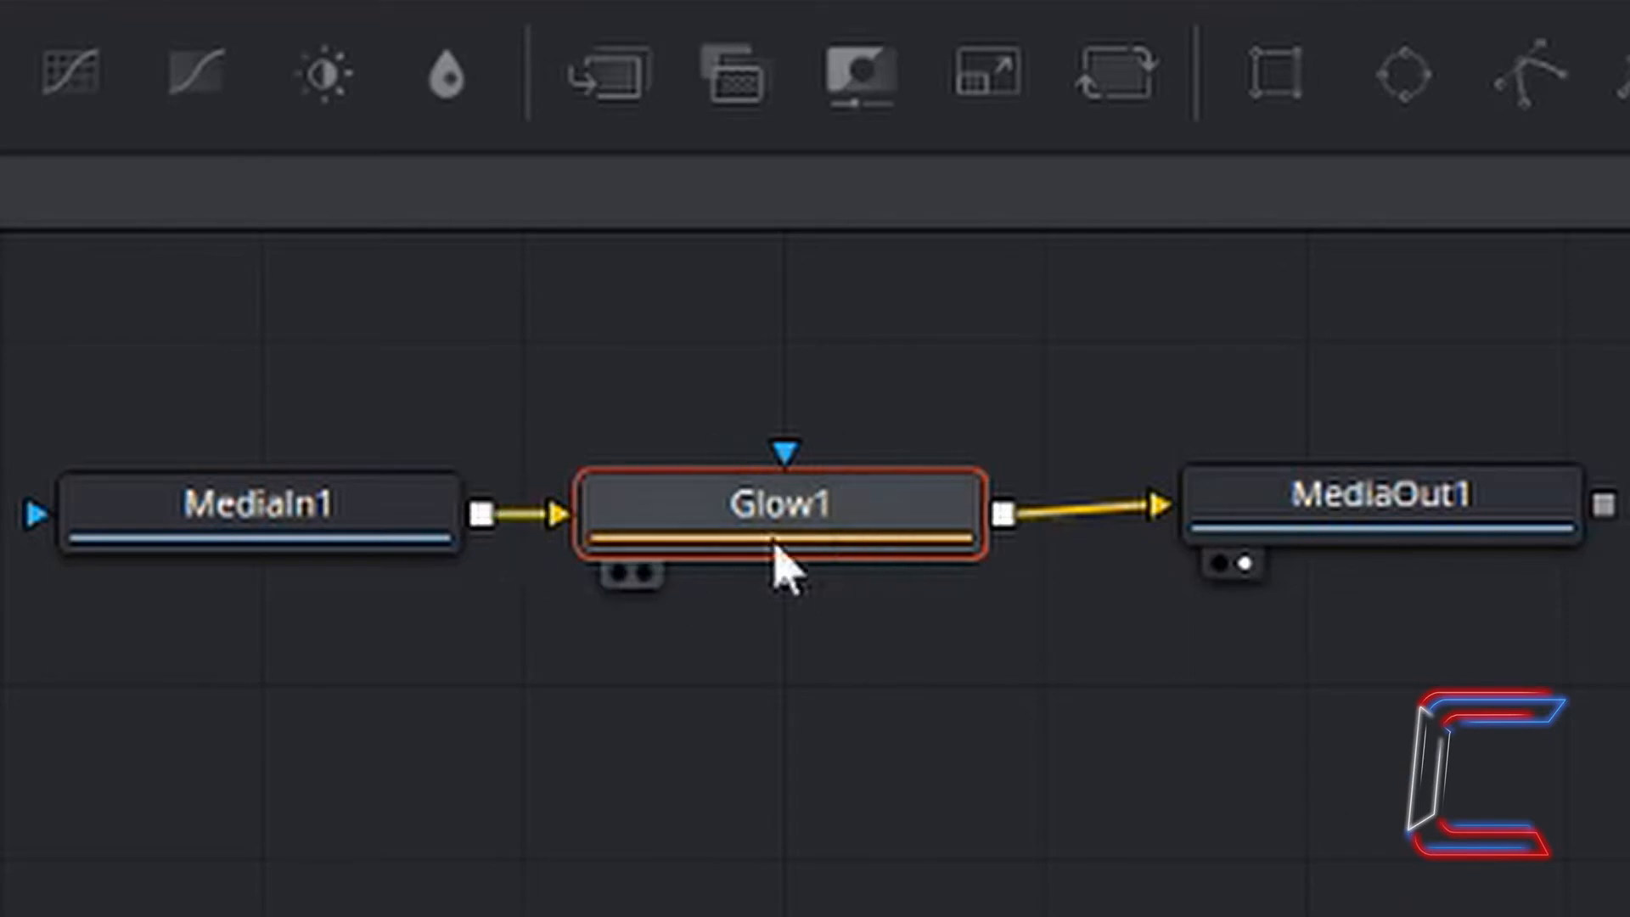
Reopen the Effects Library and browse to the Tools > Film category.
click(647, 40)
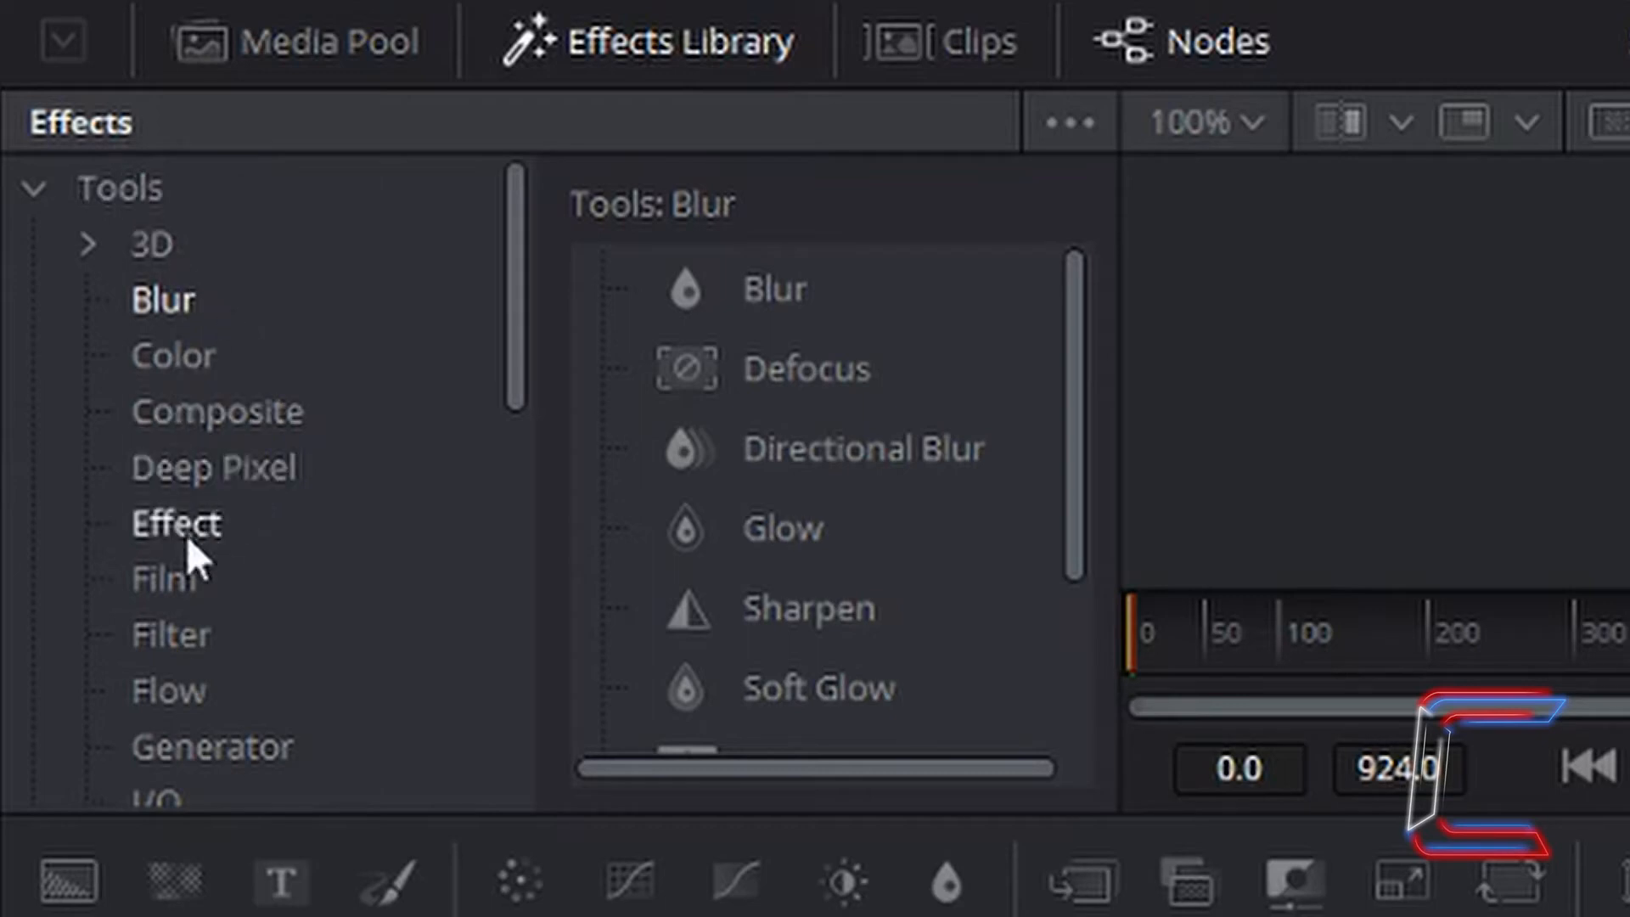
click(163, 579)
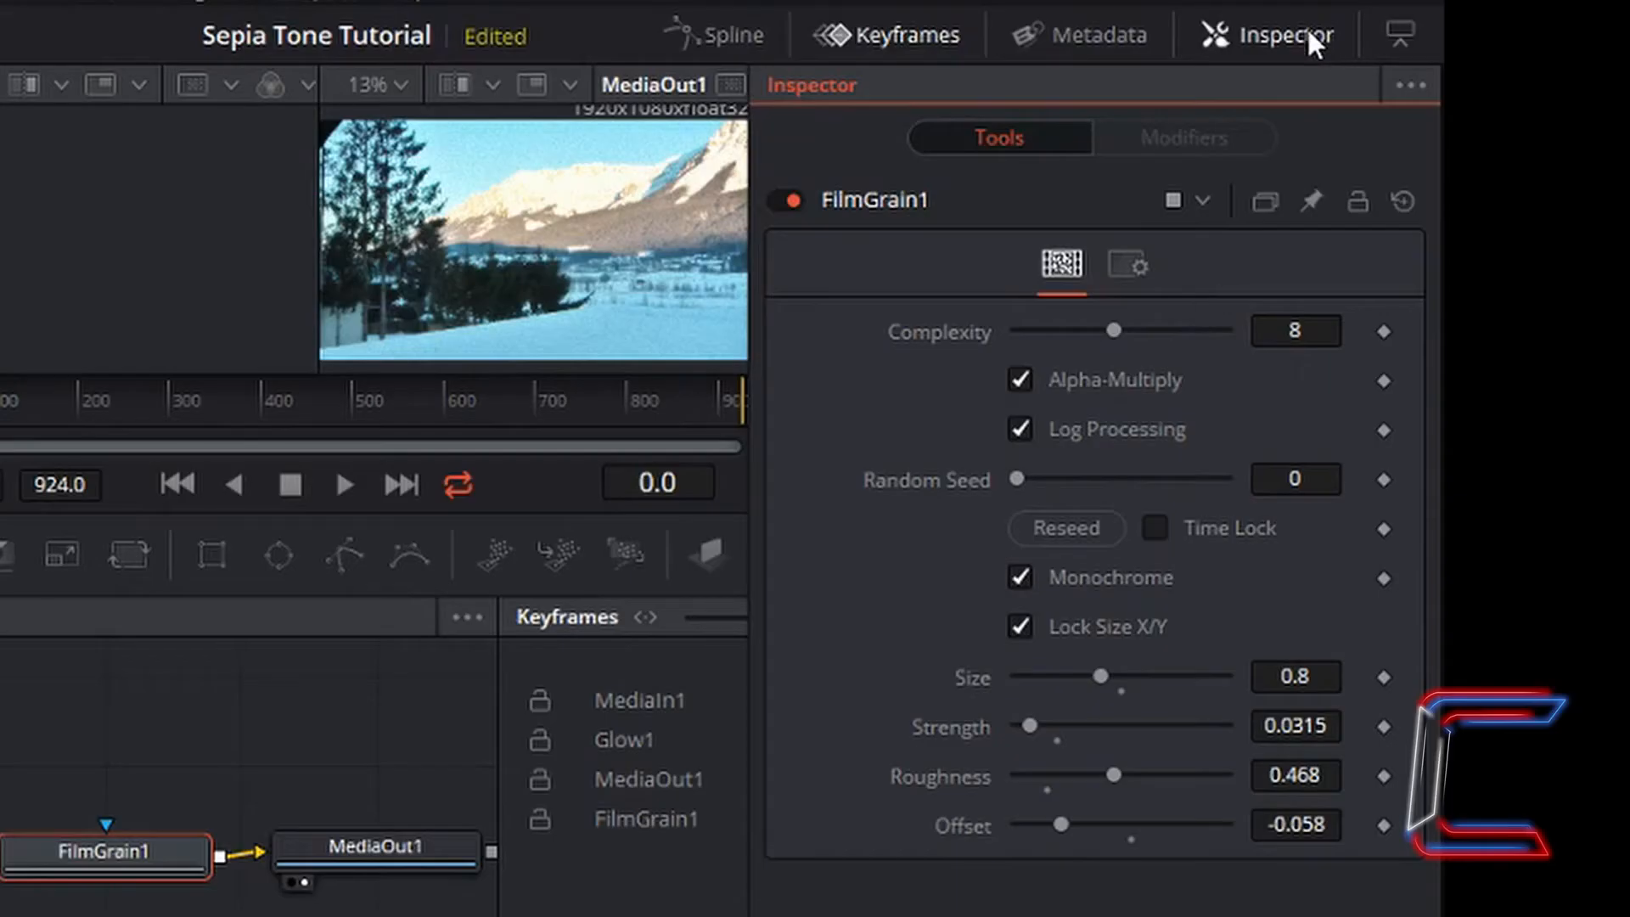
mouse_move(900, 218)
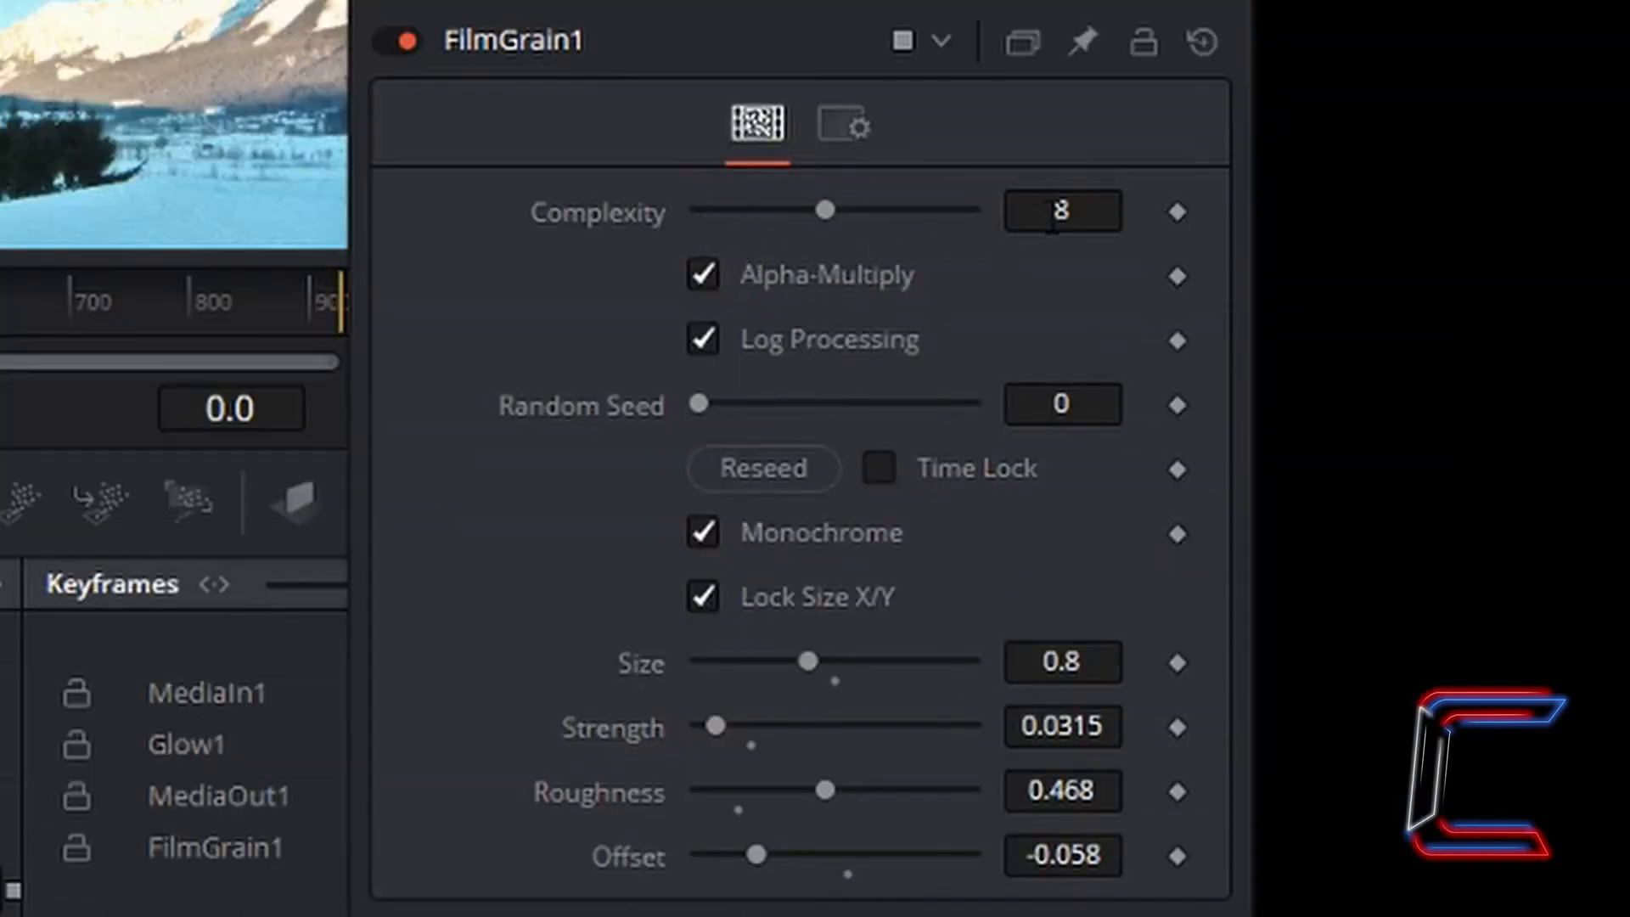
mouse_move(727, 316)
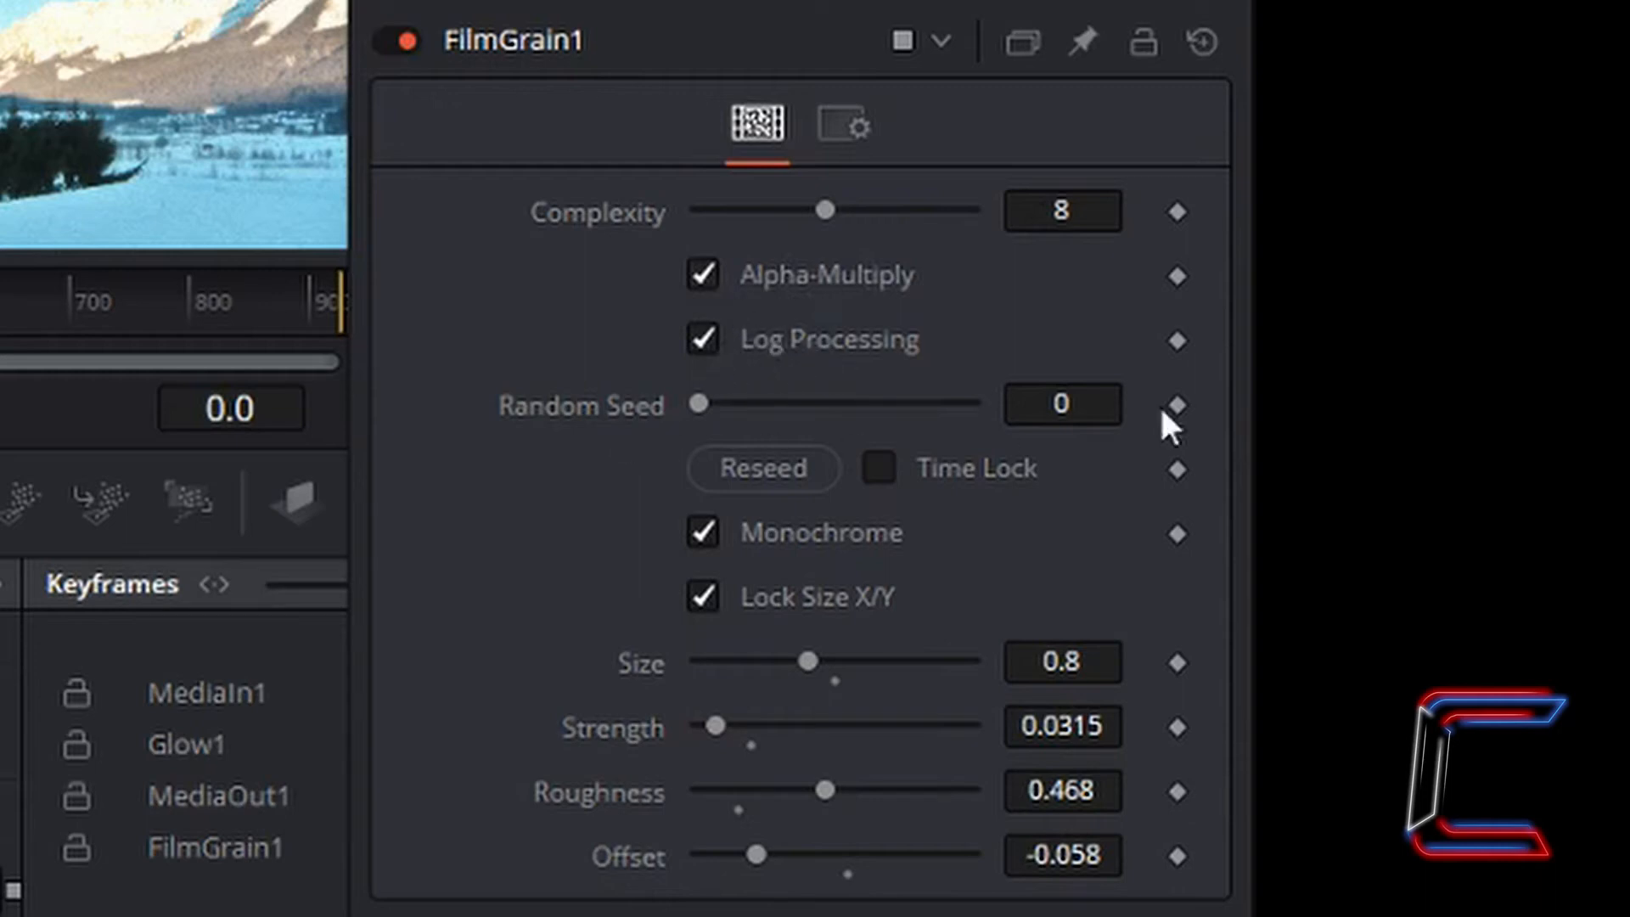
mouse_move(941, 504)
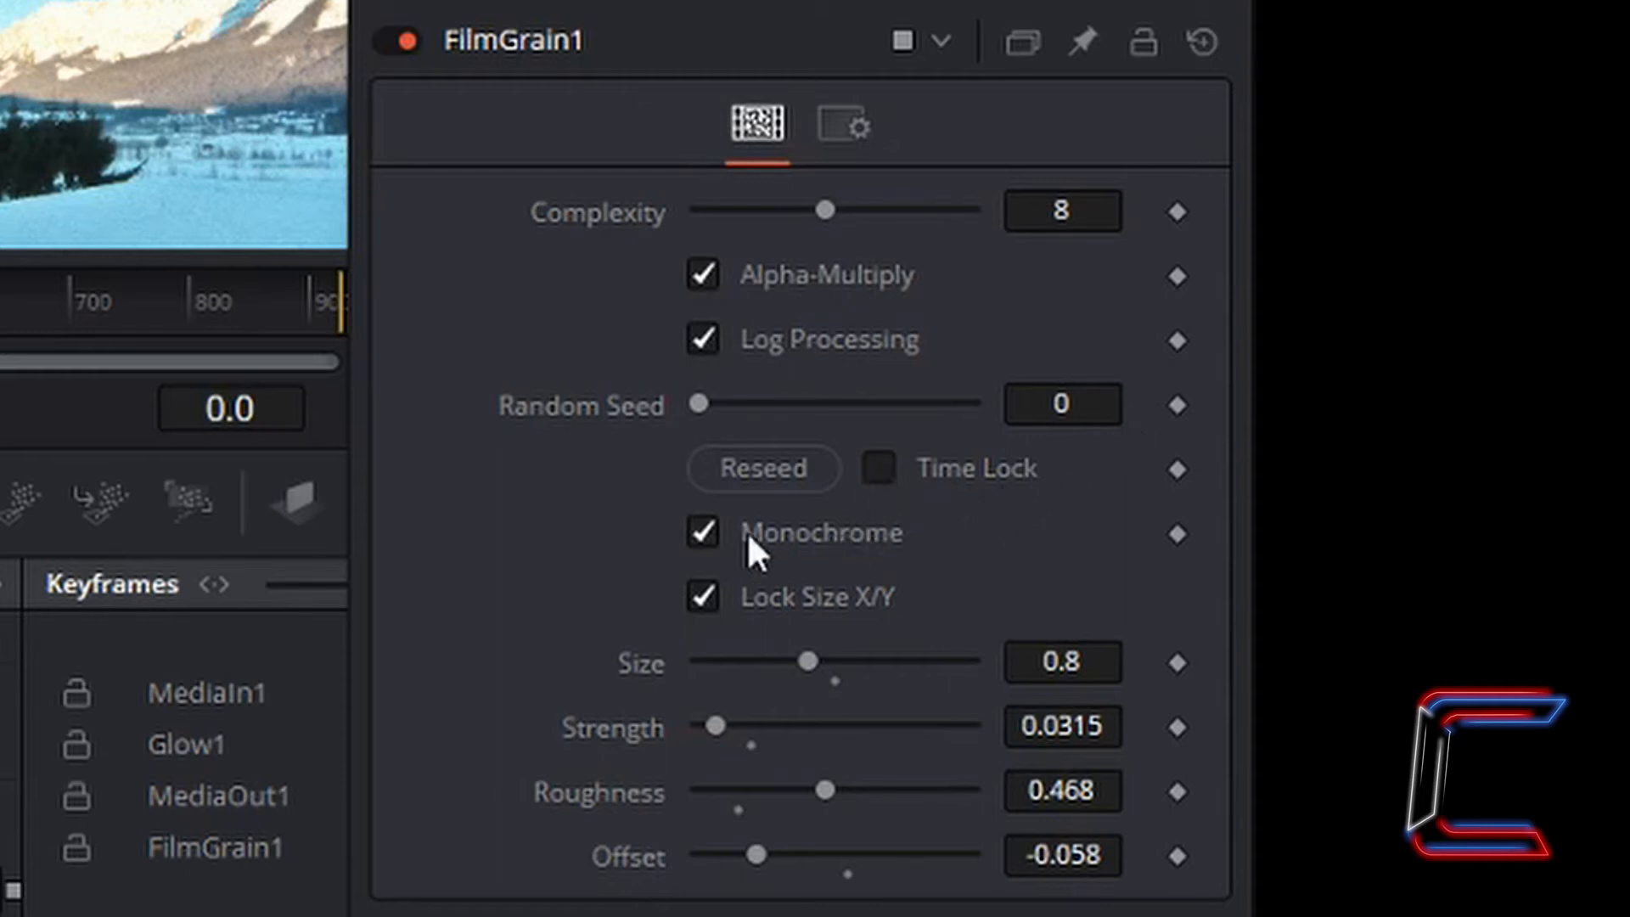
mouse_move(785, 619)
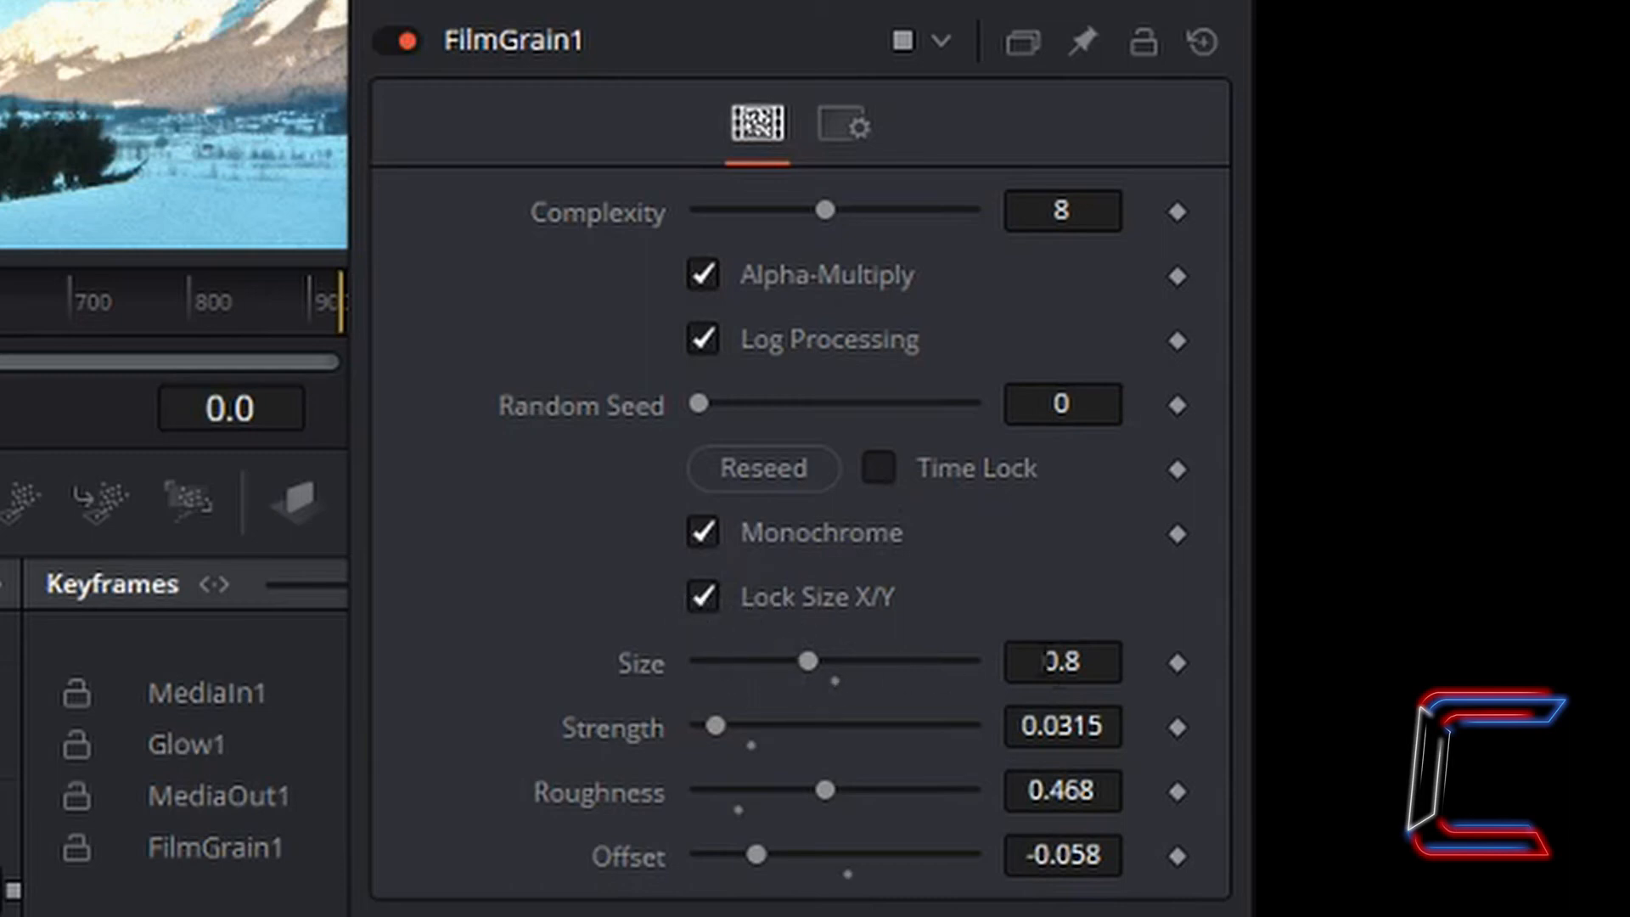
mouse_move(1129, 723)
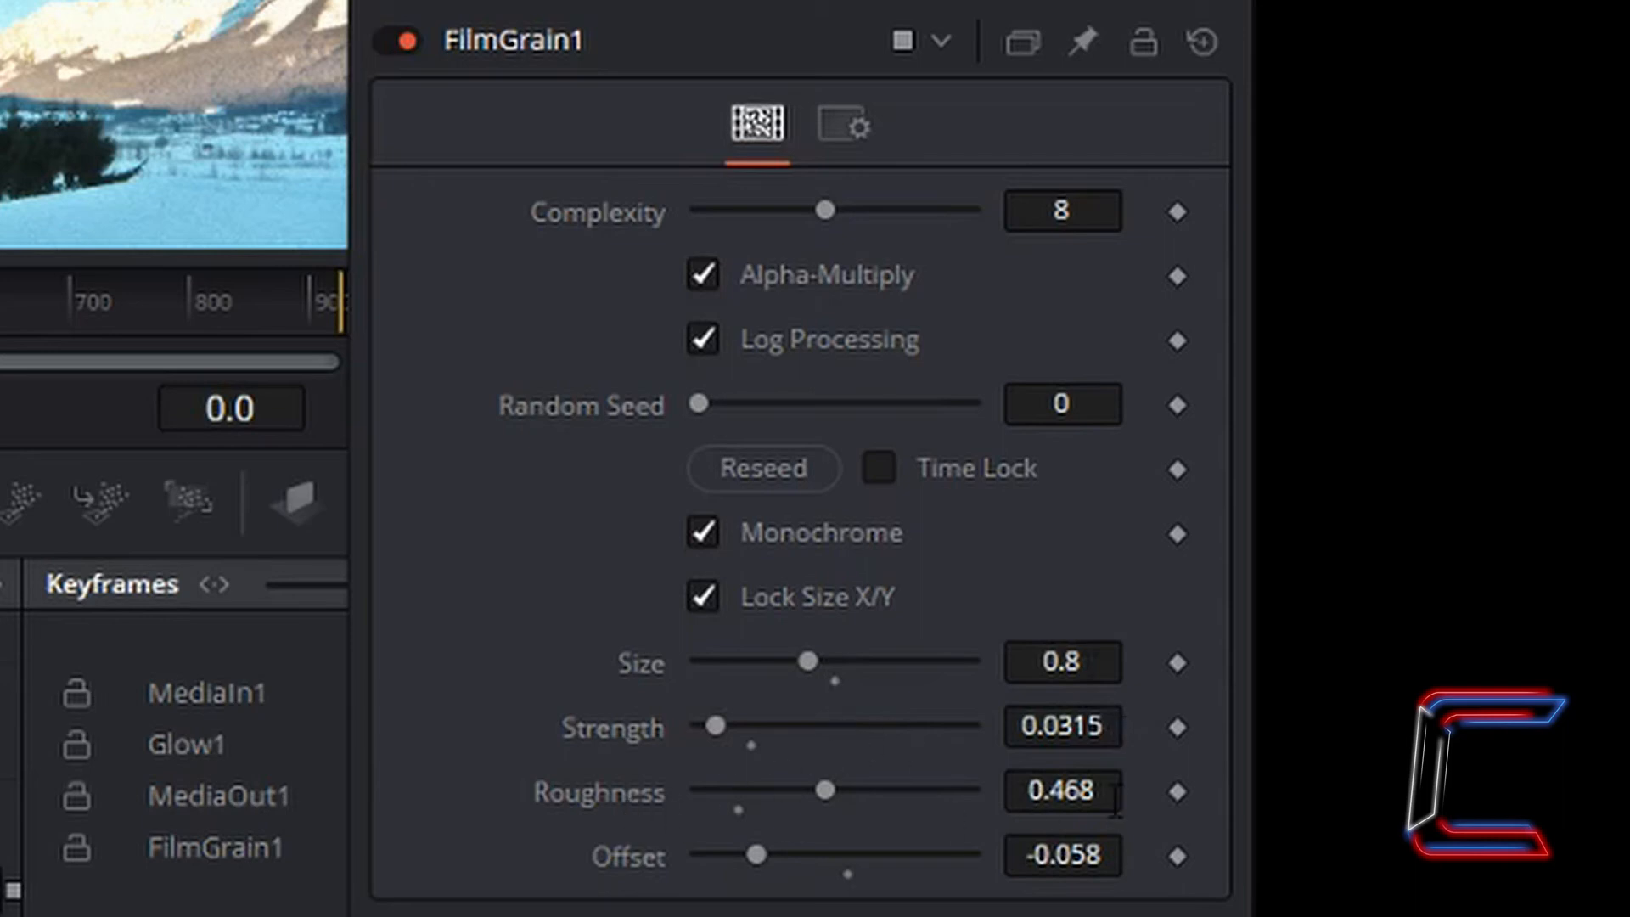
mouse_move(707, 873)
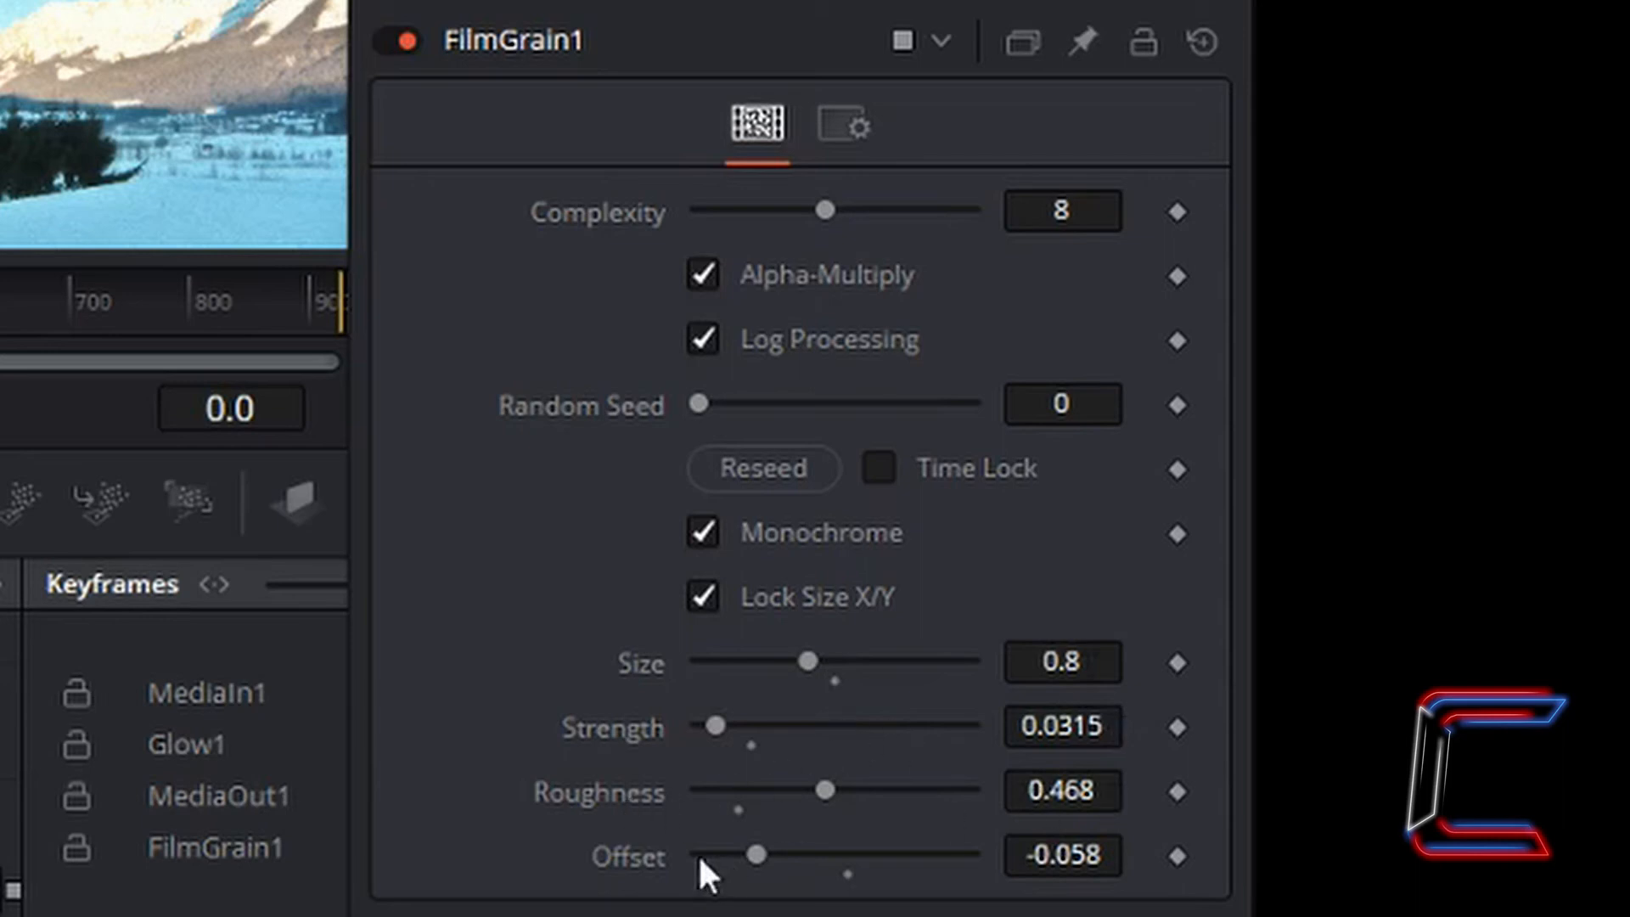
mouse_move(1108, 905)
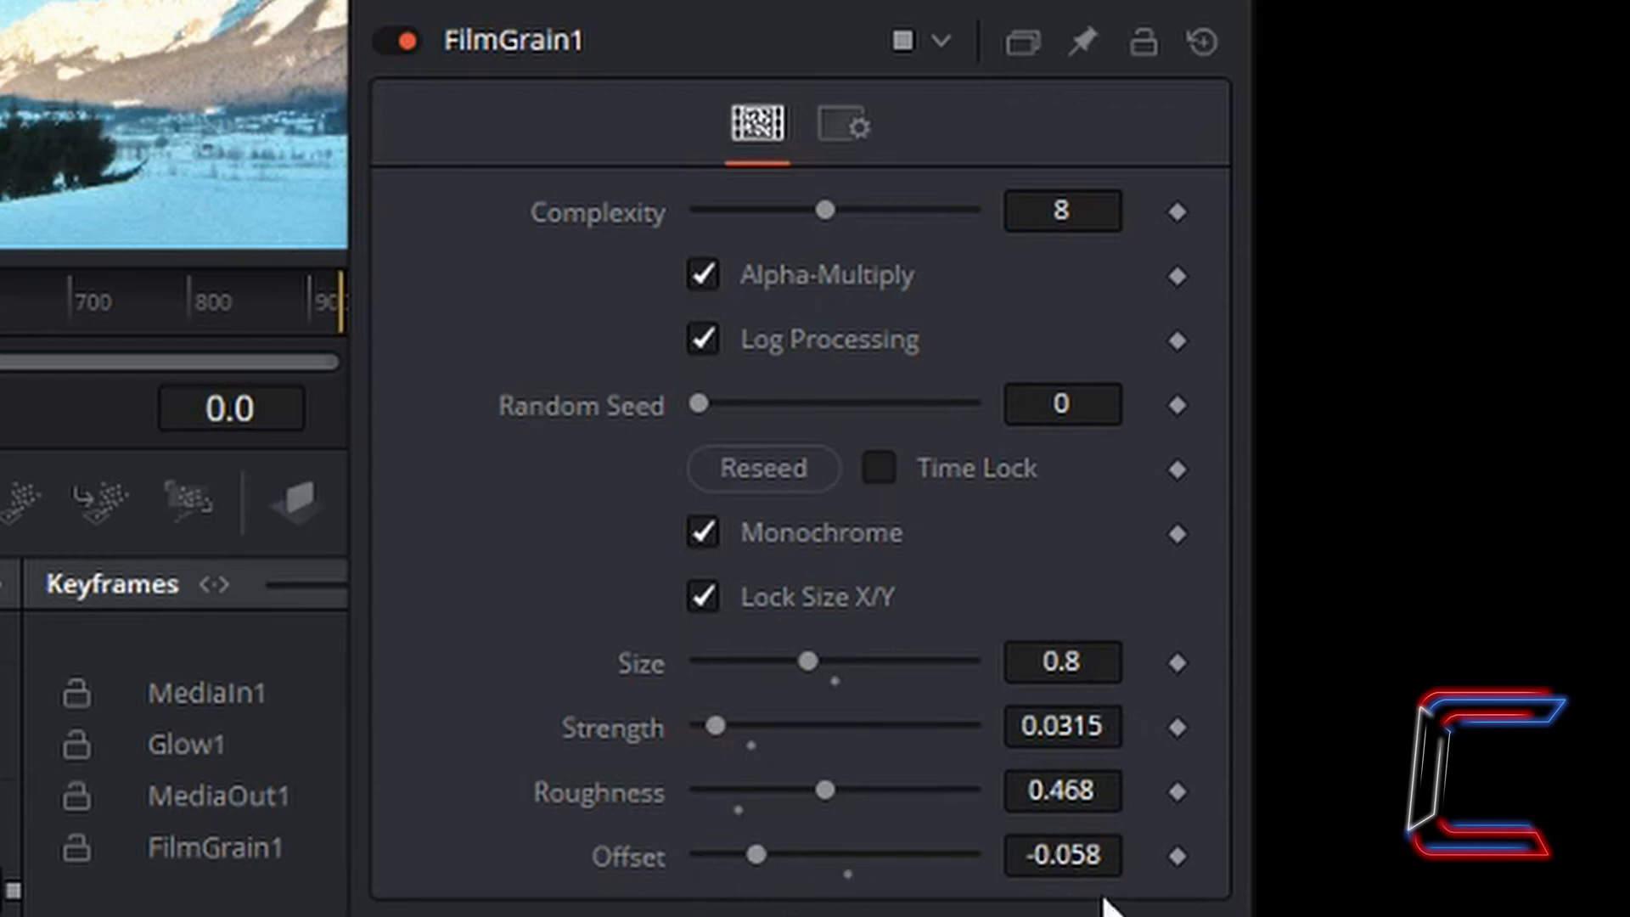